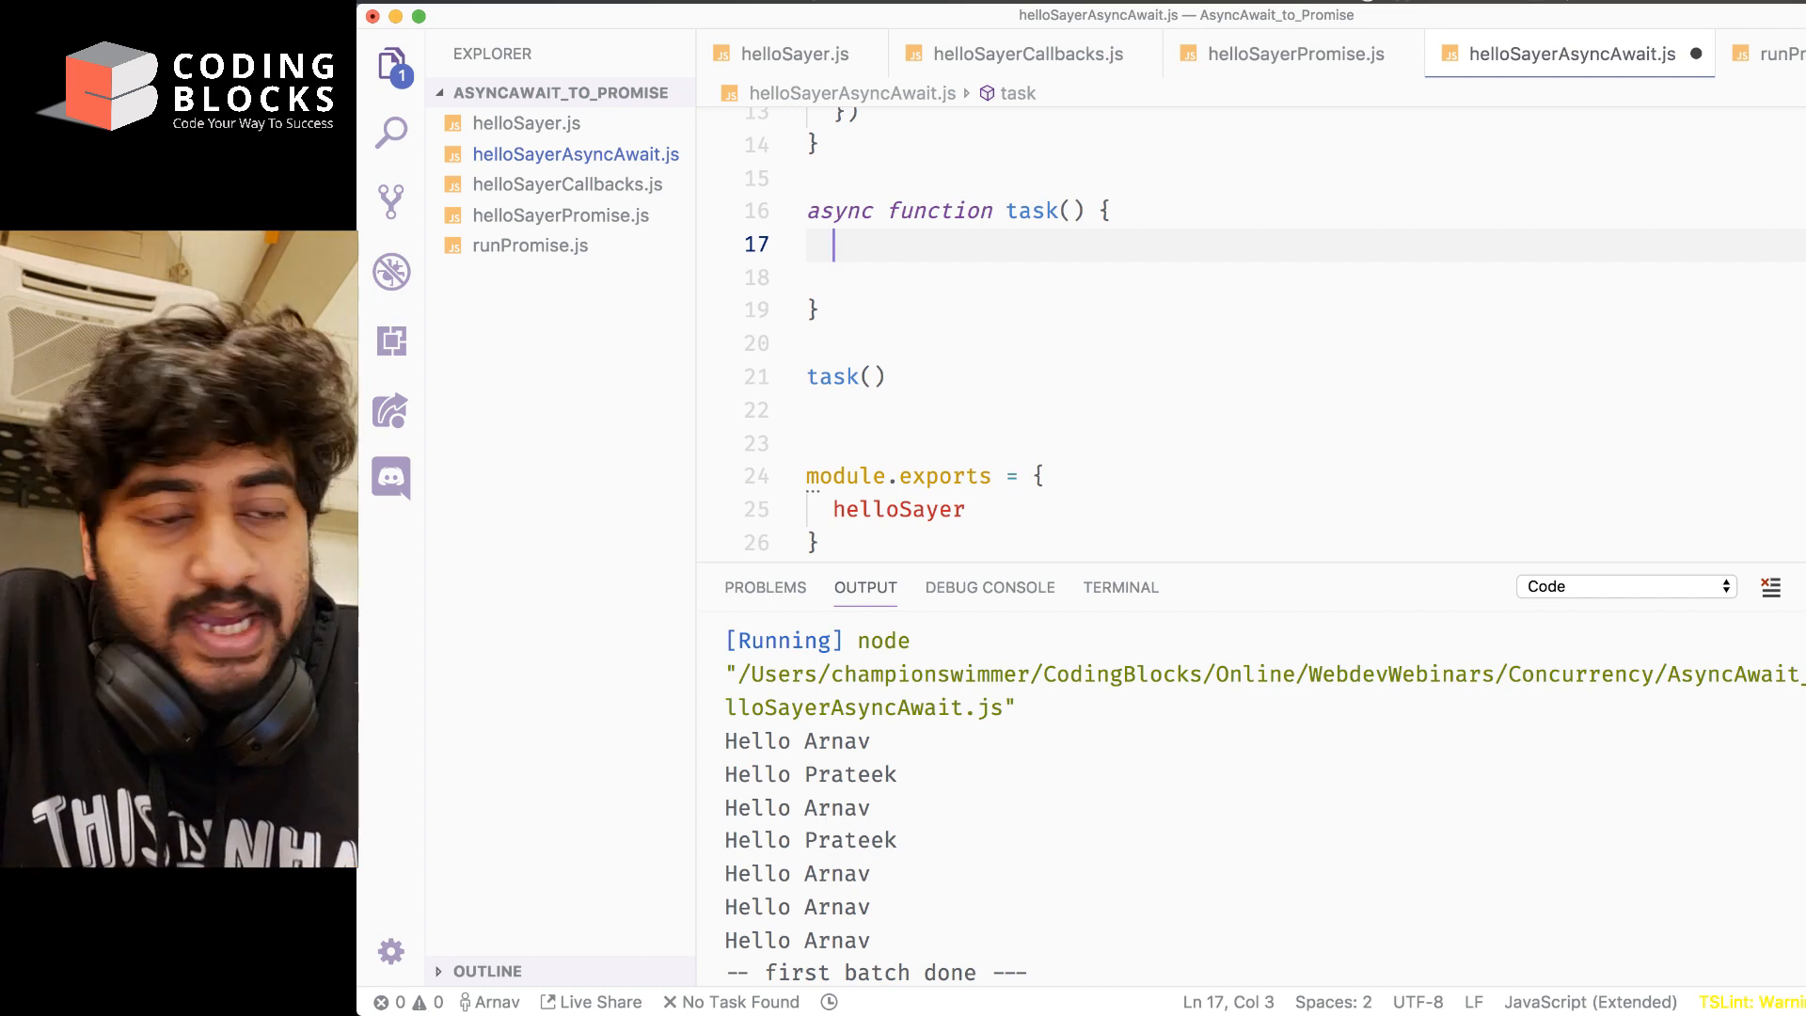
# Add helloSayer(5, ...) calls for Arnav, Rishab, Harshit, Aayush, Garima and Kartik inside task()
pyautogui.write('helloSayer')
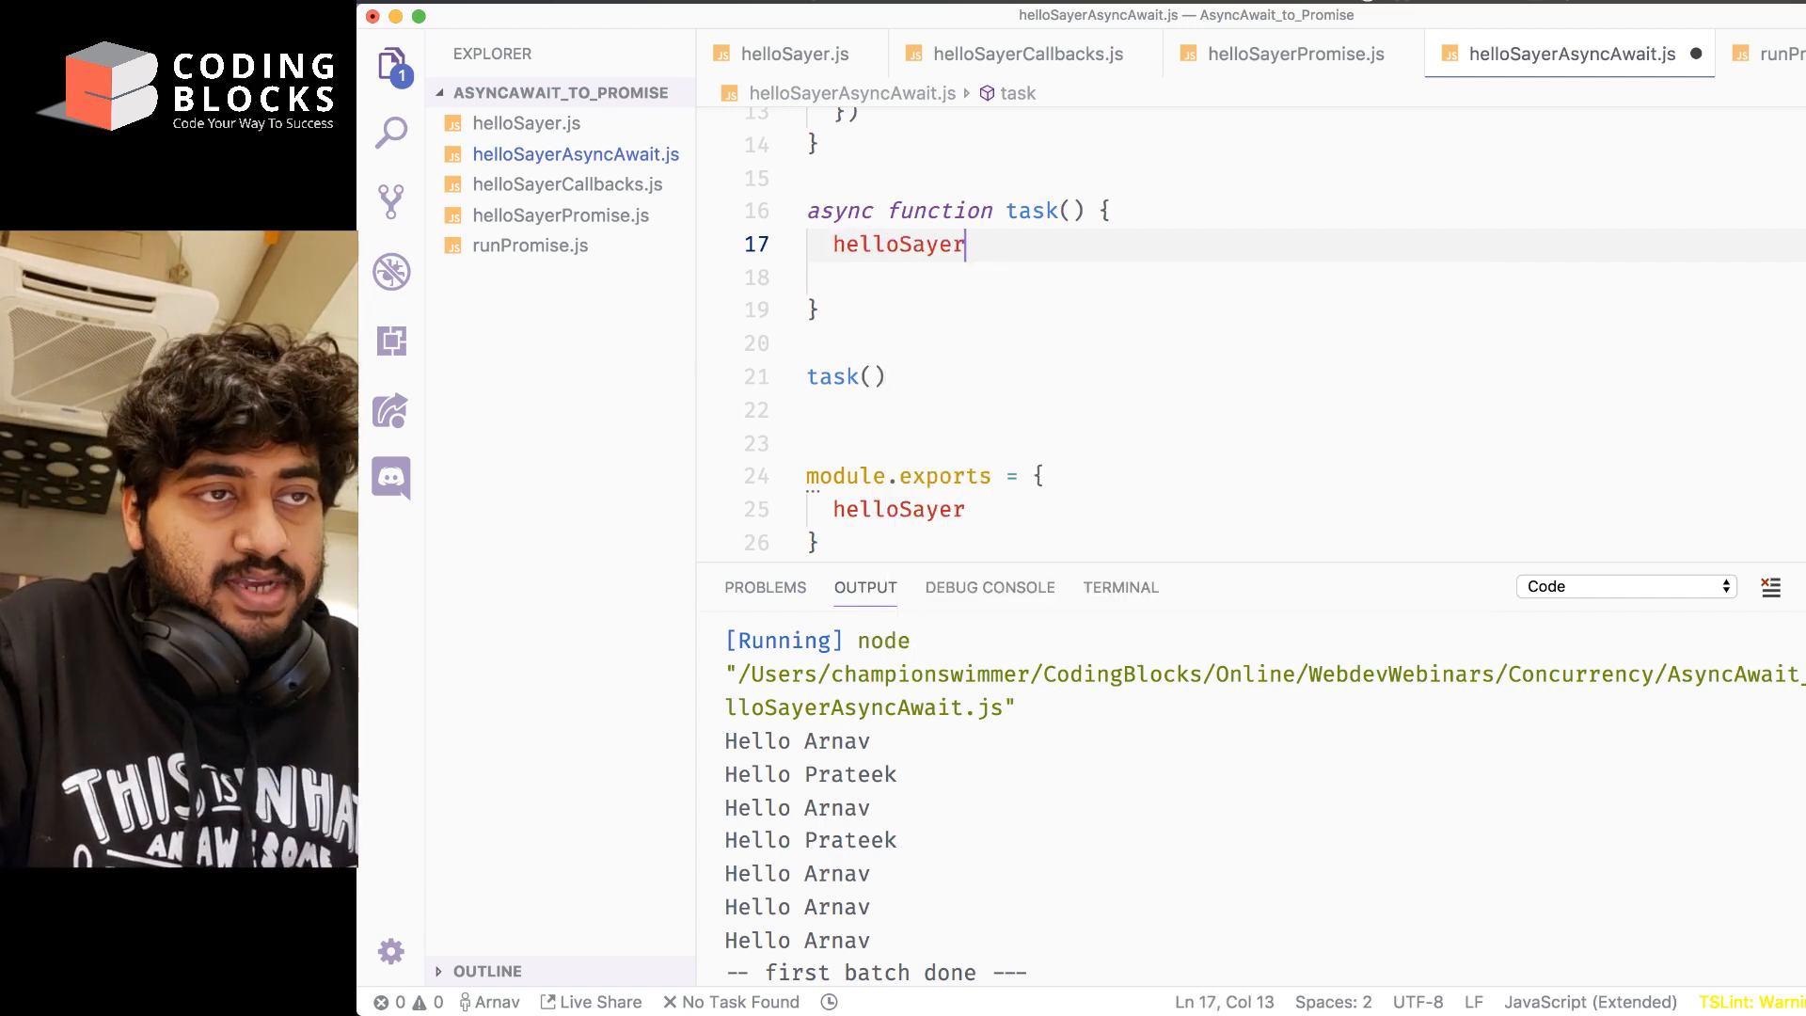
pyautogui.write("(5, 'Arnav")
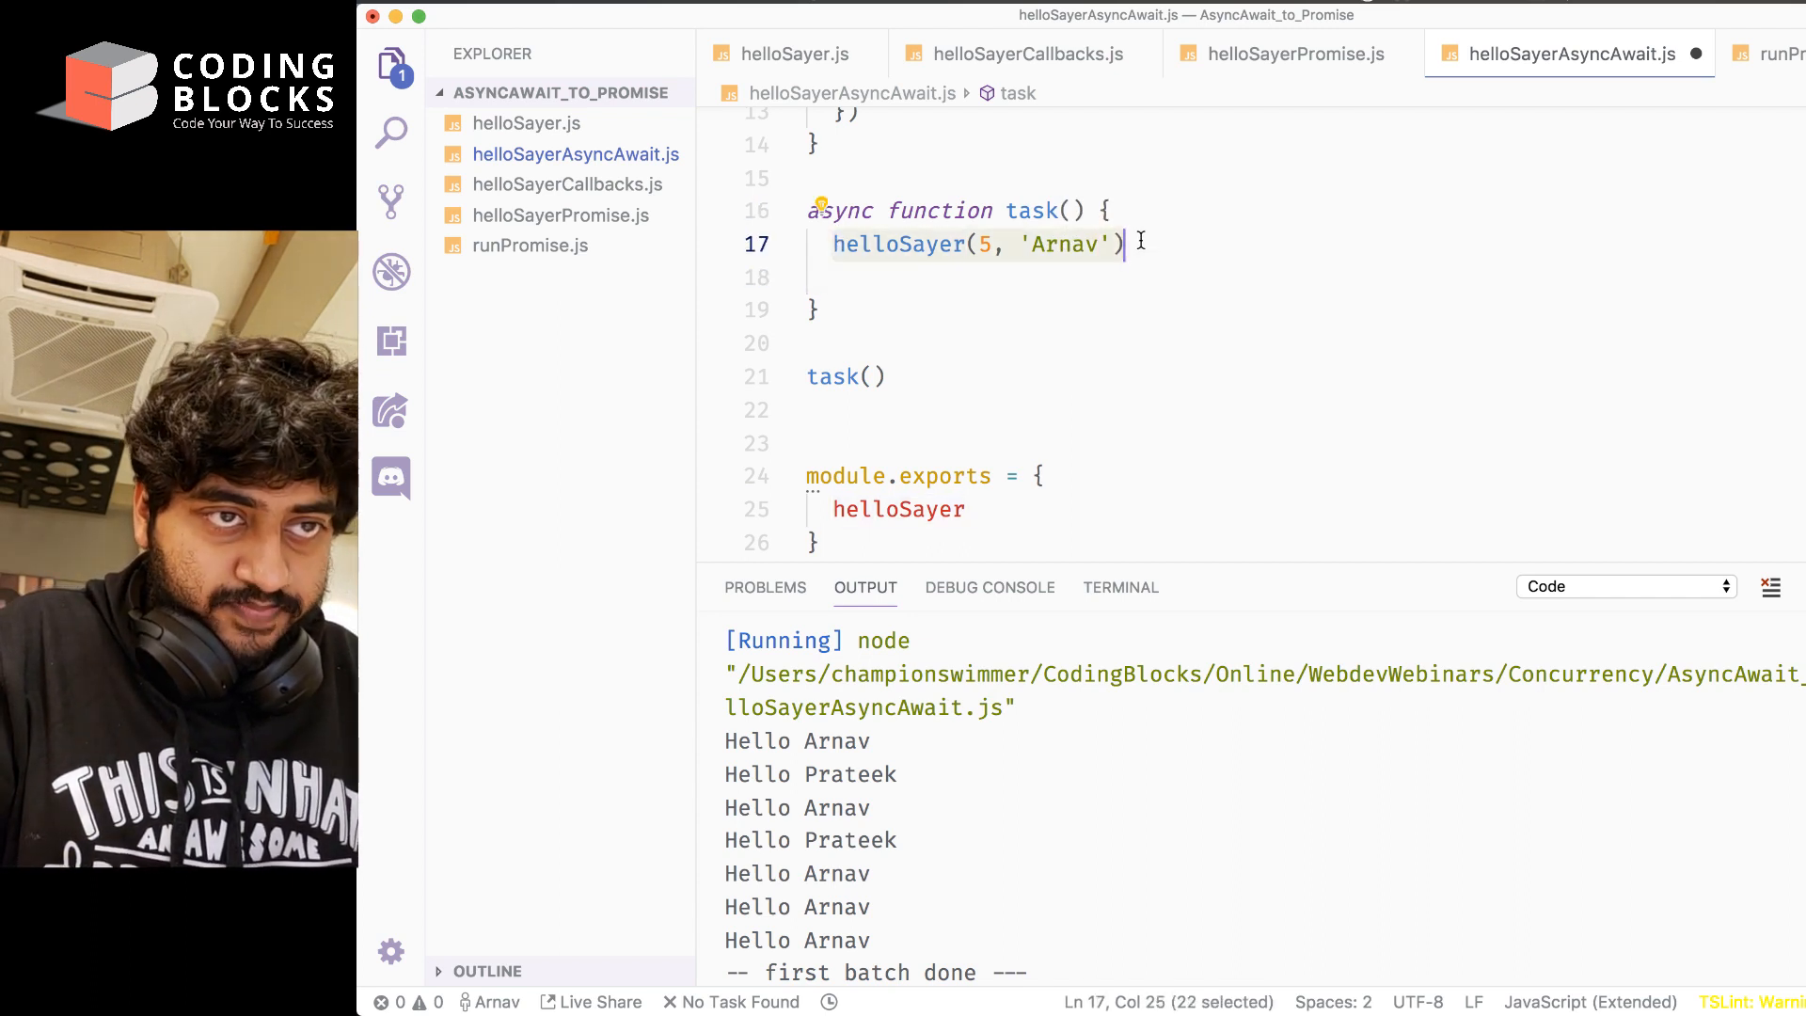
pyautogui.press('Return')
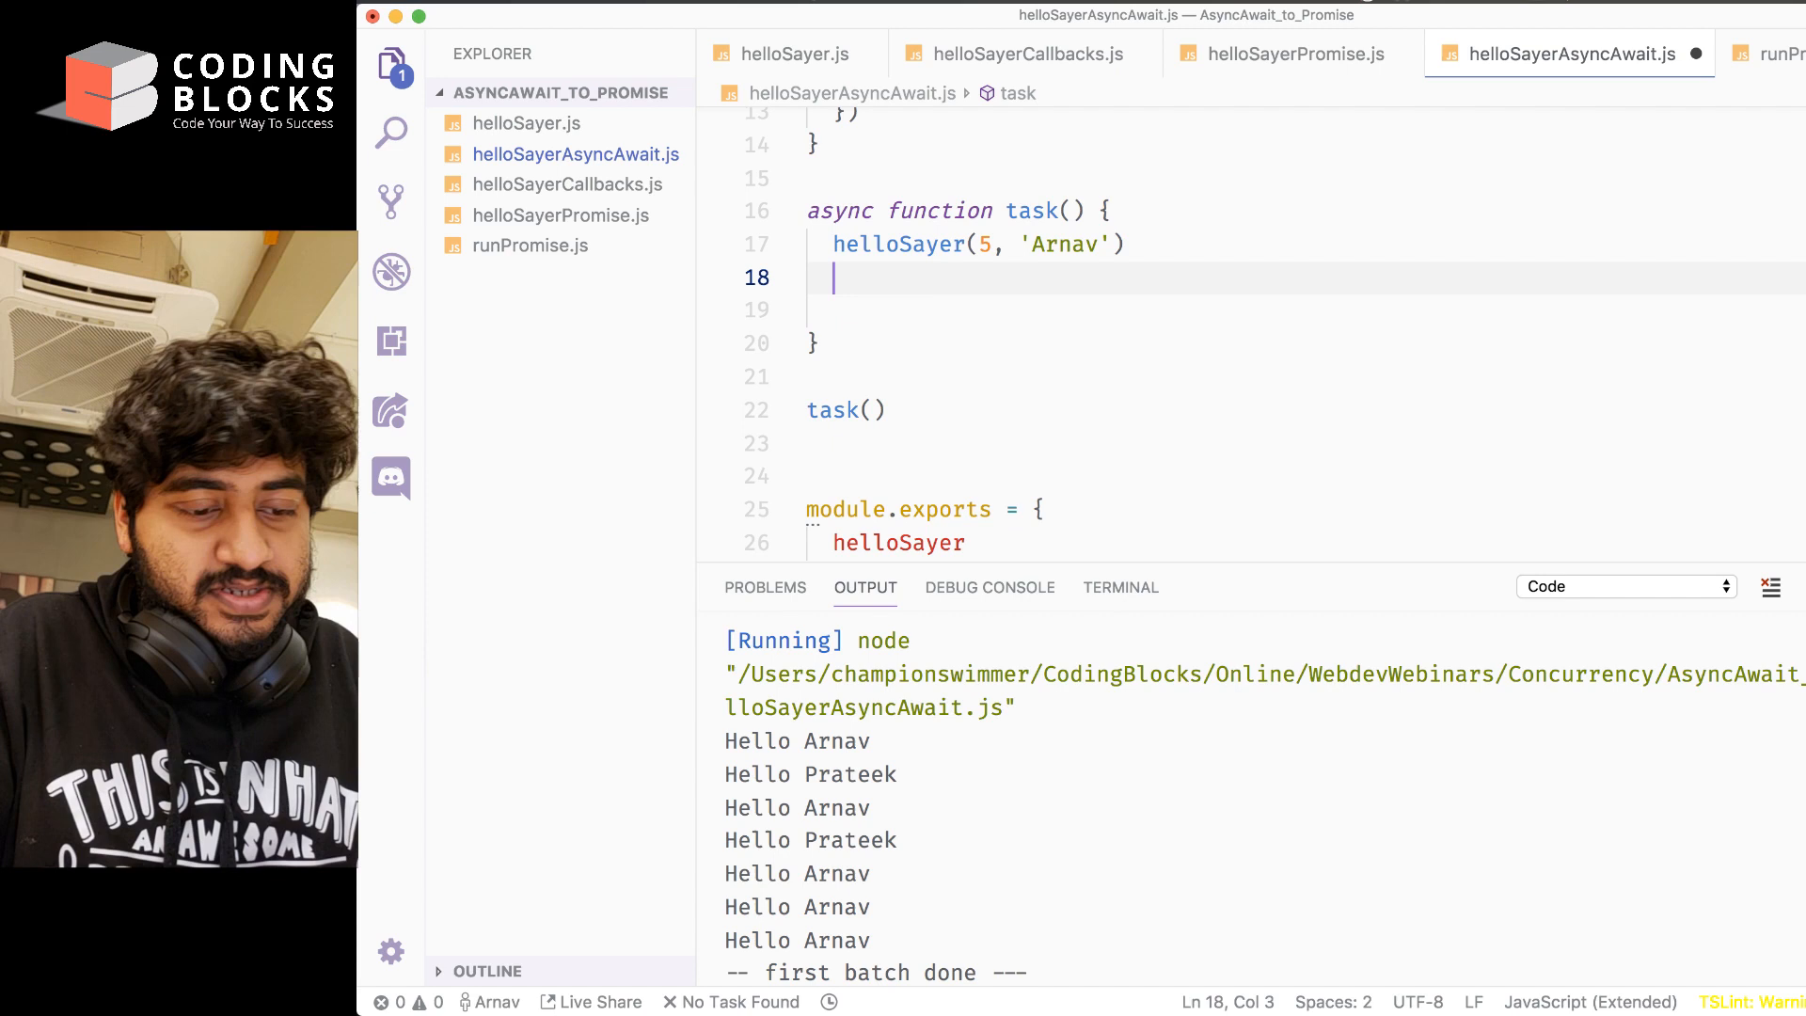
pyautogui.write("helloSayer(5, 'Arnav')")
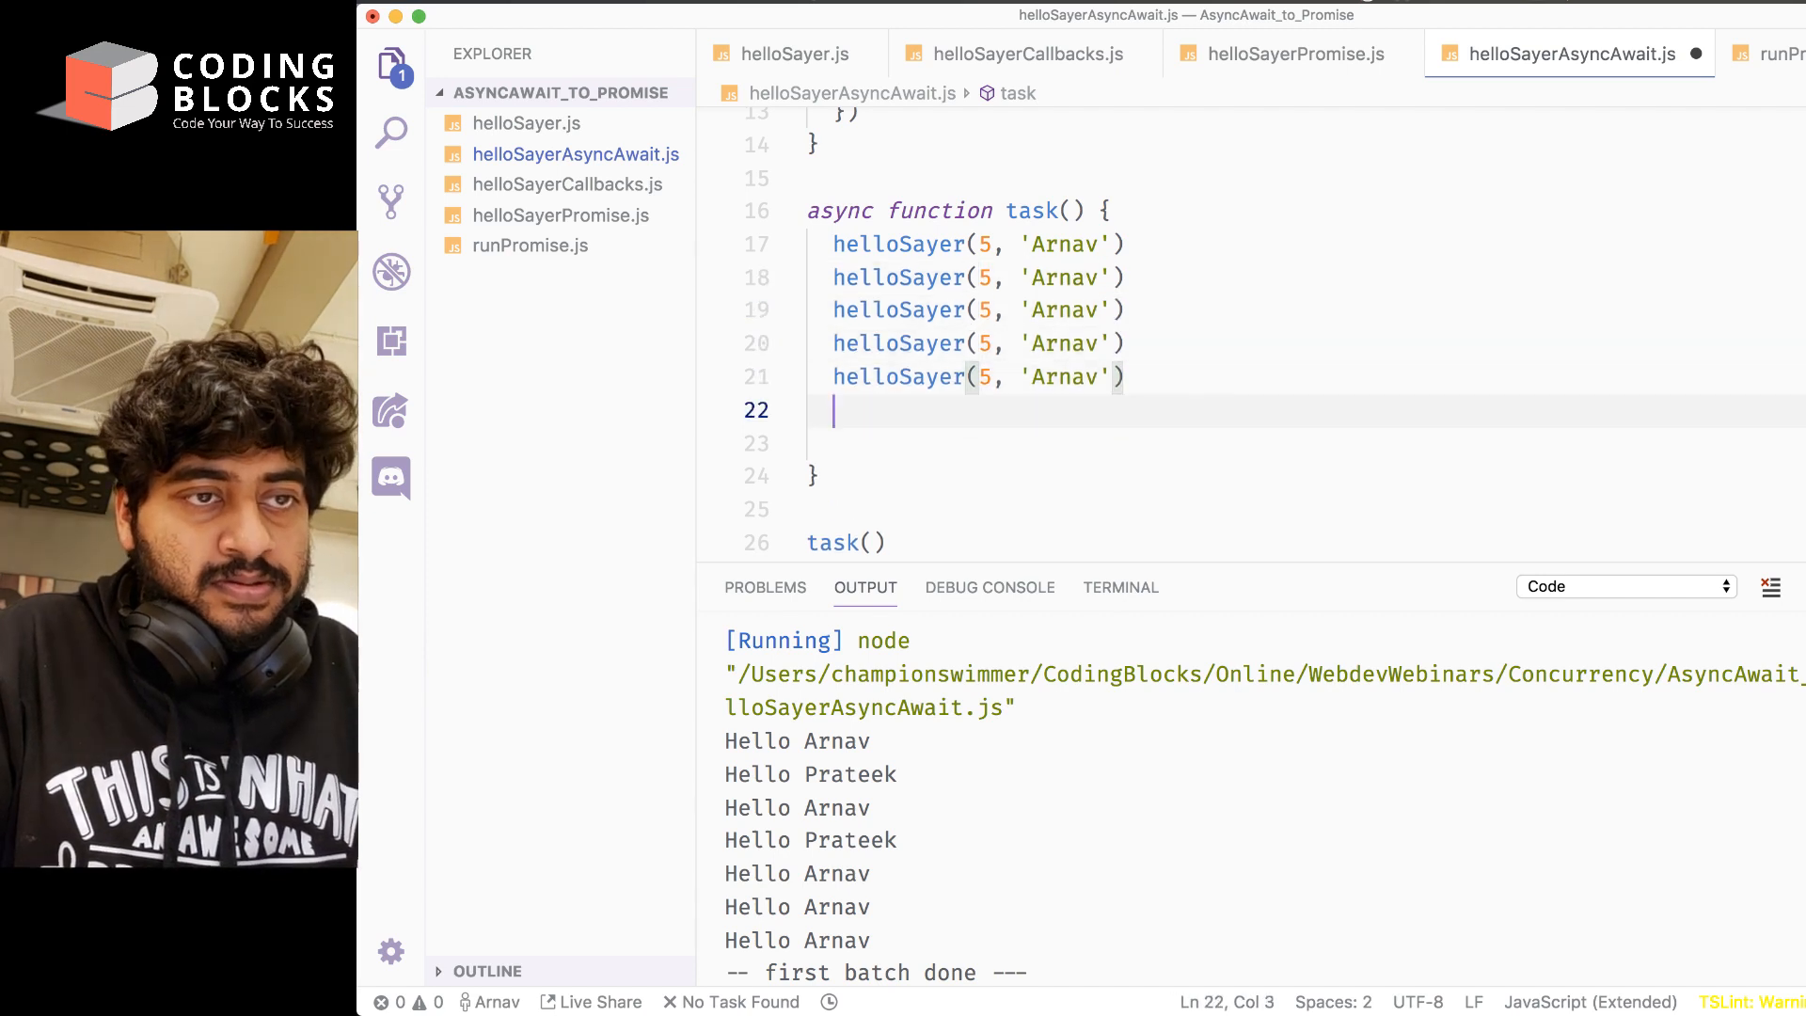
pyautogui.write("helloSayer(5, 'Arnav')")
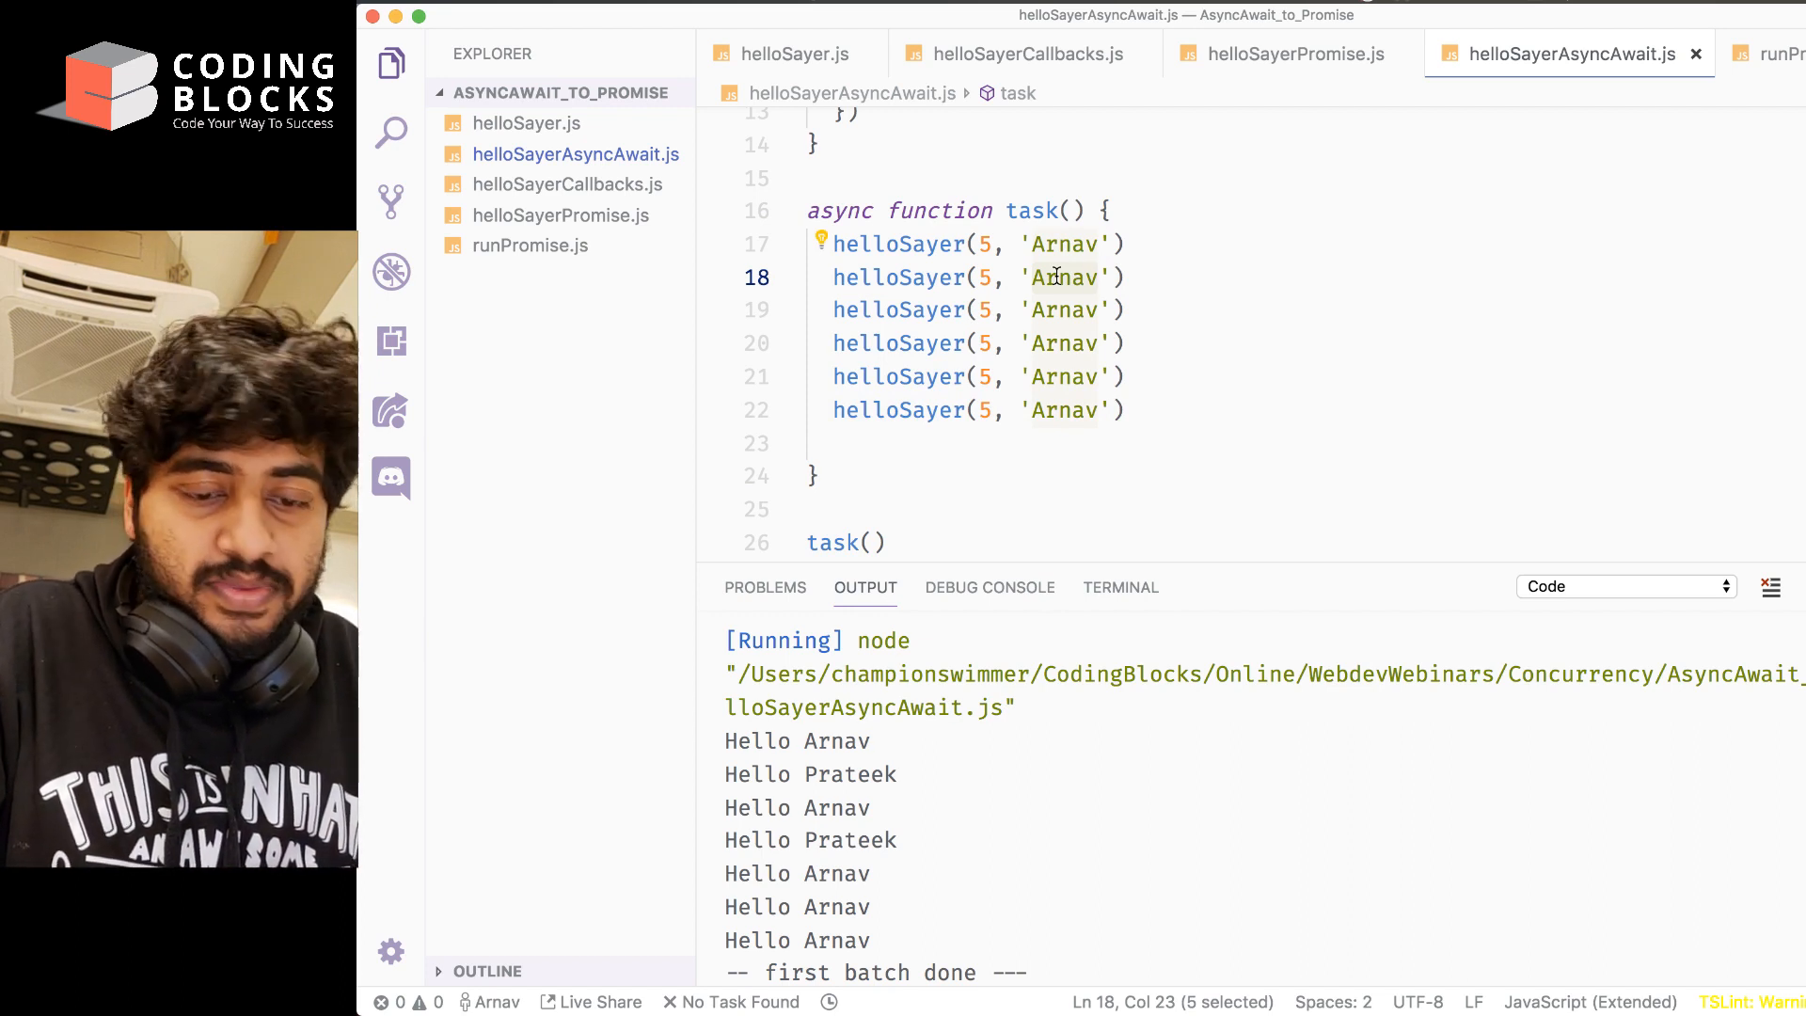
pyautogui.write('Rishab')
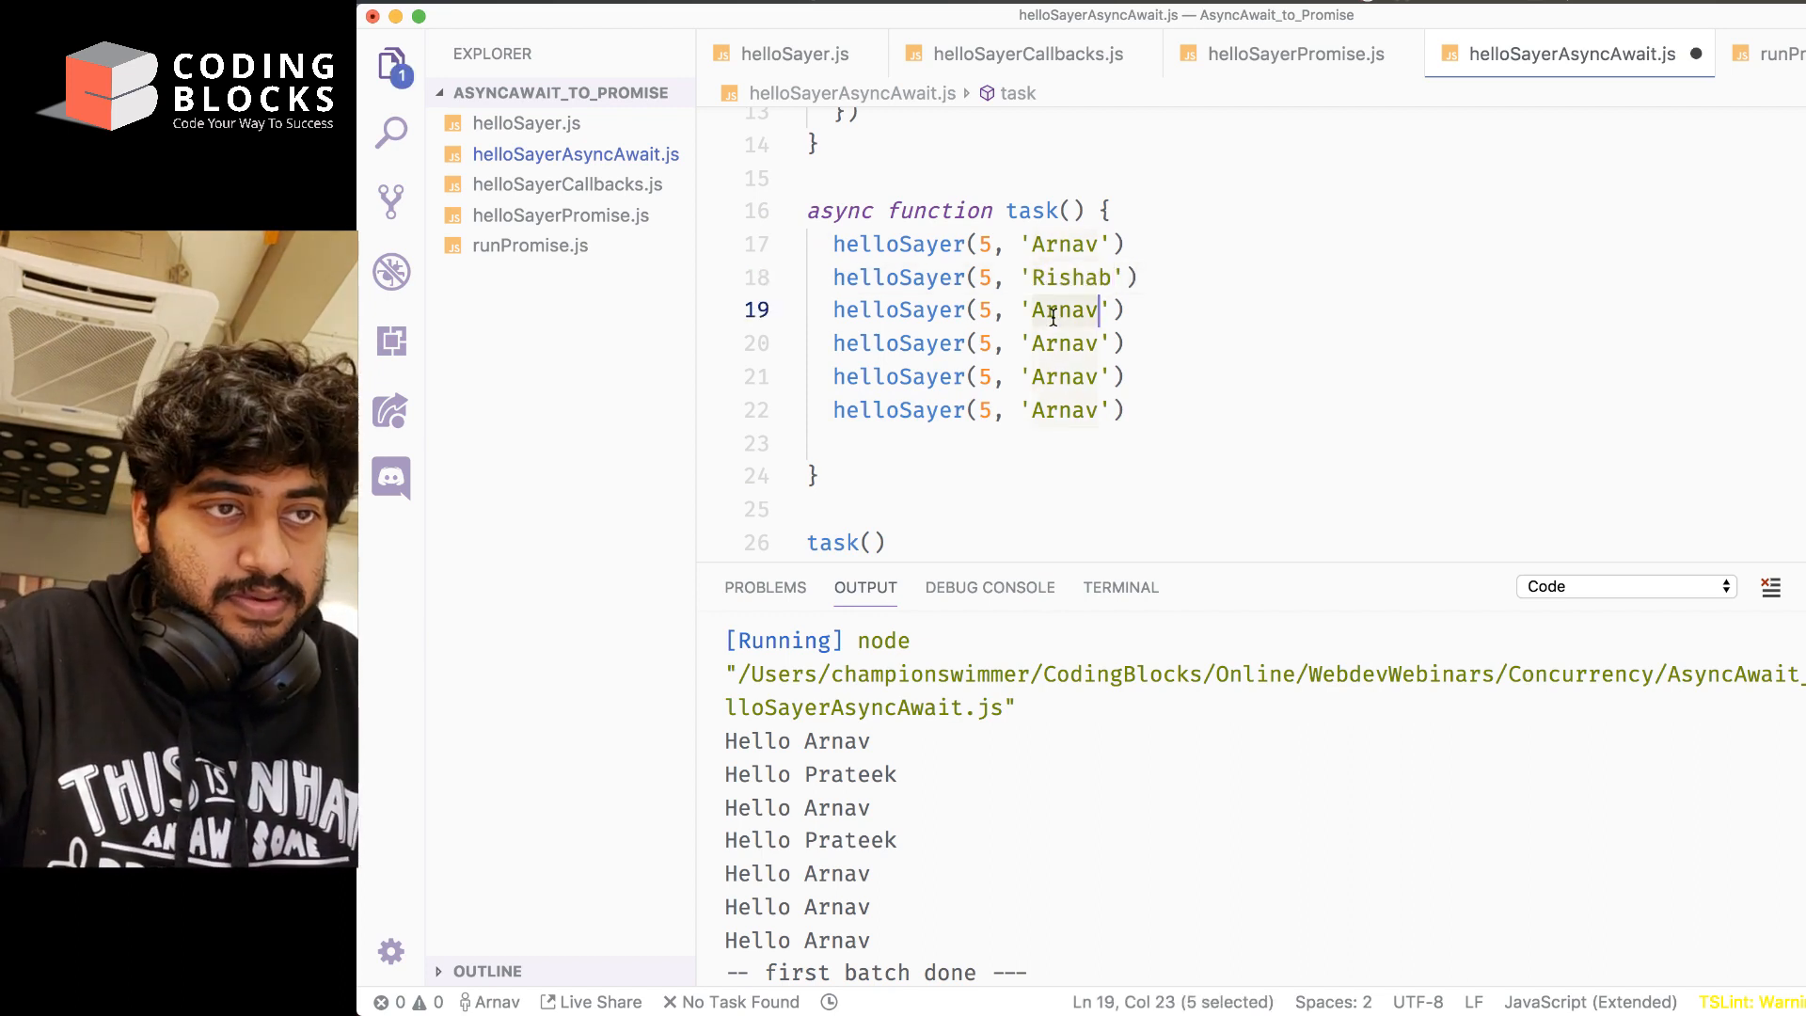
pyautogui.write('harshit')
pyautogui.click(979, 376)
pyautogui.write('Garim')
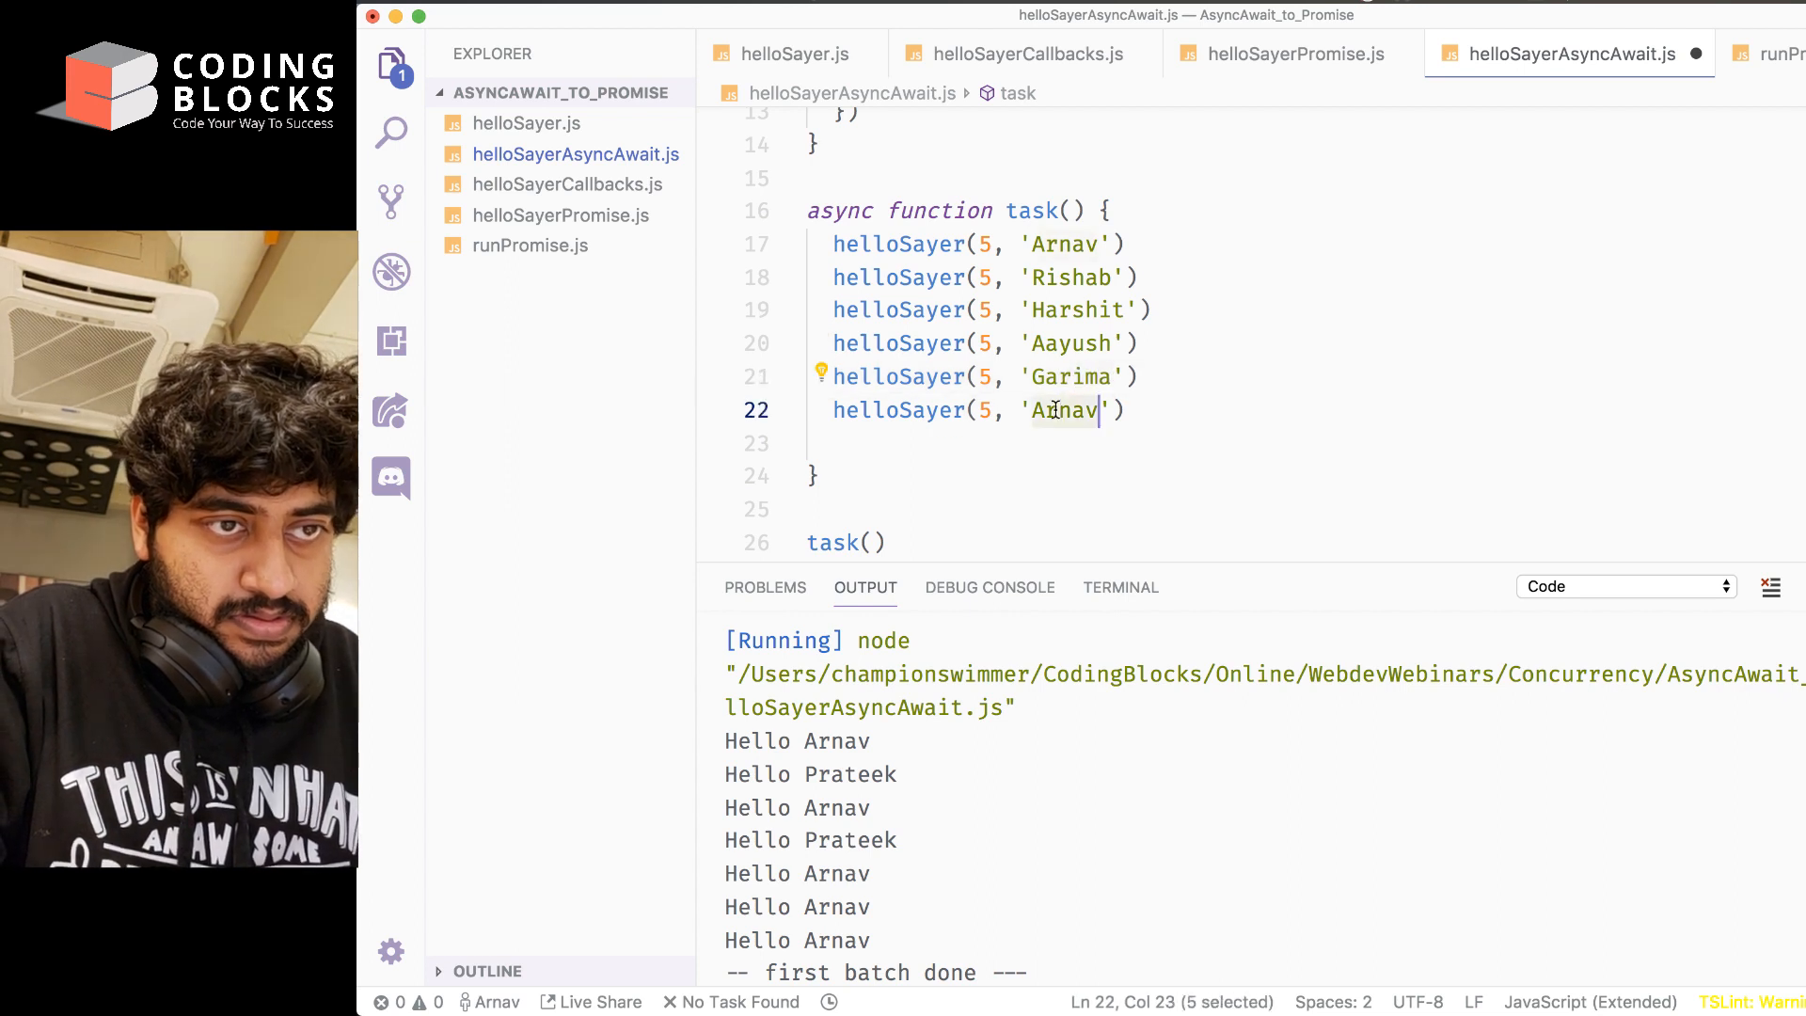
pyautogui.write('Kartik')
pyautogui.click(986, 343)
pyautogui.write('4')
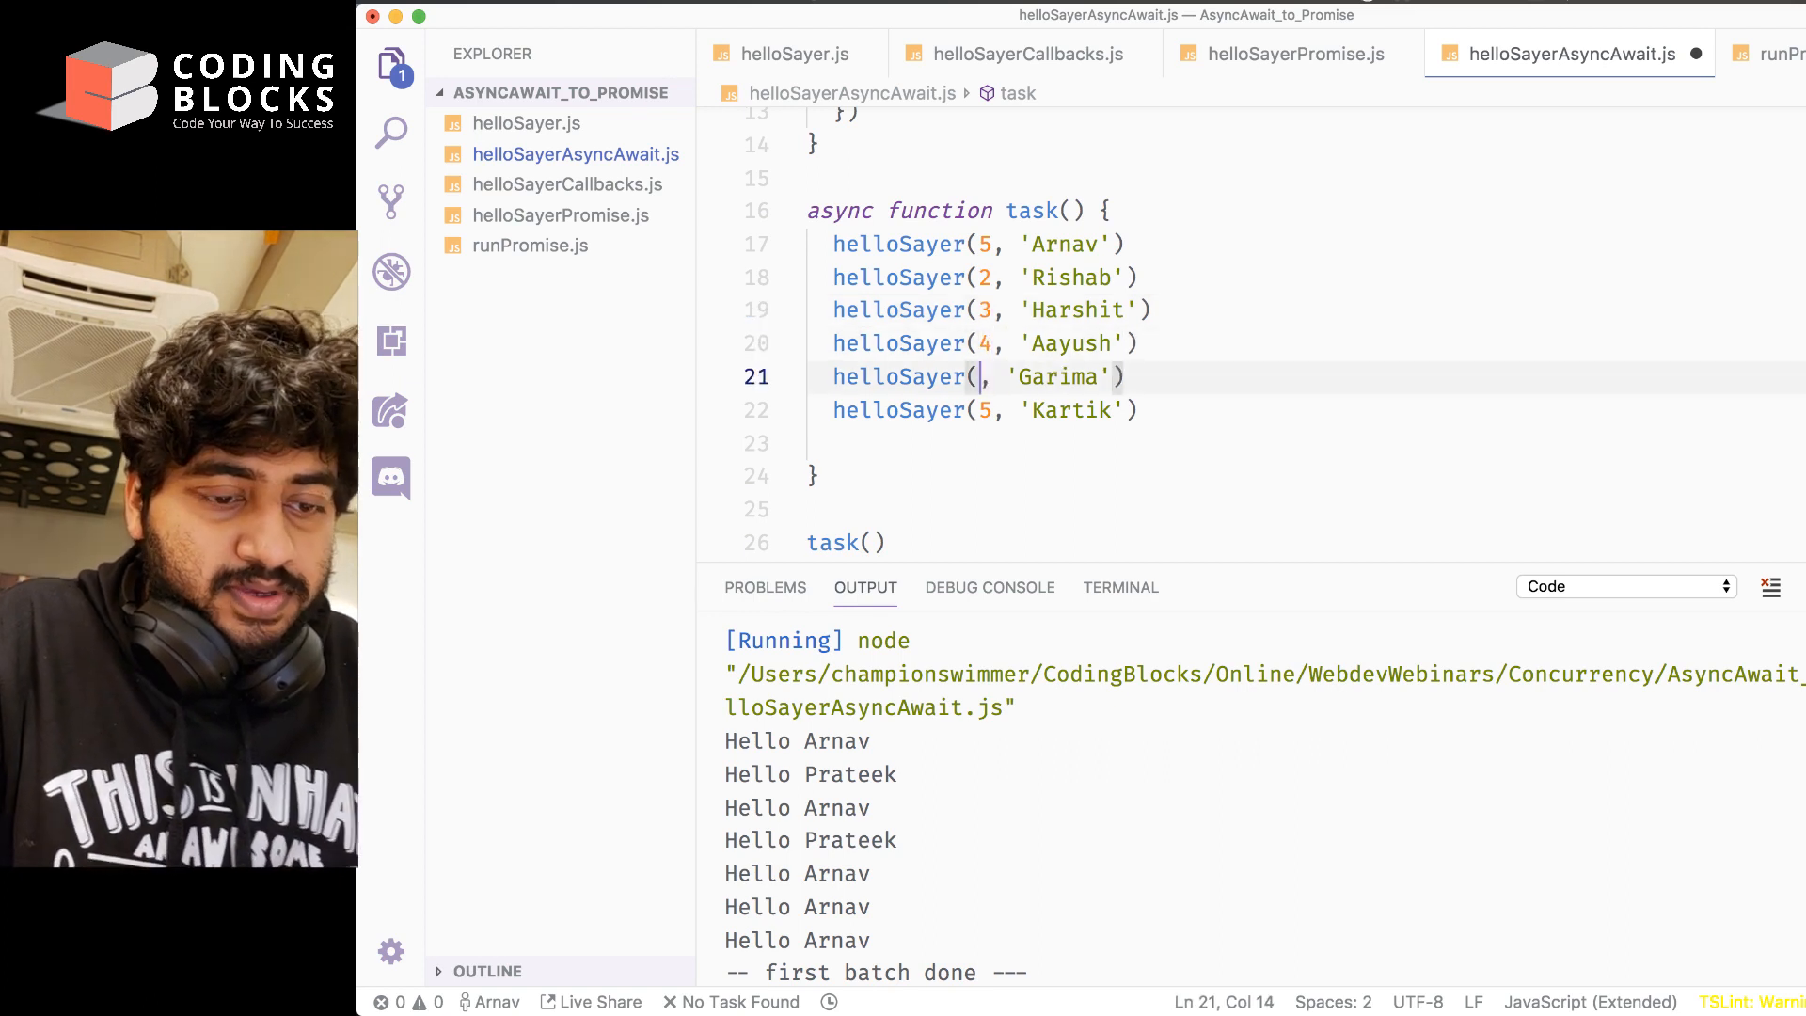
# Change the helloSayer counts to 6, 2, 3, 4, 6 and 2
pyautogui.write('6')
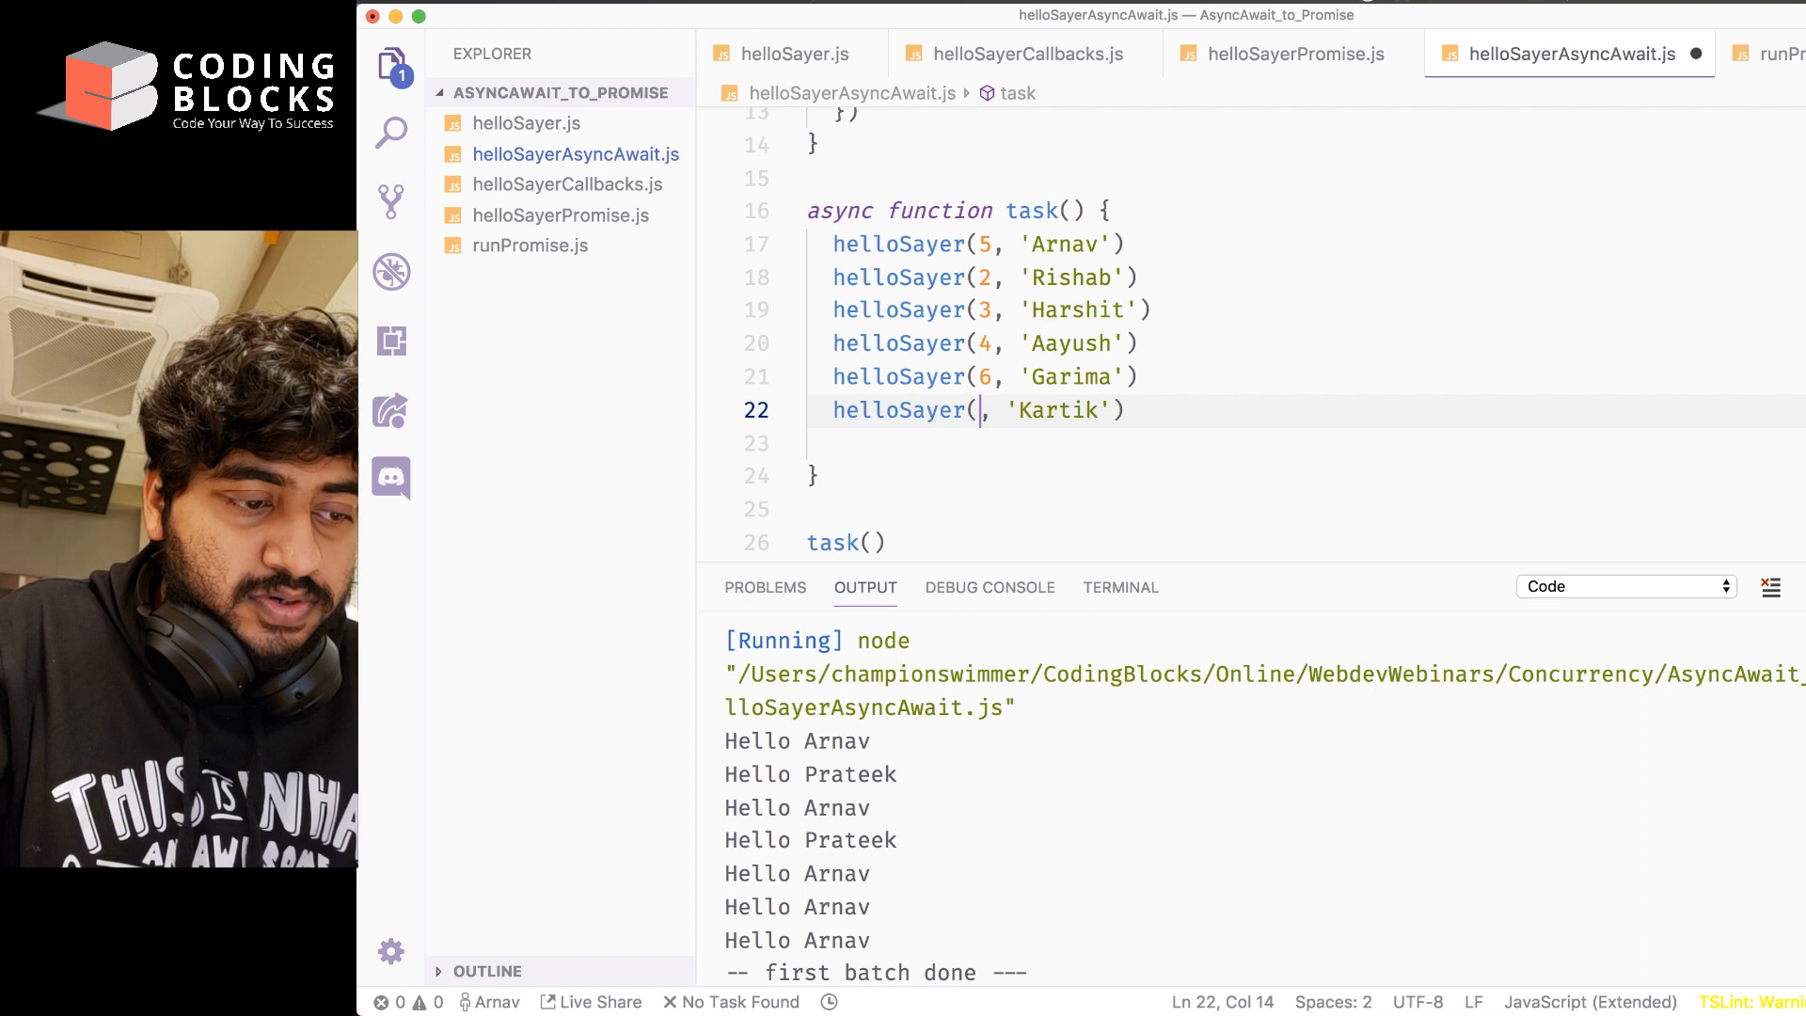
pyautogui.write('2')
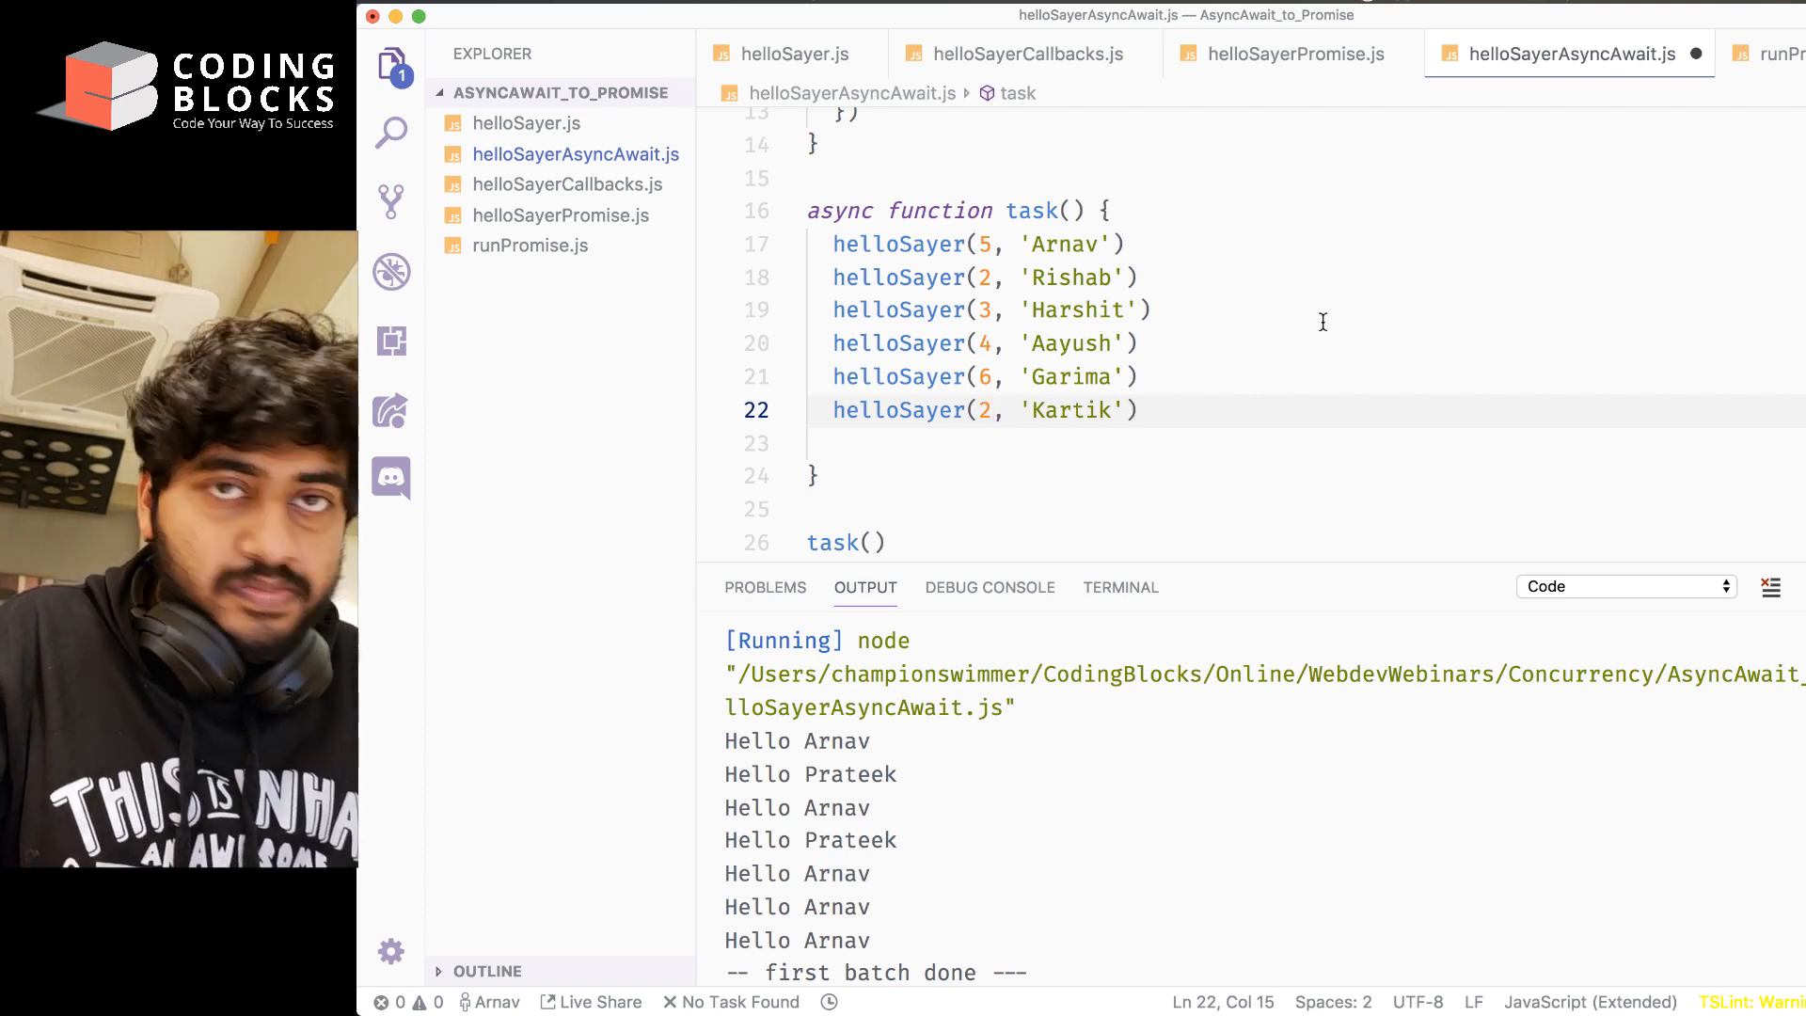
pyautogui.click(1125, 243)
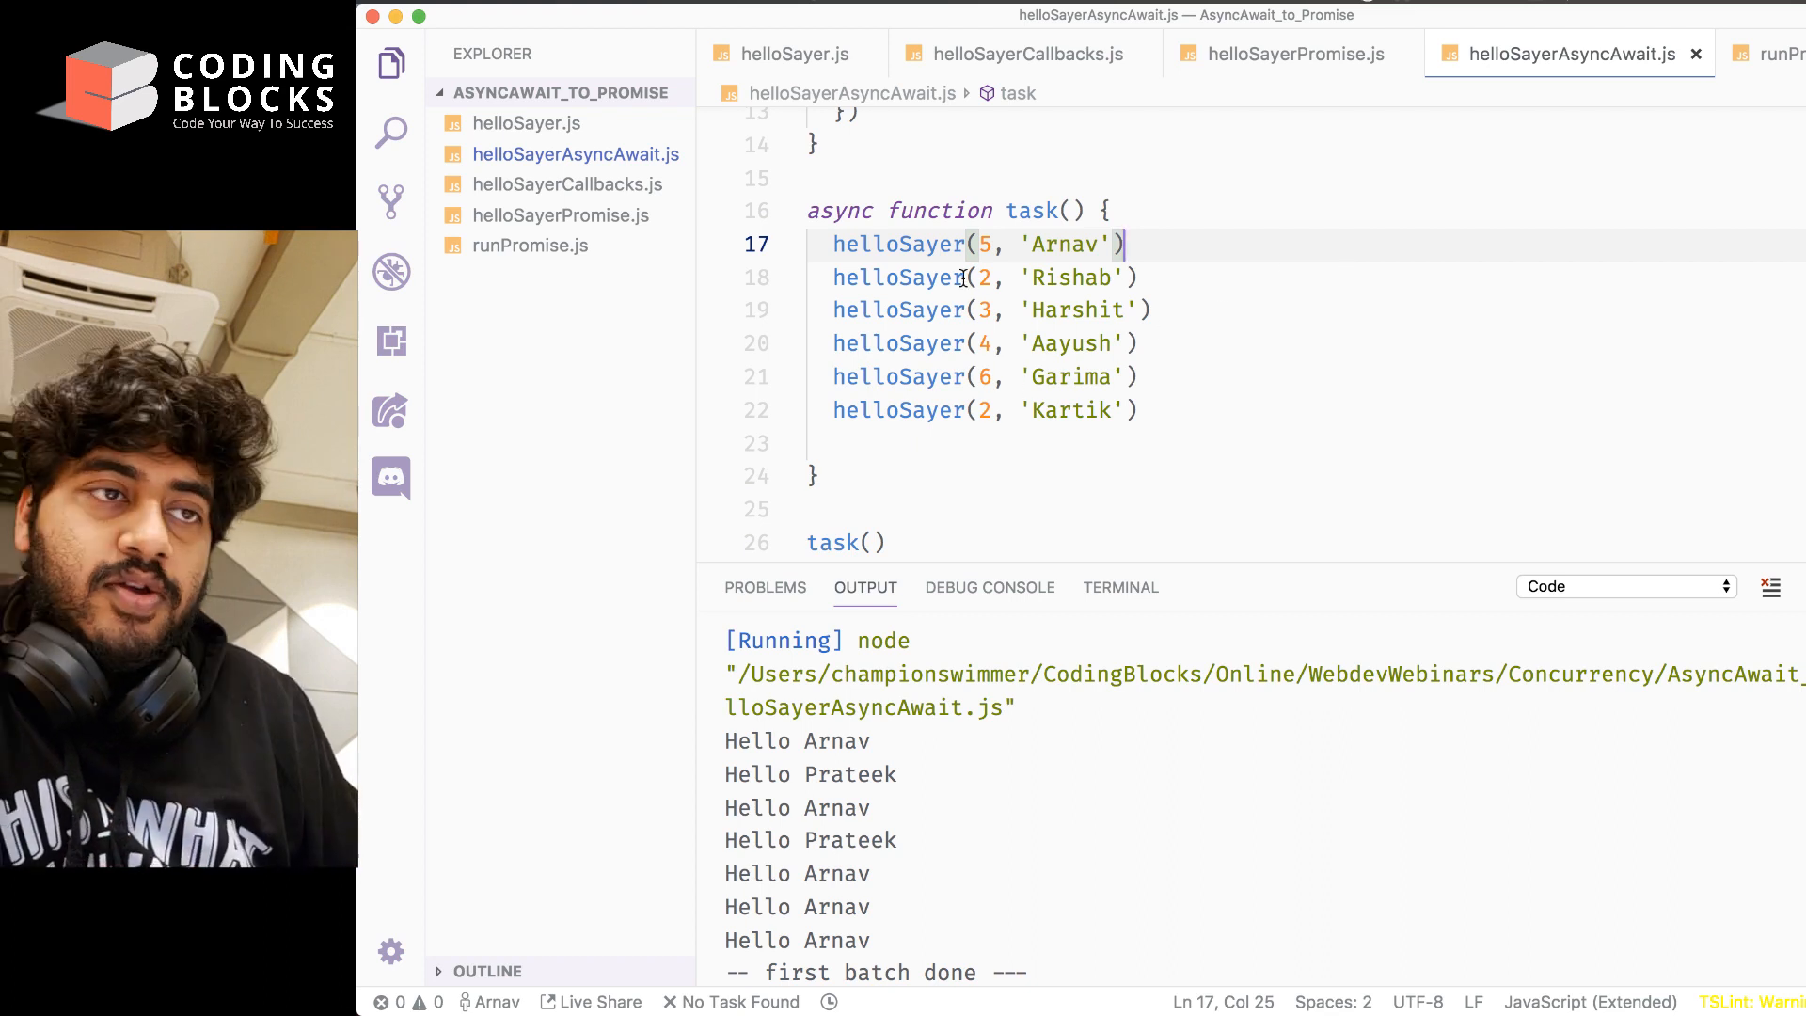
pyautogui.click(1002, 309)
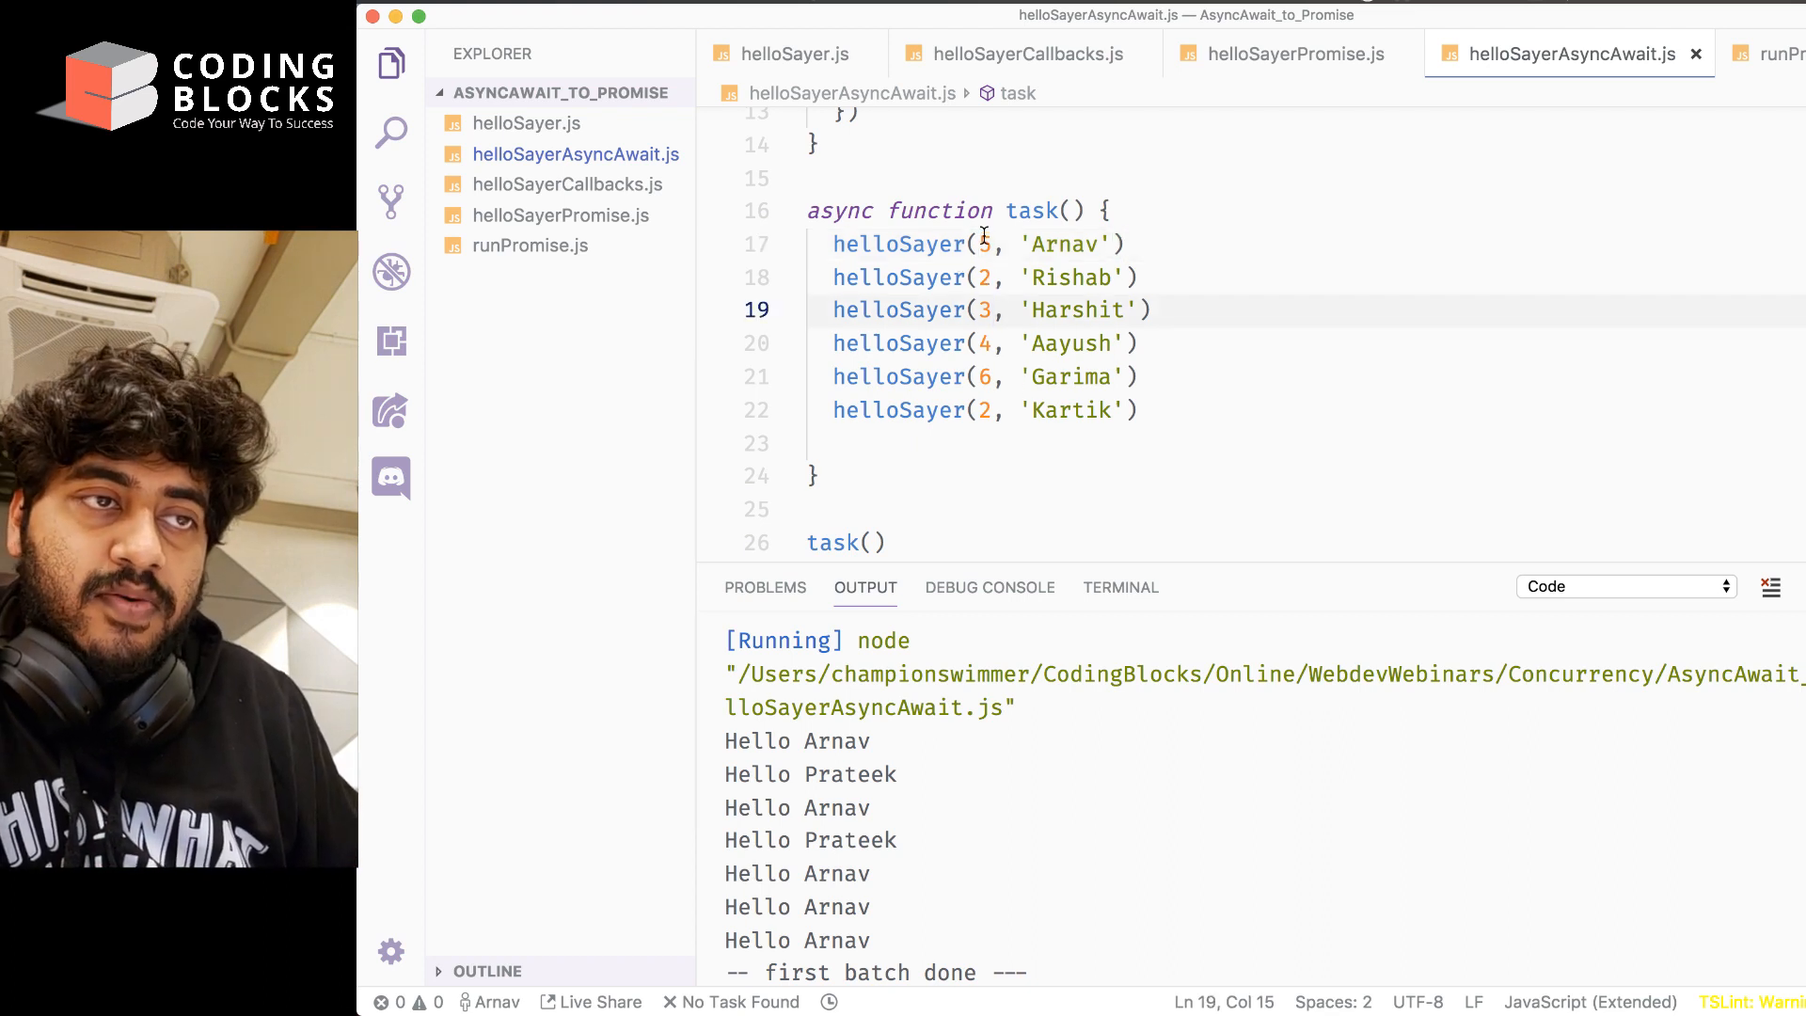
pyautogui.write('6')
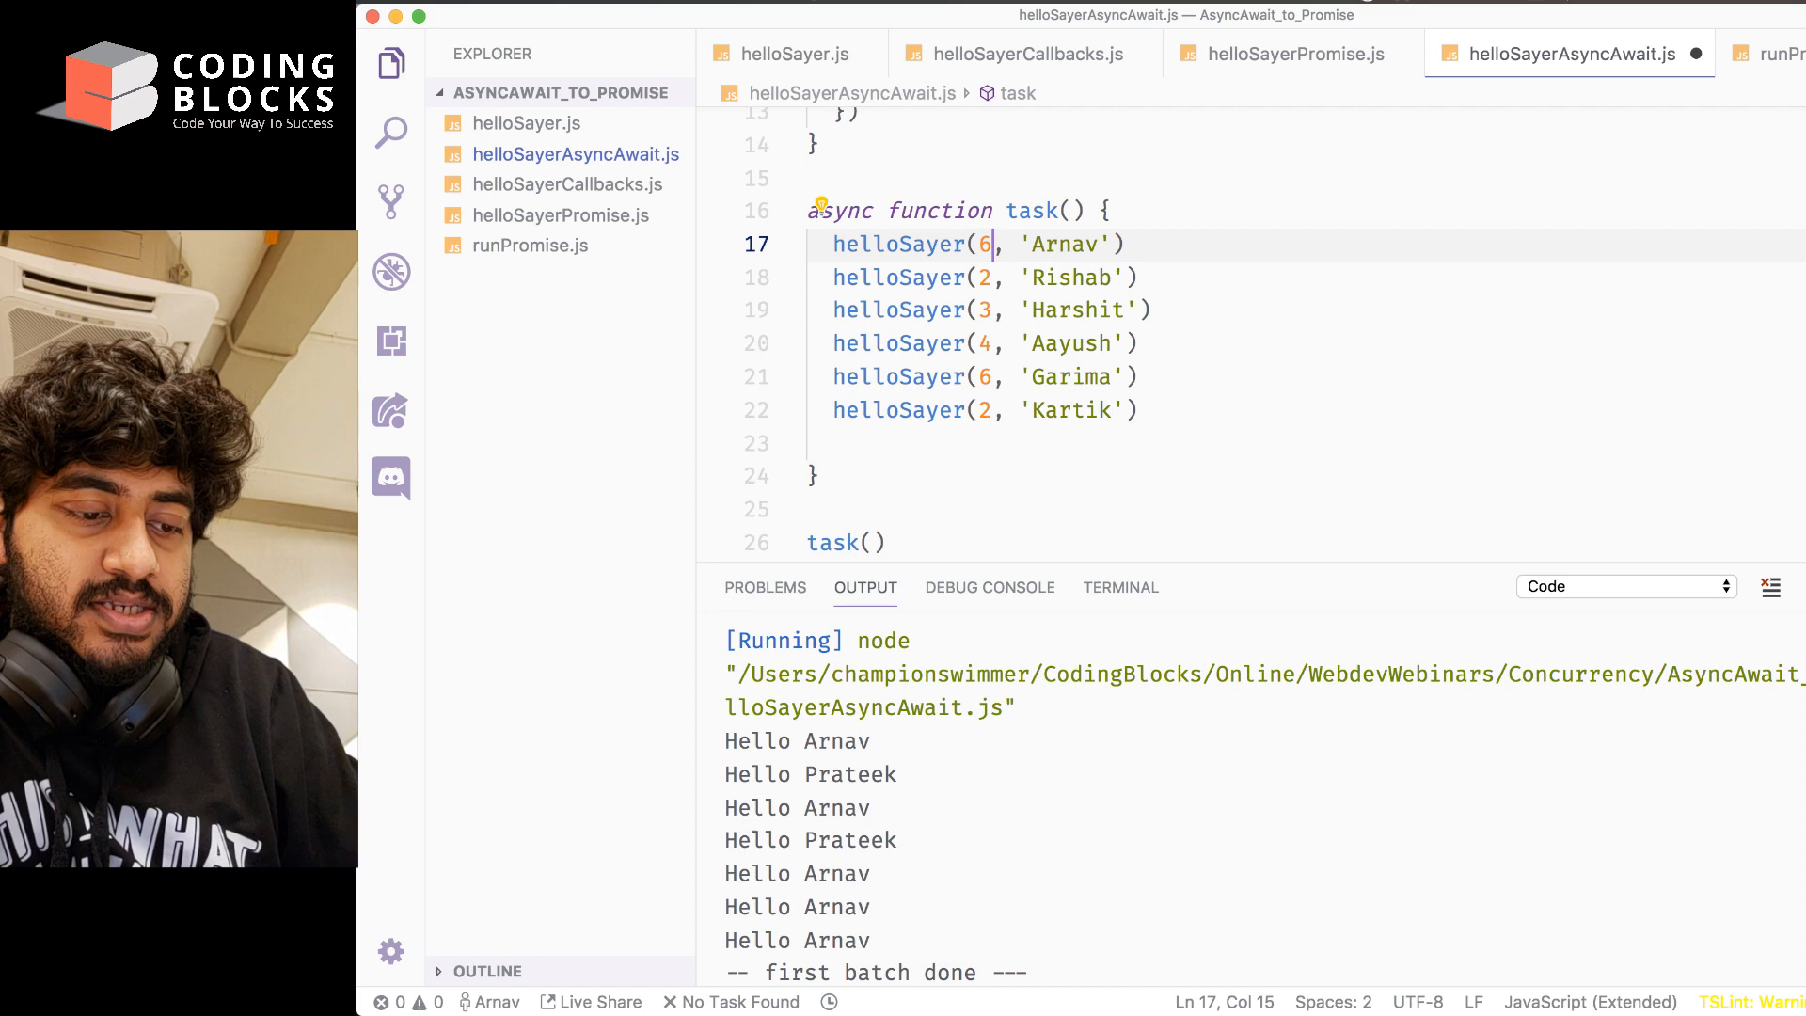
pyautogui.click(1094, 410)
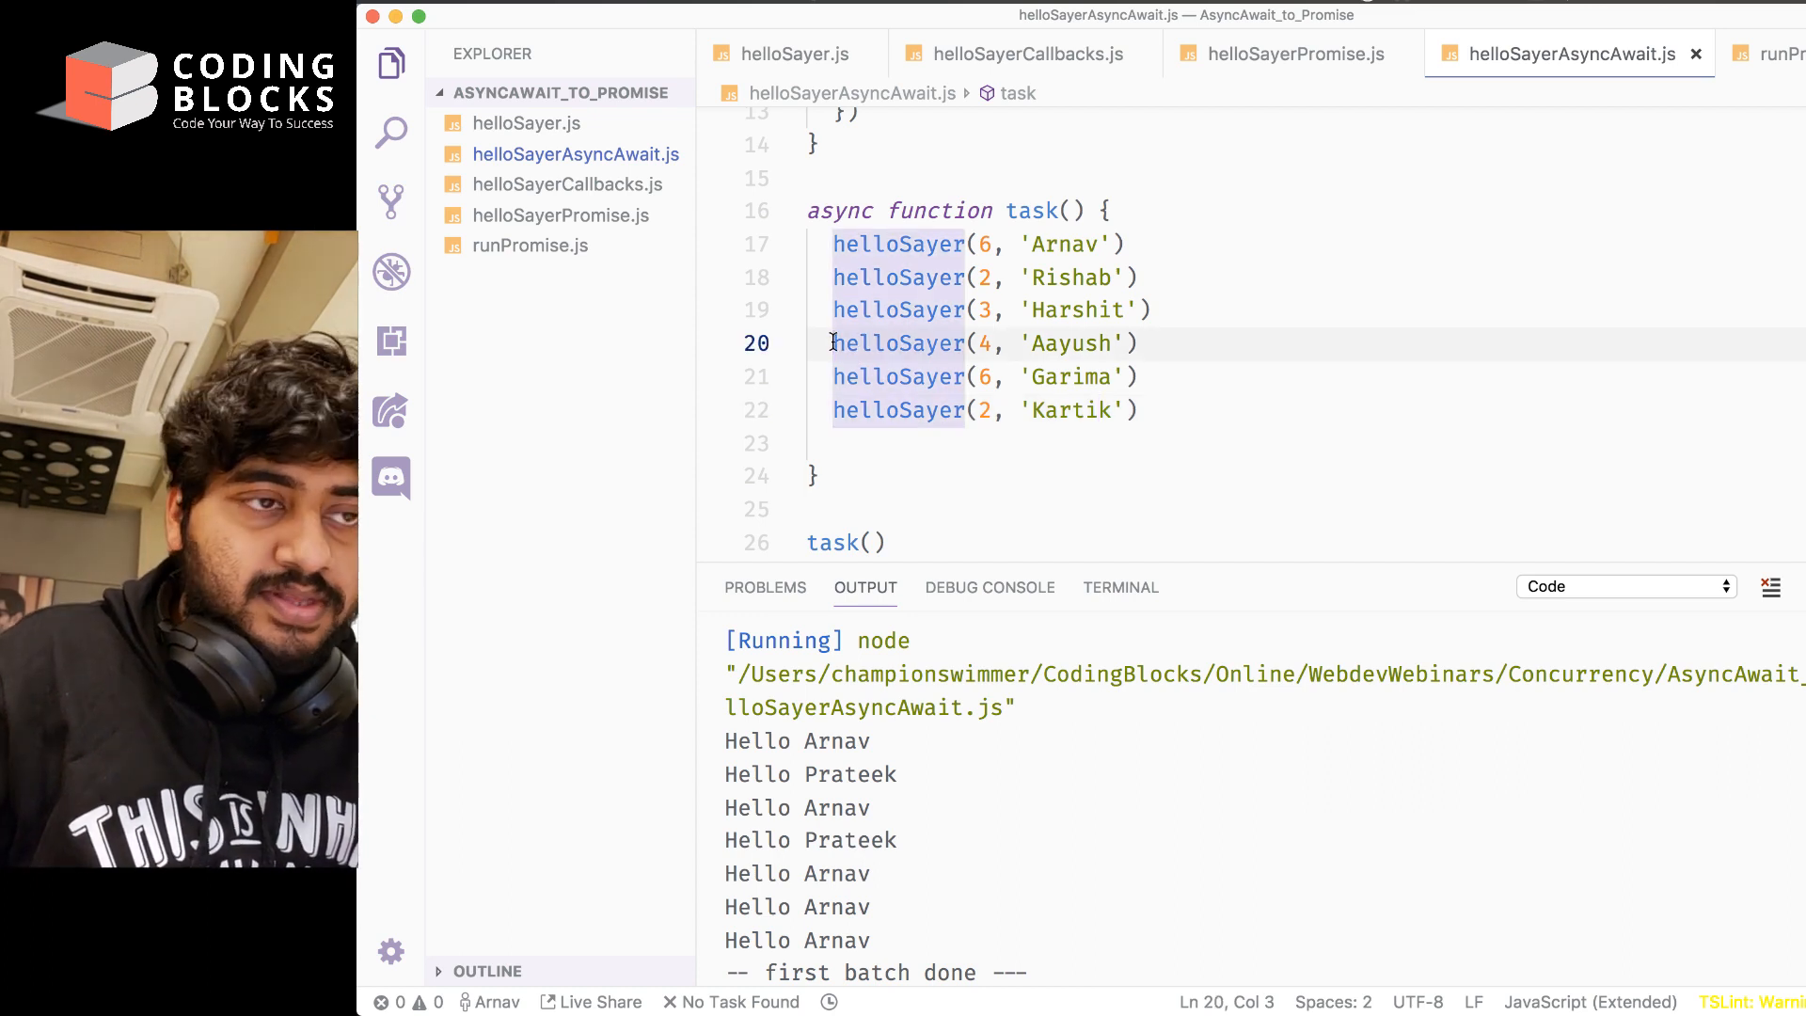
# Insert a blank line before the Aayush call to split the calls into two groups
pyautogui.press('Enter')
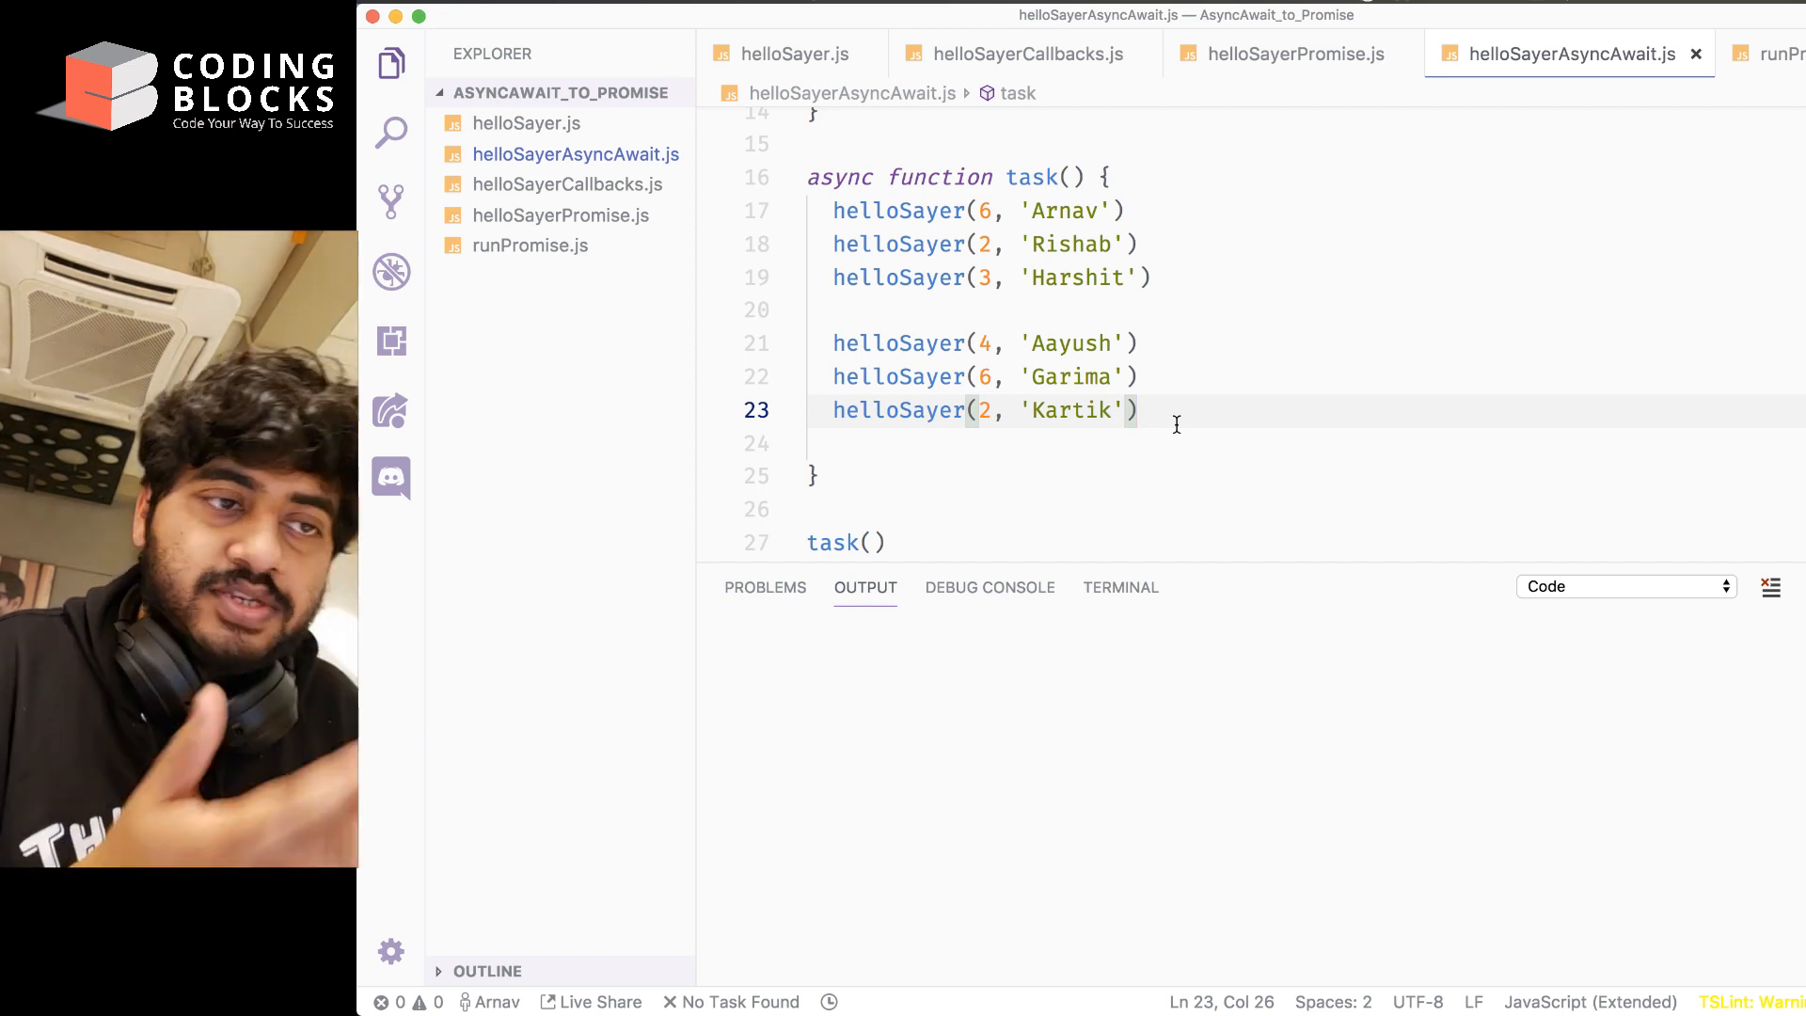
pyautogui.click(1073, 343)
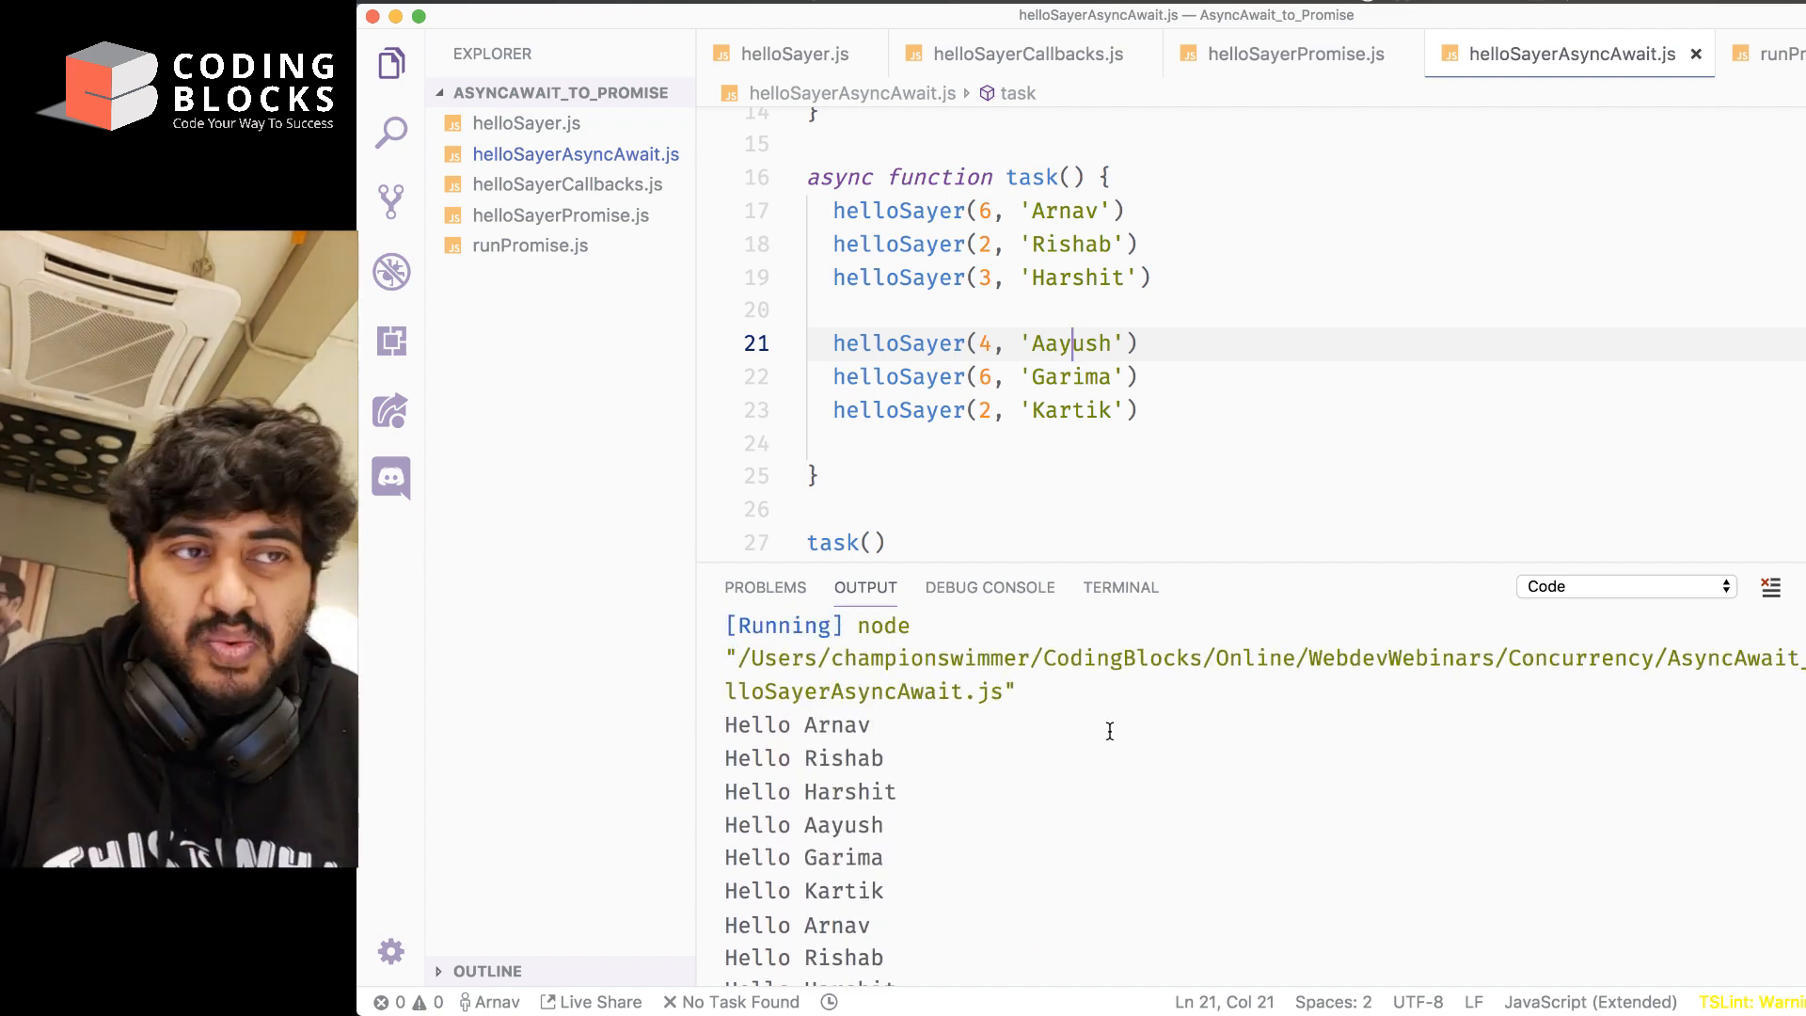
pyautogui.click(1058, 210)
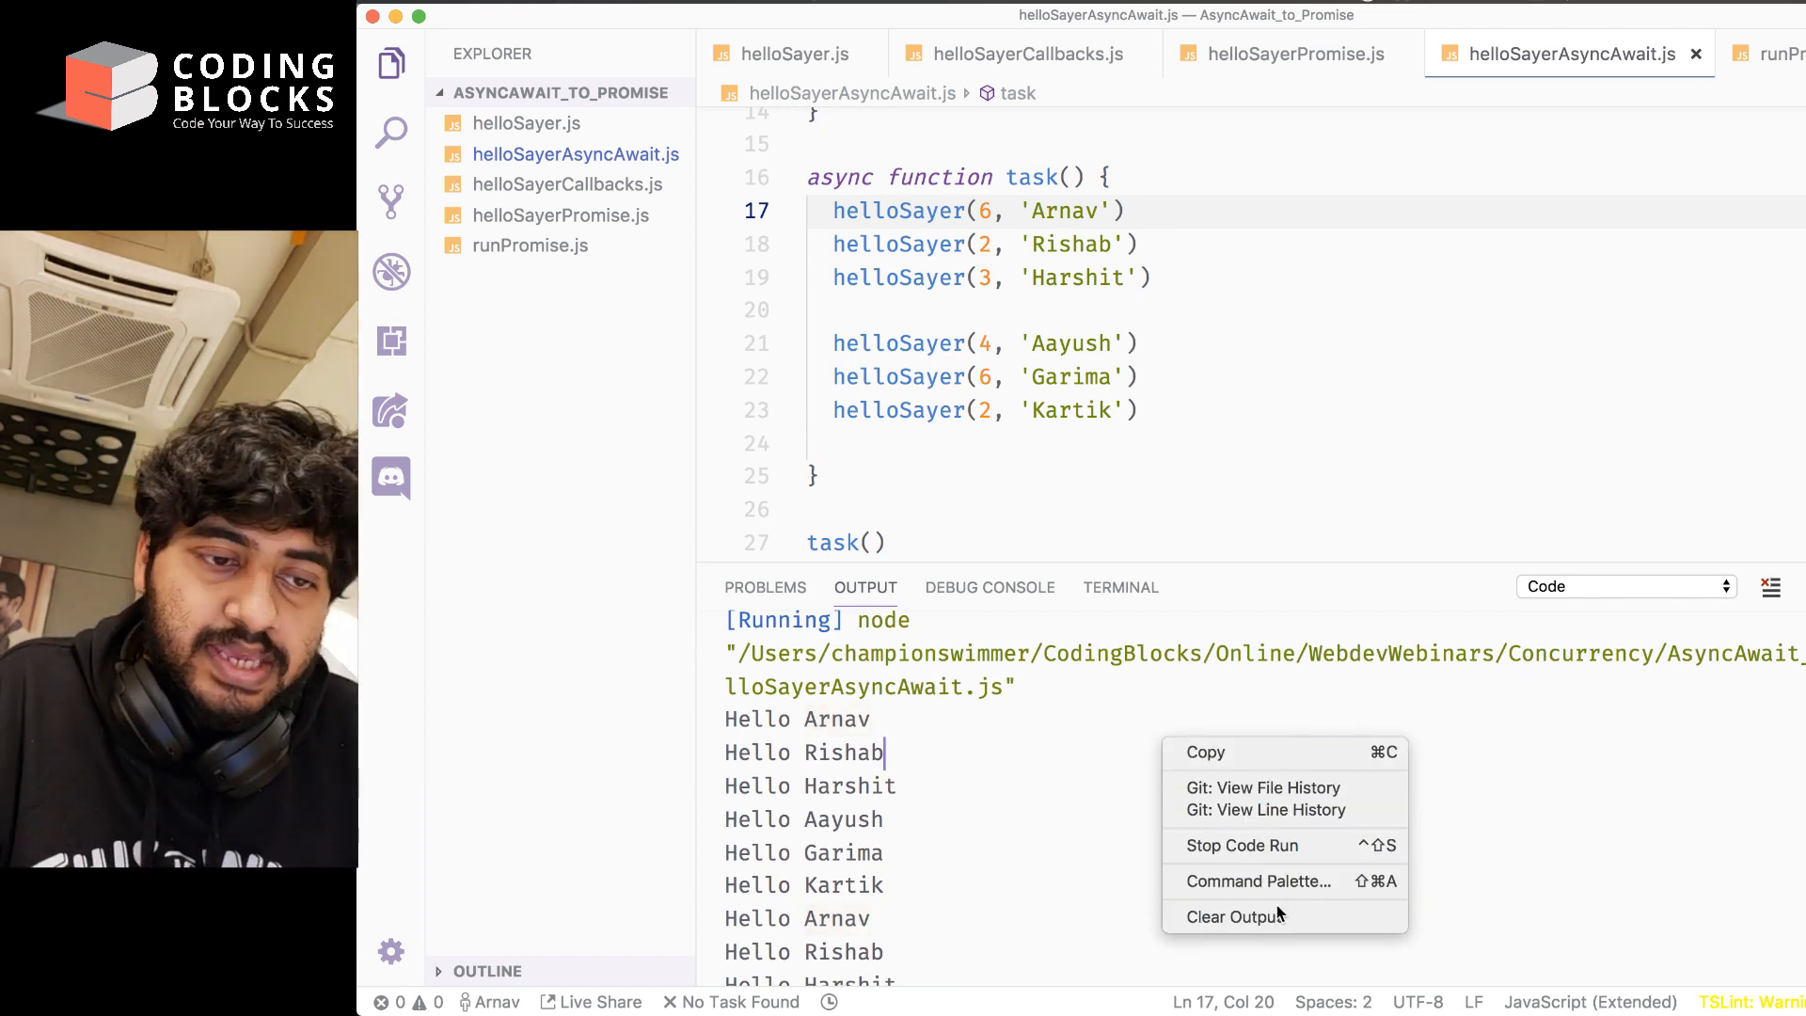
pyautogui.click(1231, 917)
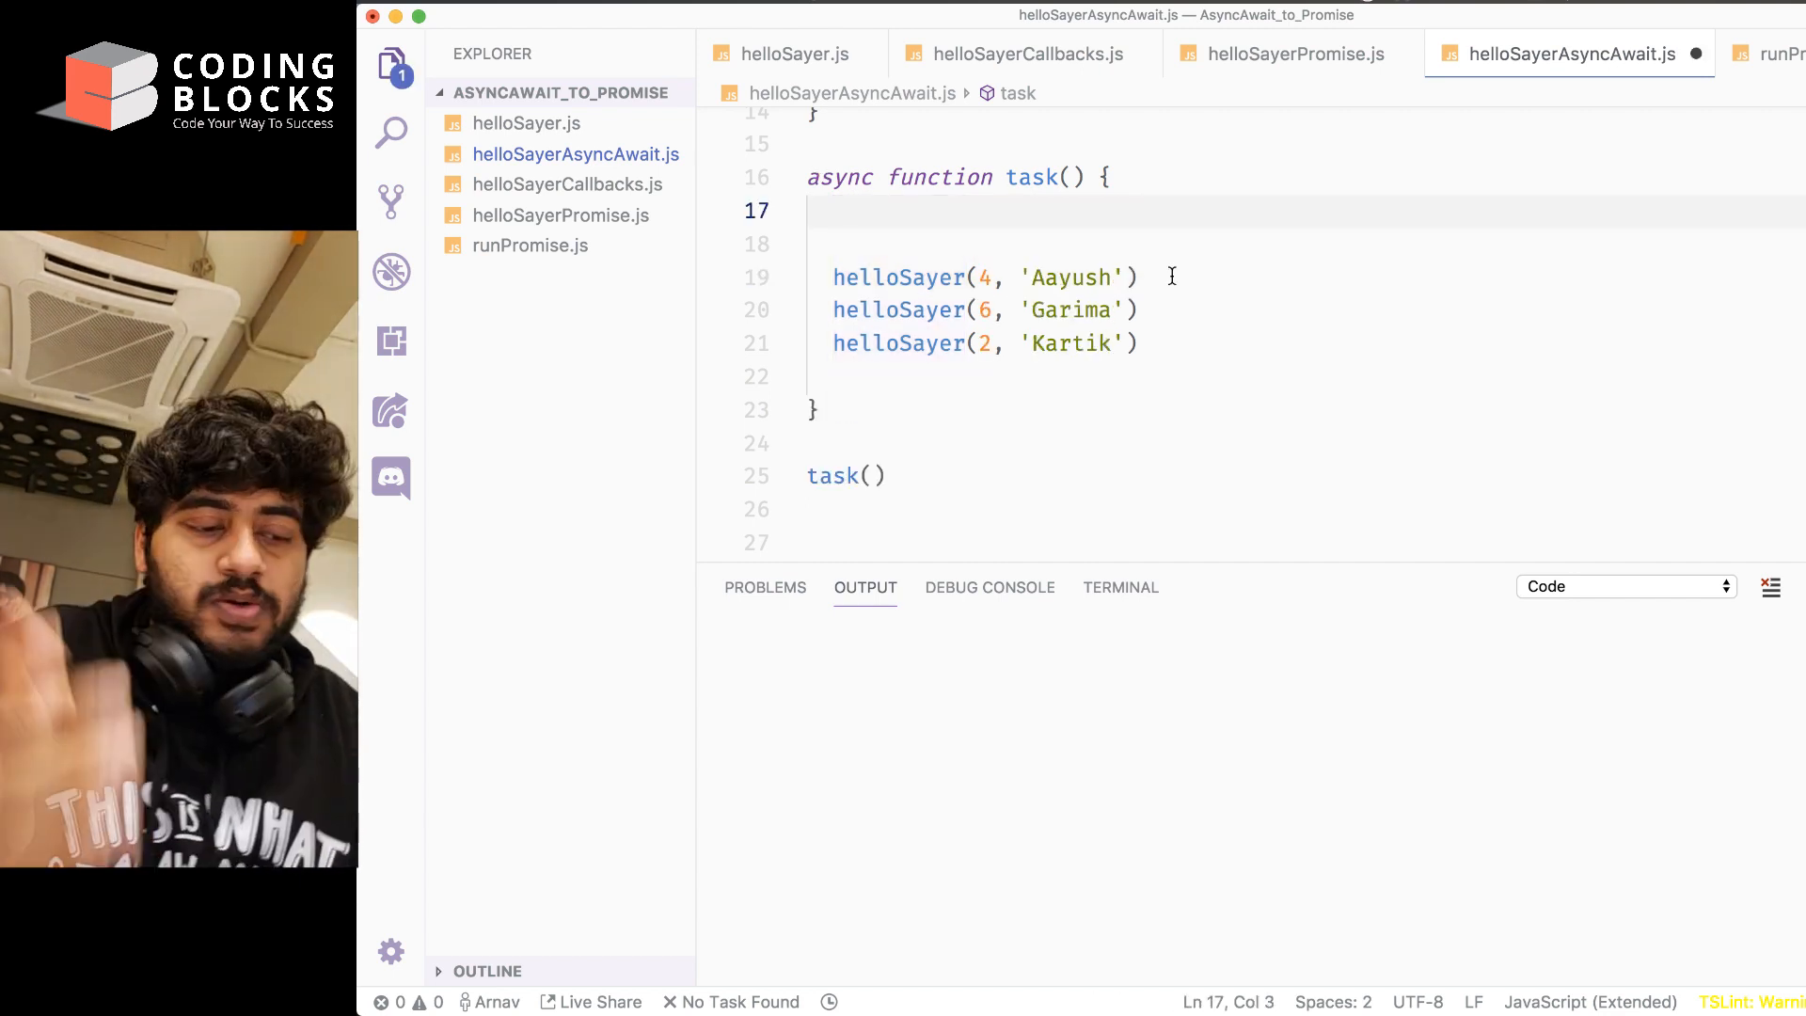
# Wrap the Arnav, Rishab and Harshit calls in await Promise.all([ ... ])
pyautogui.write('await Promis')
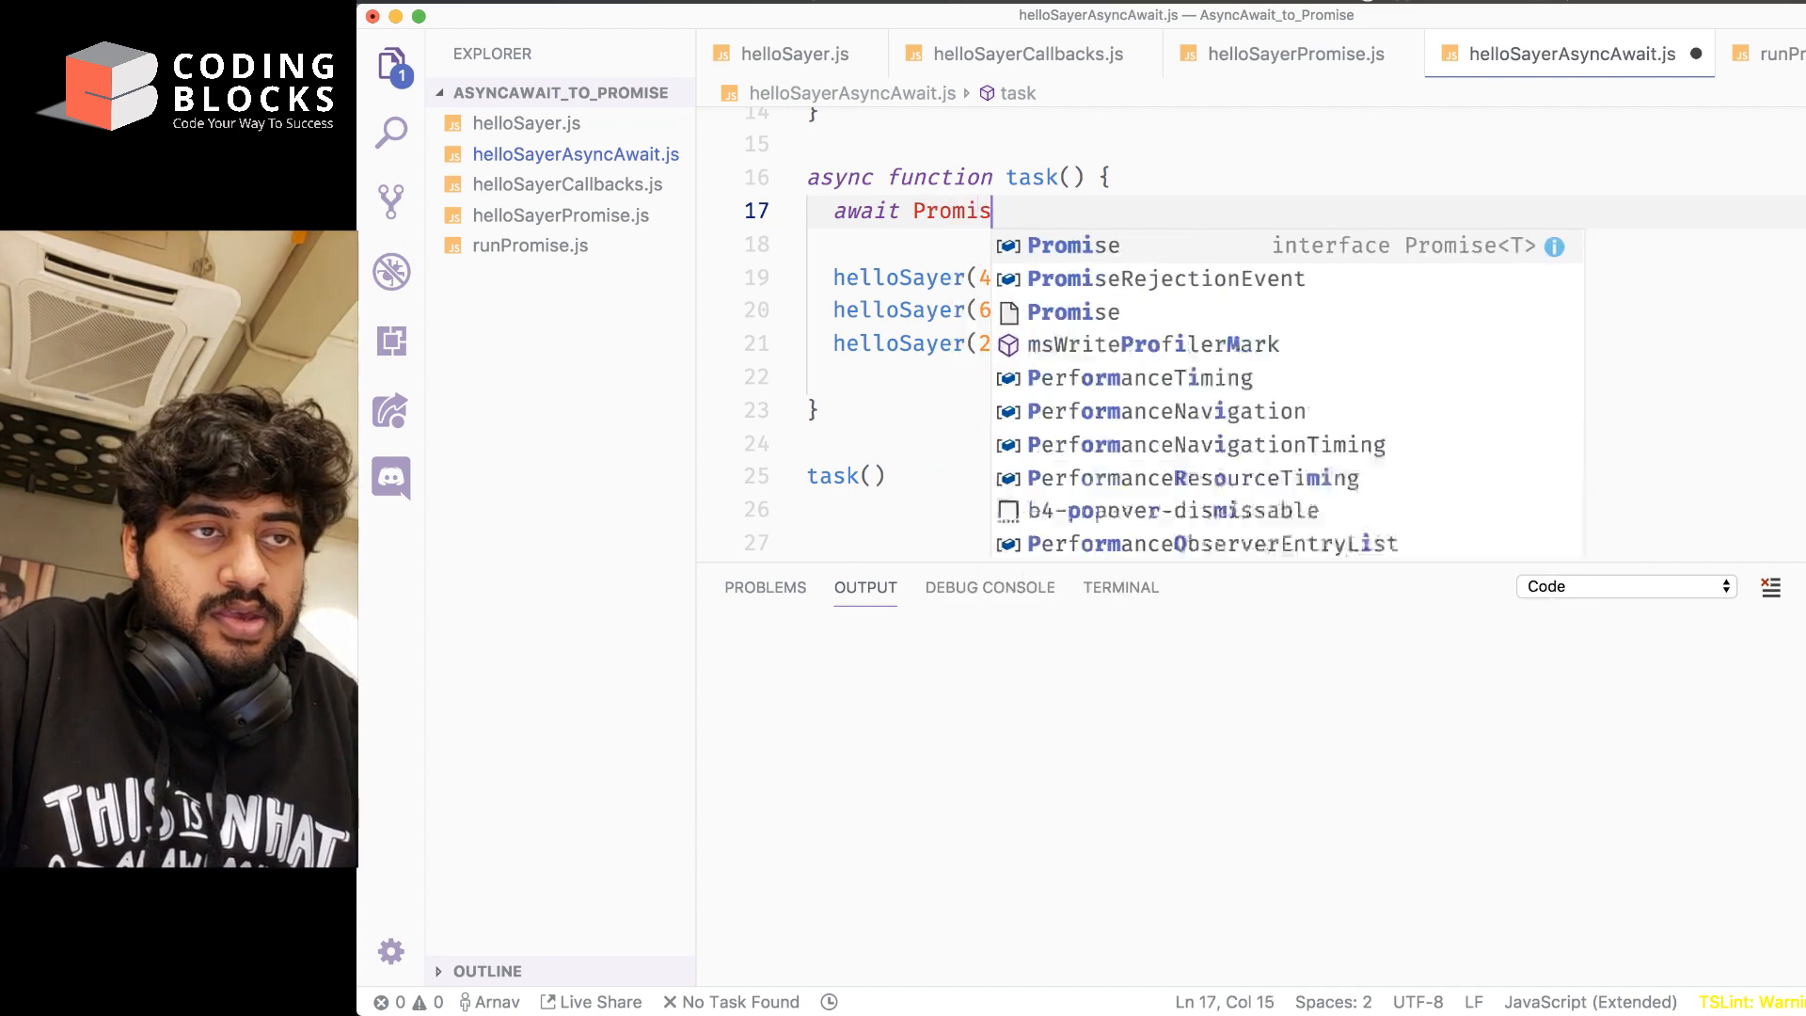
pyautogui.write('.all(')
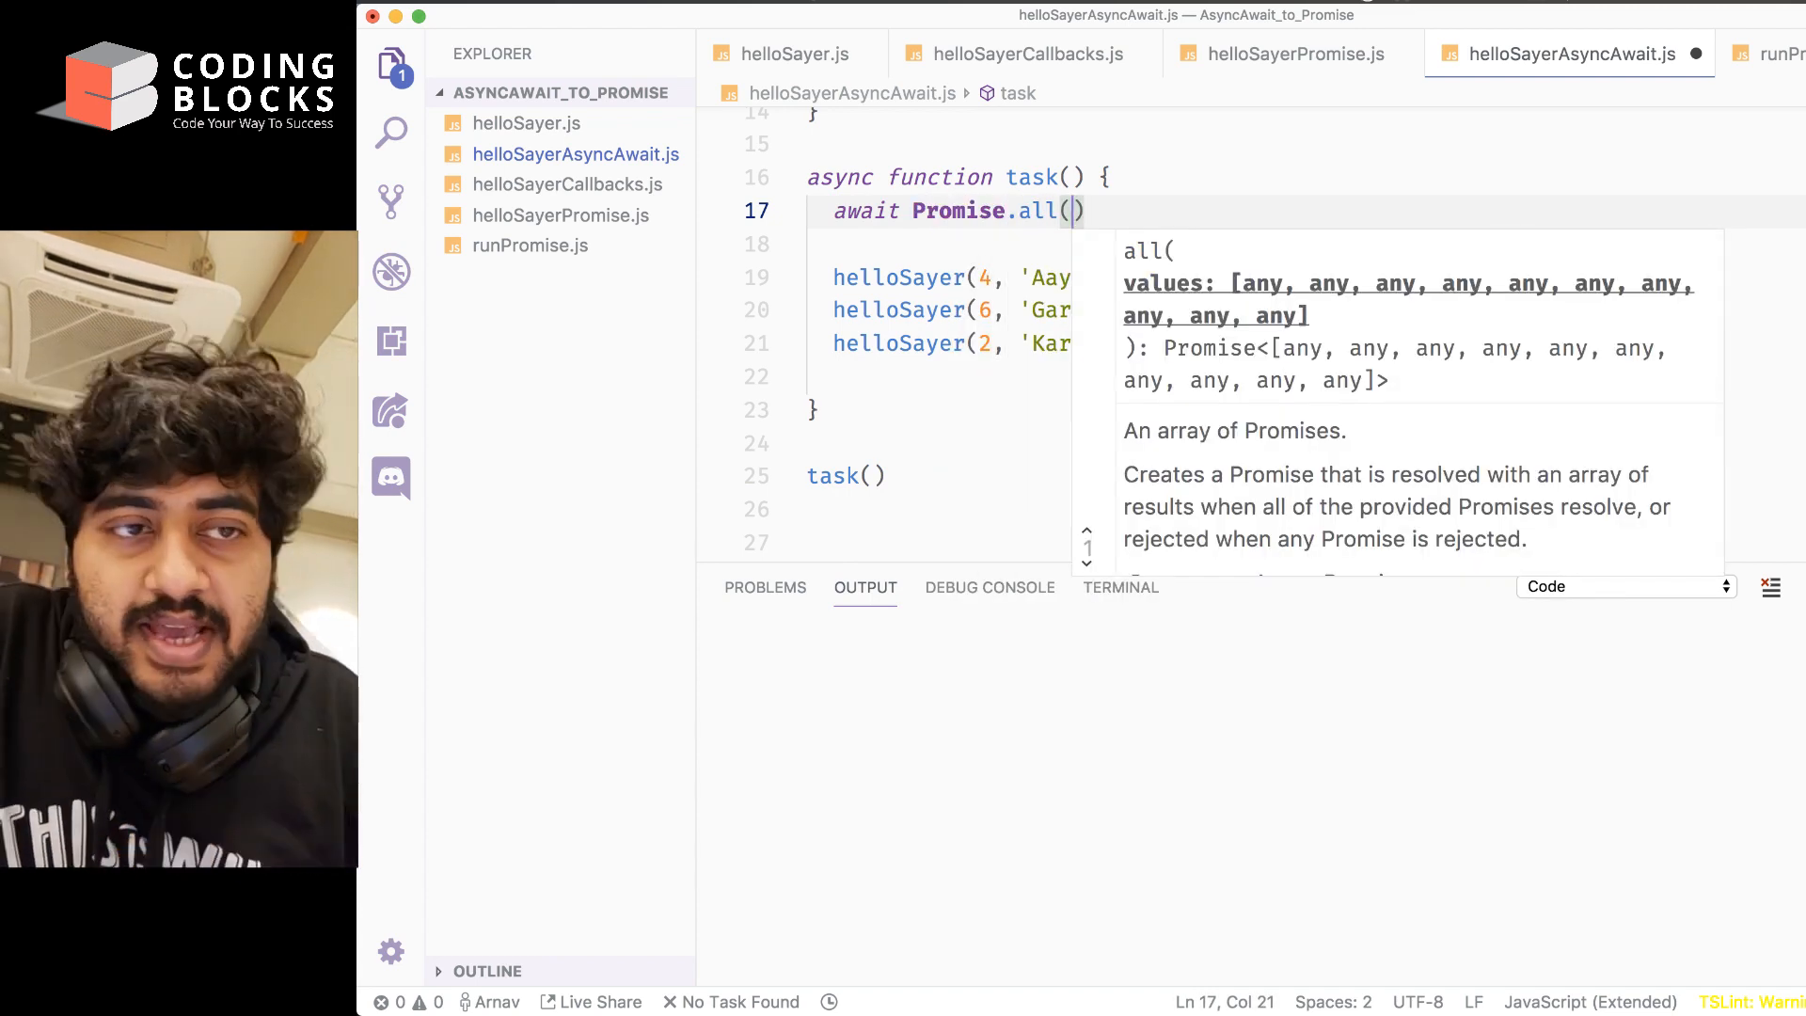
pyautogui.write('[')
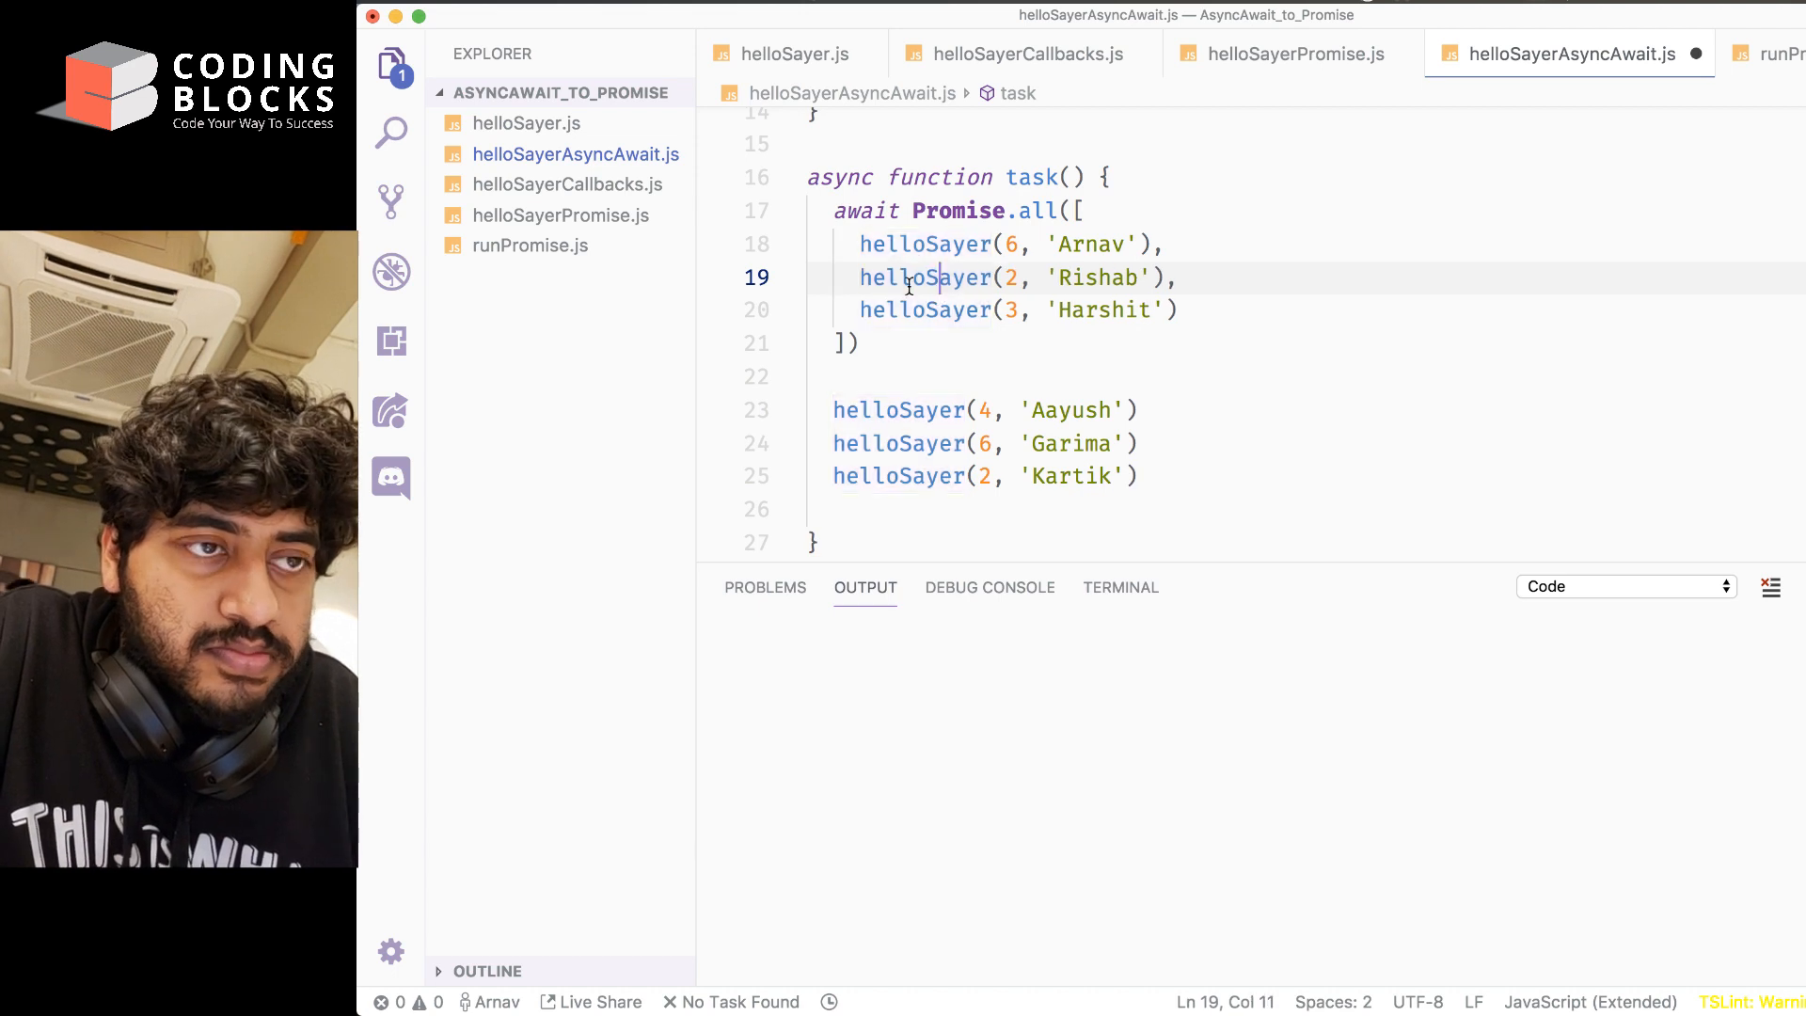
pyautogui.click(1007, 369)
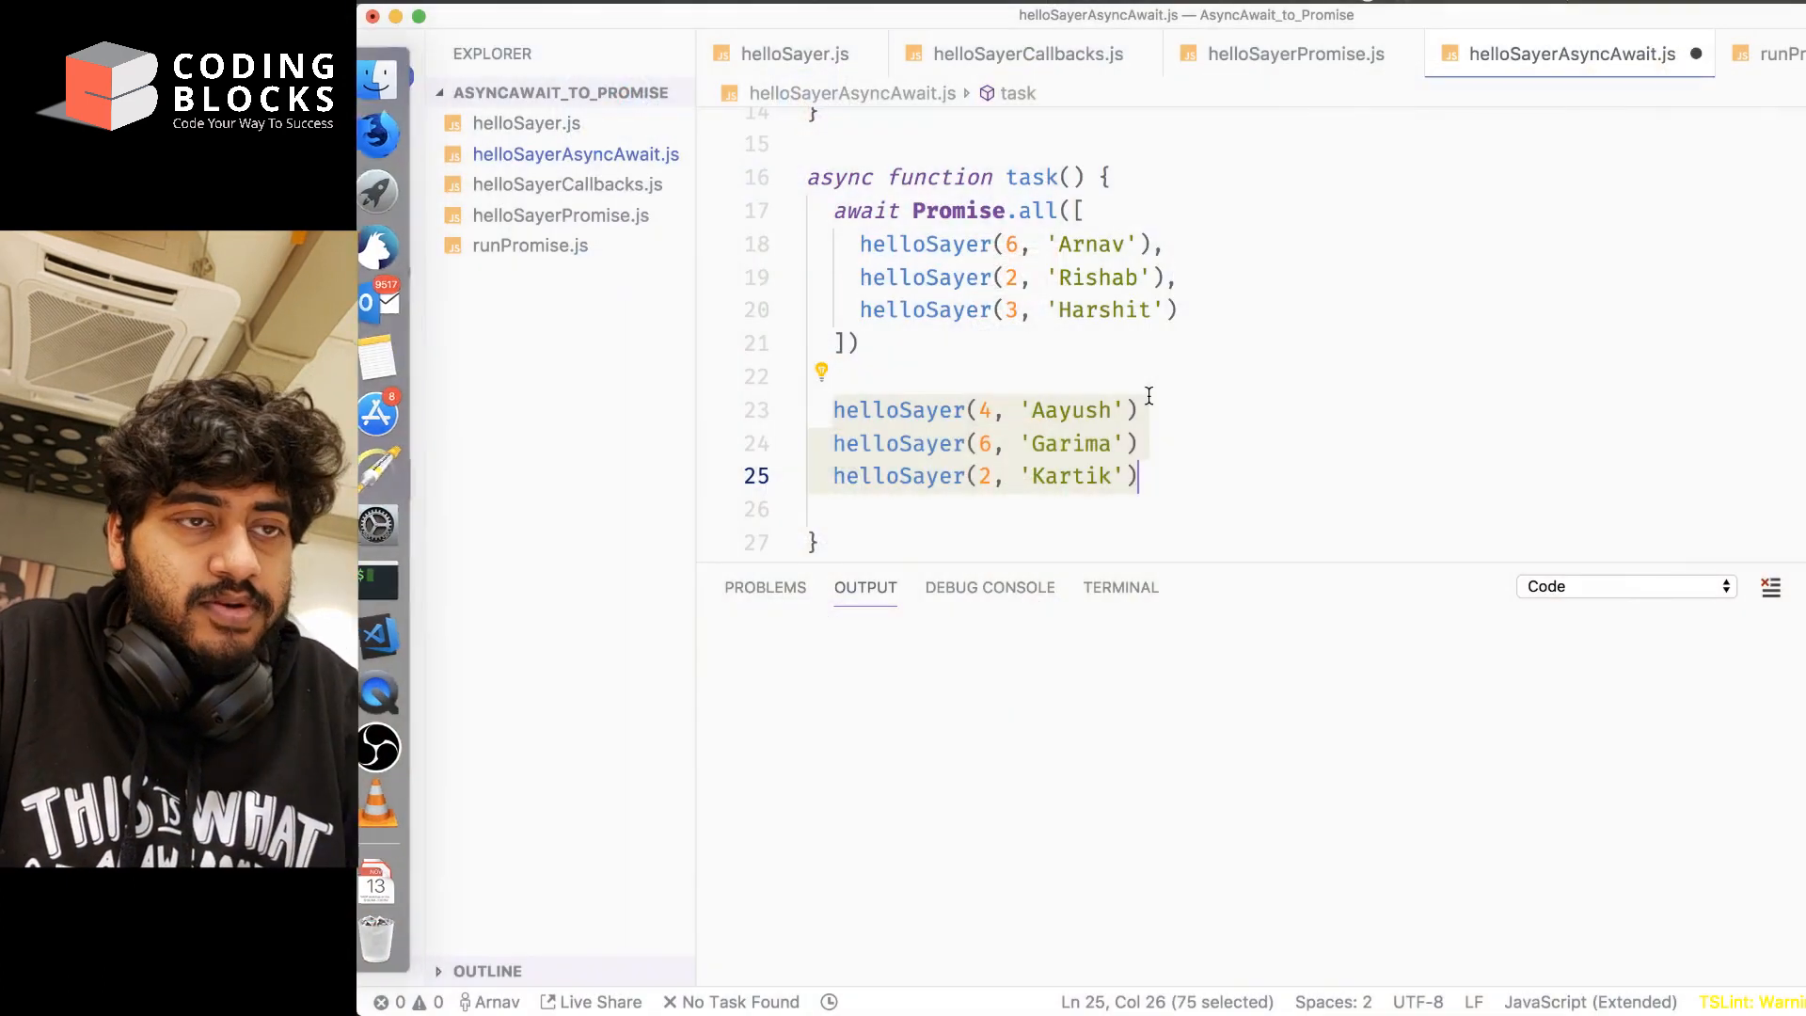
# Wrap the Aayush, Garima and Kartik calls in a second await Promise.all
pyautogui.write('await Promise.all([')
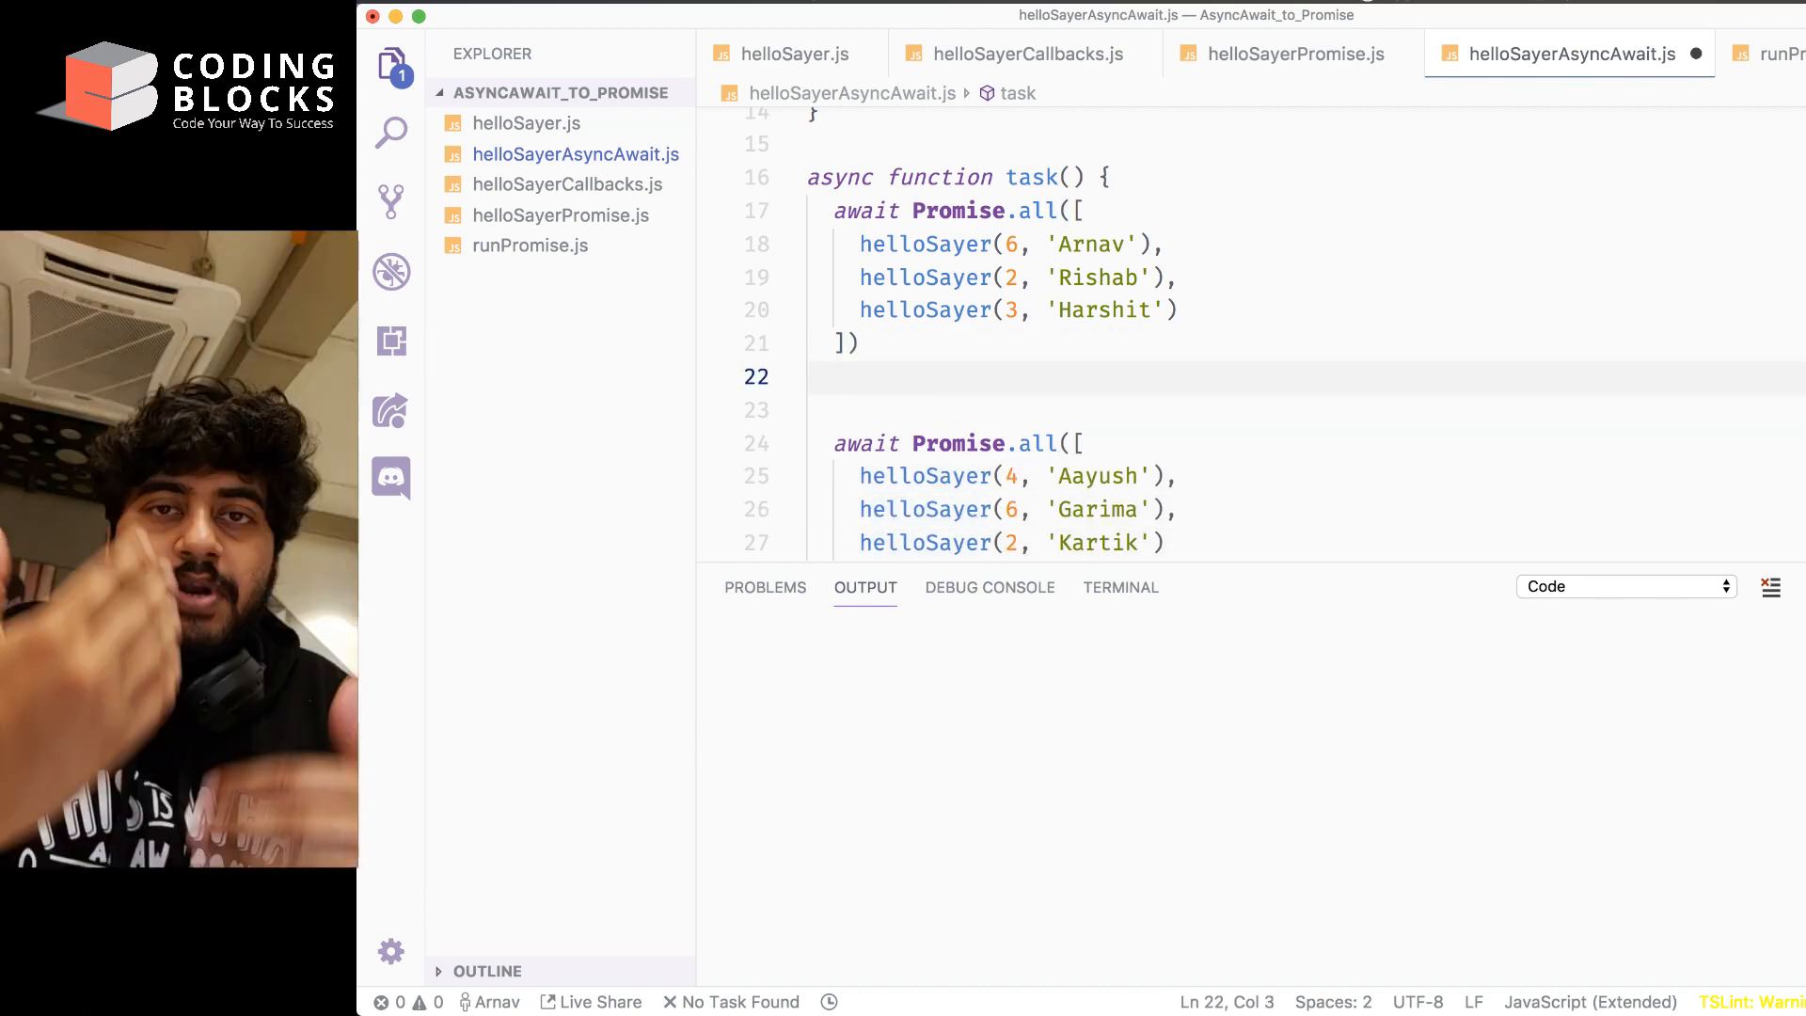
# Add console.log('---- first batch over ---- ') between the two Promise.all batches
pyautogui.write('console.log(')
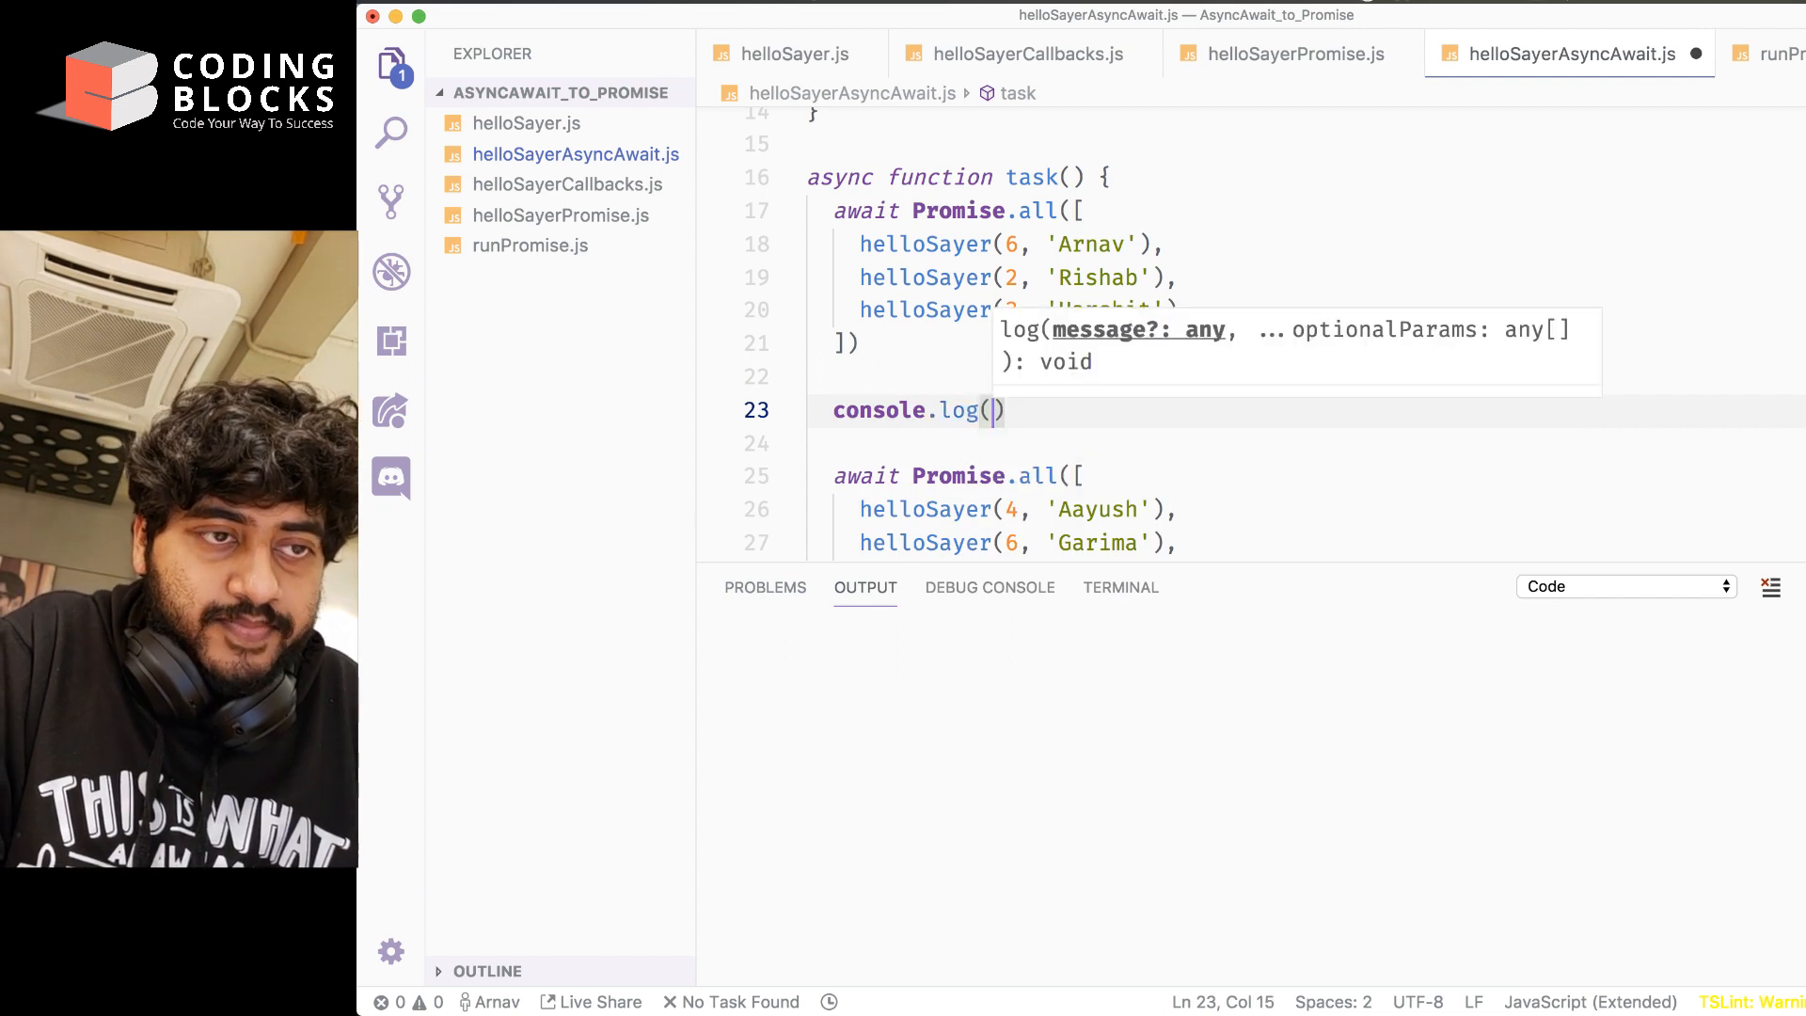
pyautogui.write("'----'")
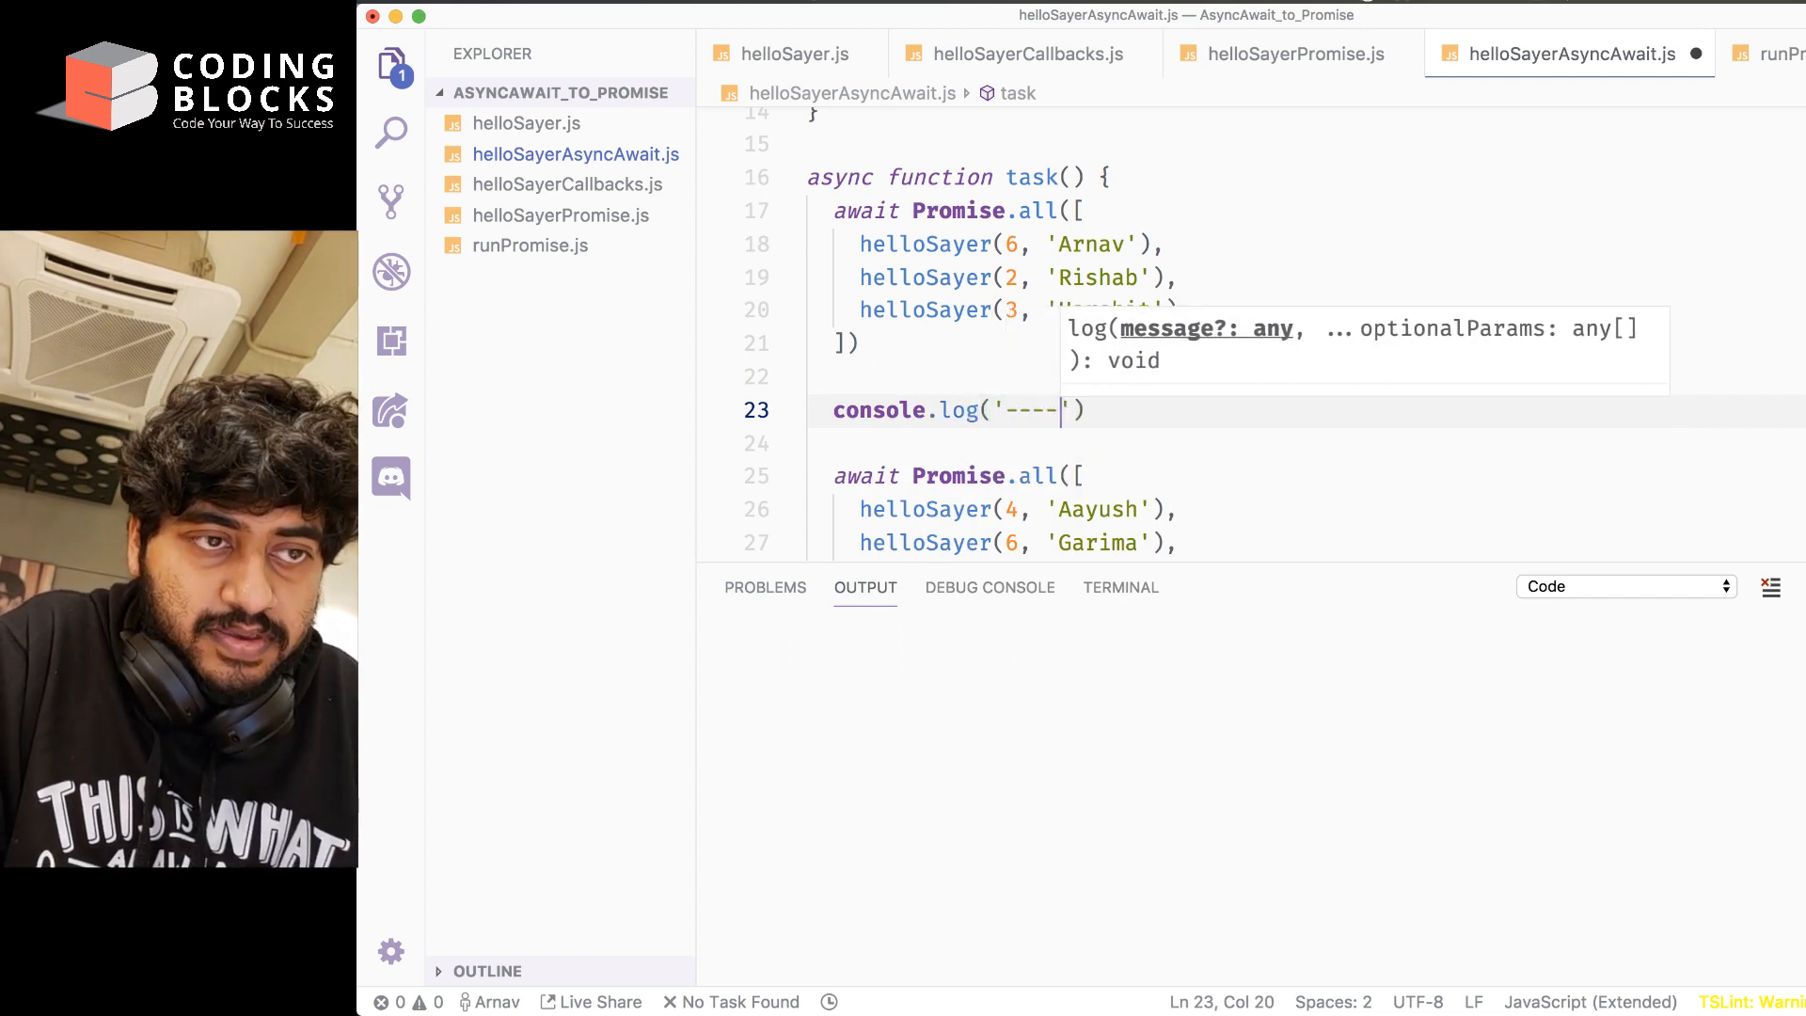
pyautogui.write('first batch')
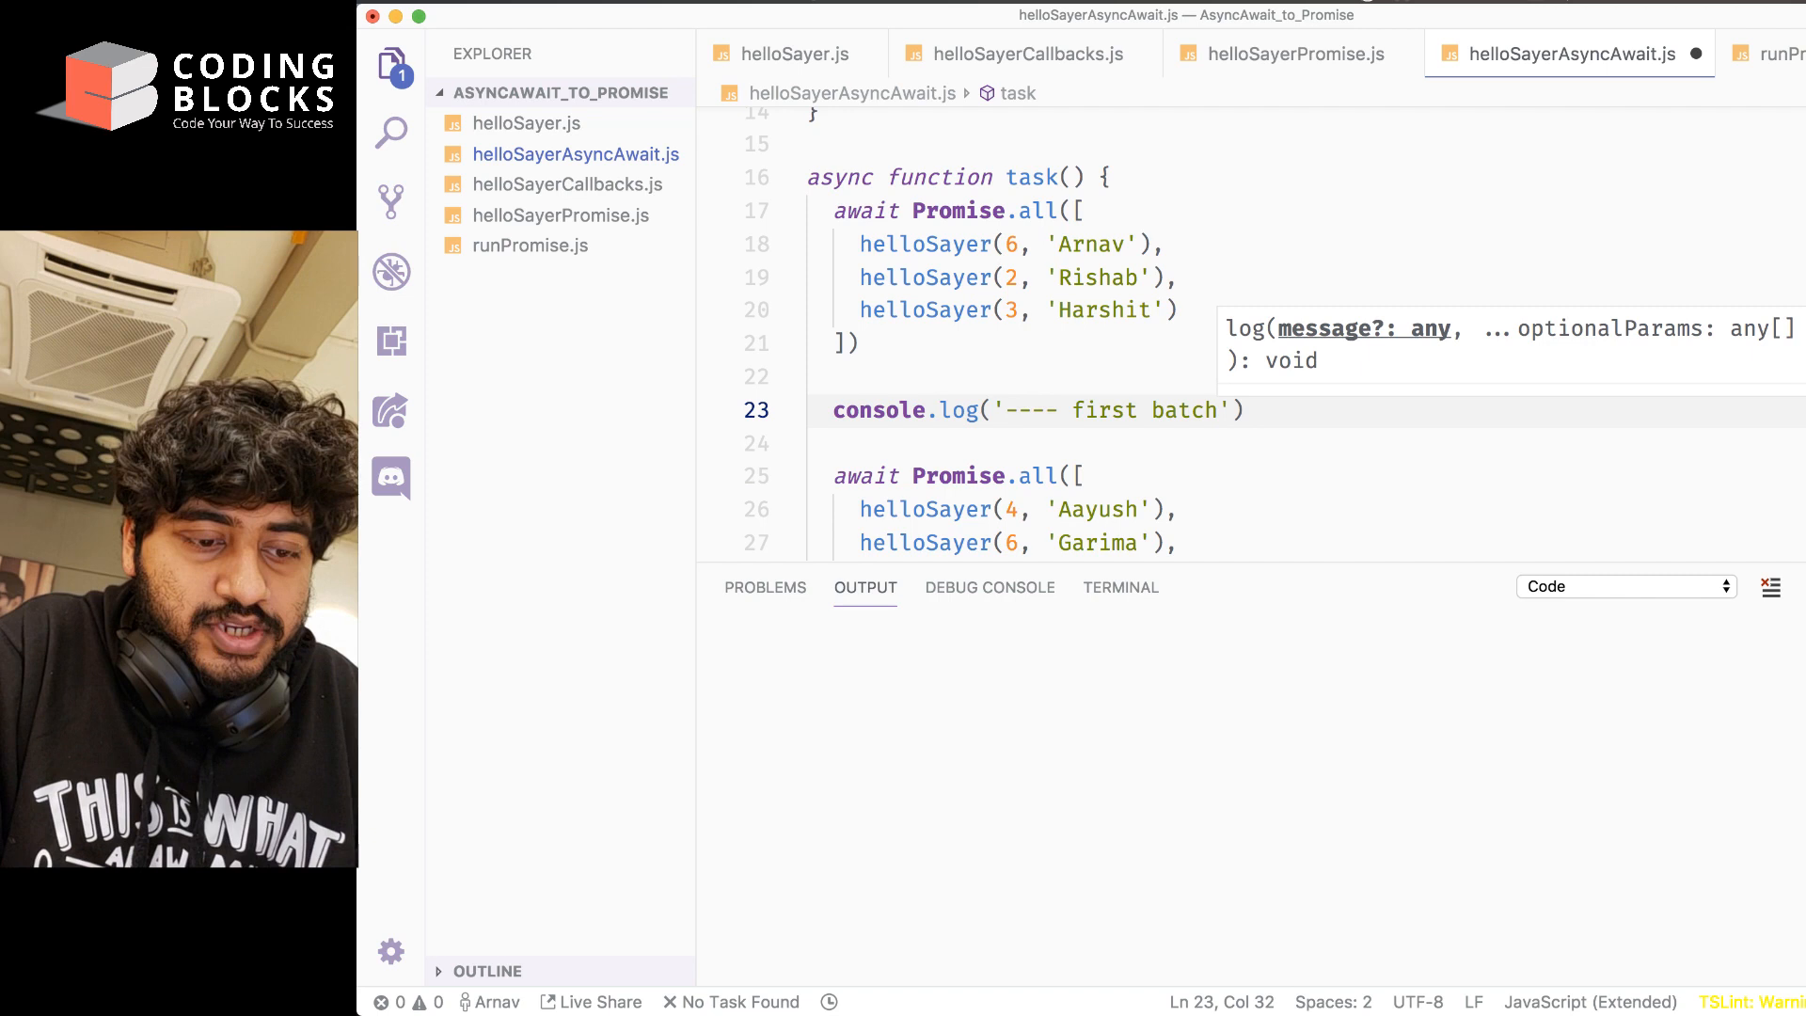
pyautogui.write('over ----')
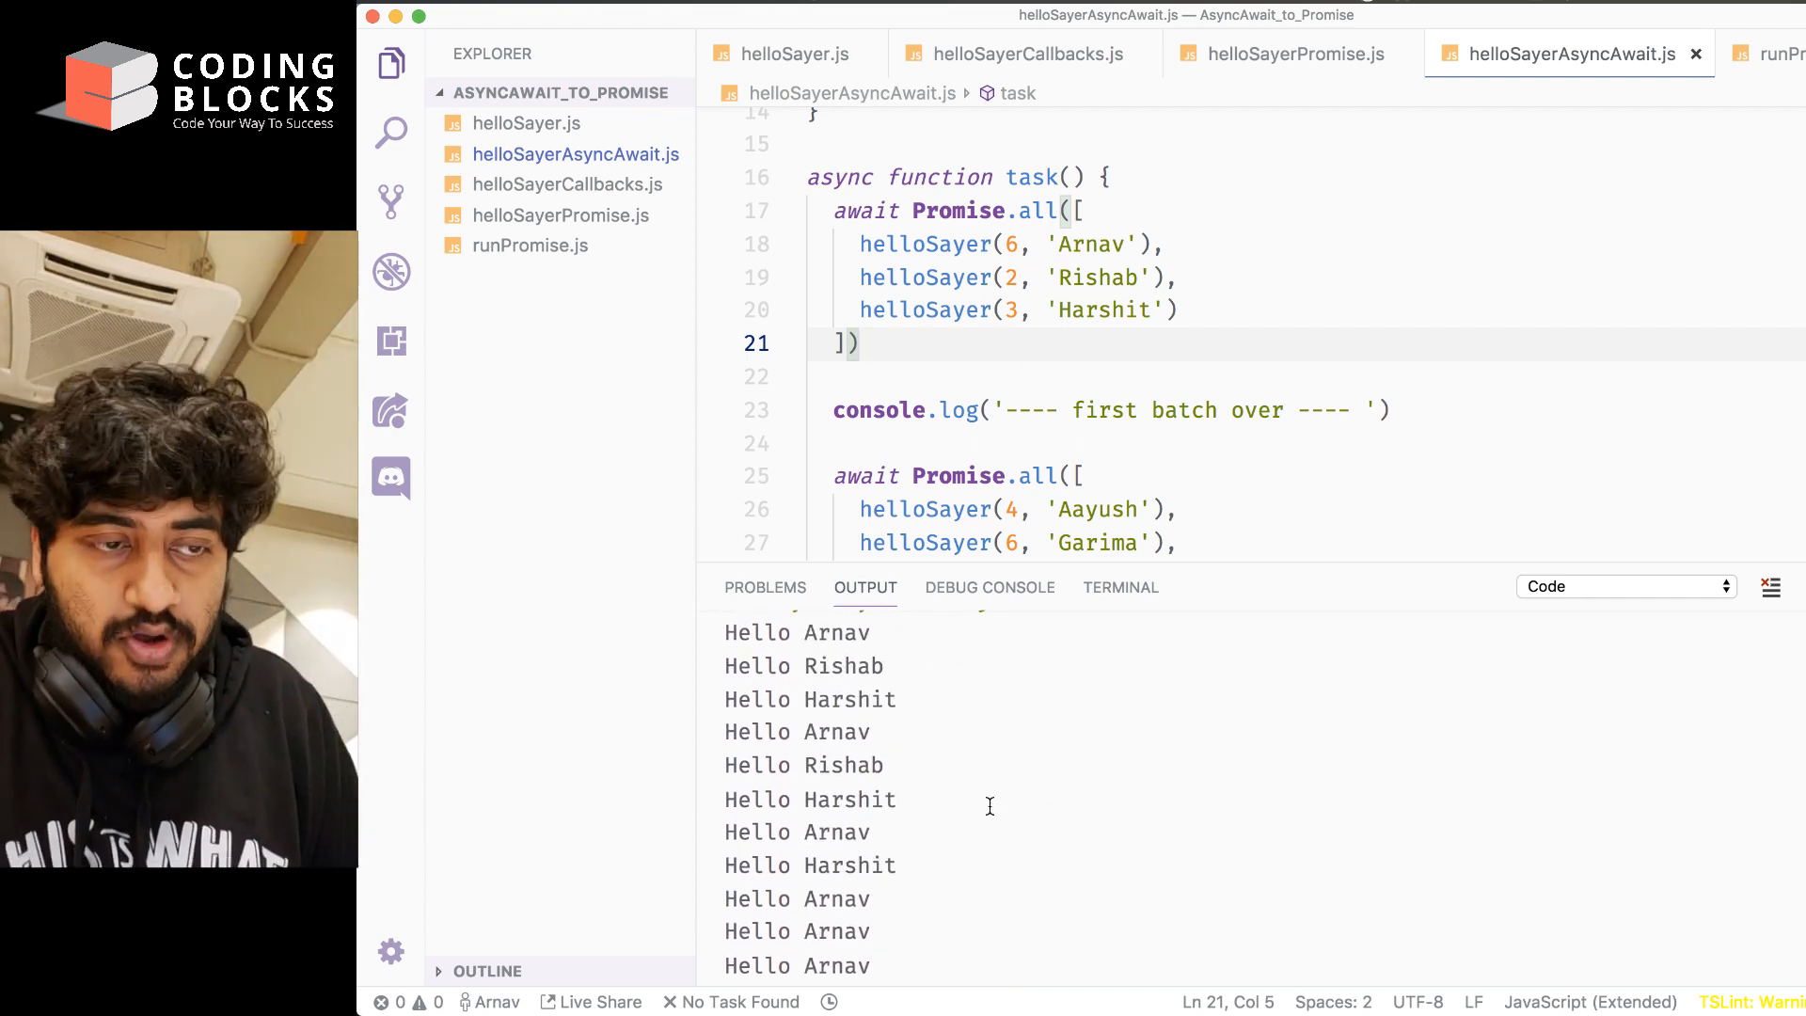
# Scroll the run output to check the first batch, 'first batch over', then the second batch
pyautogui.scroll(-3)
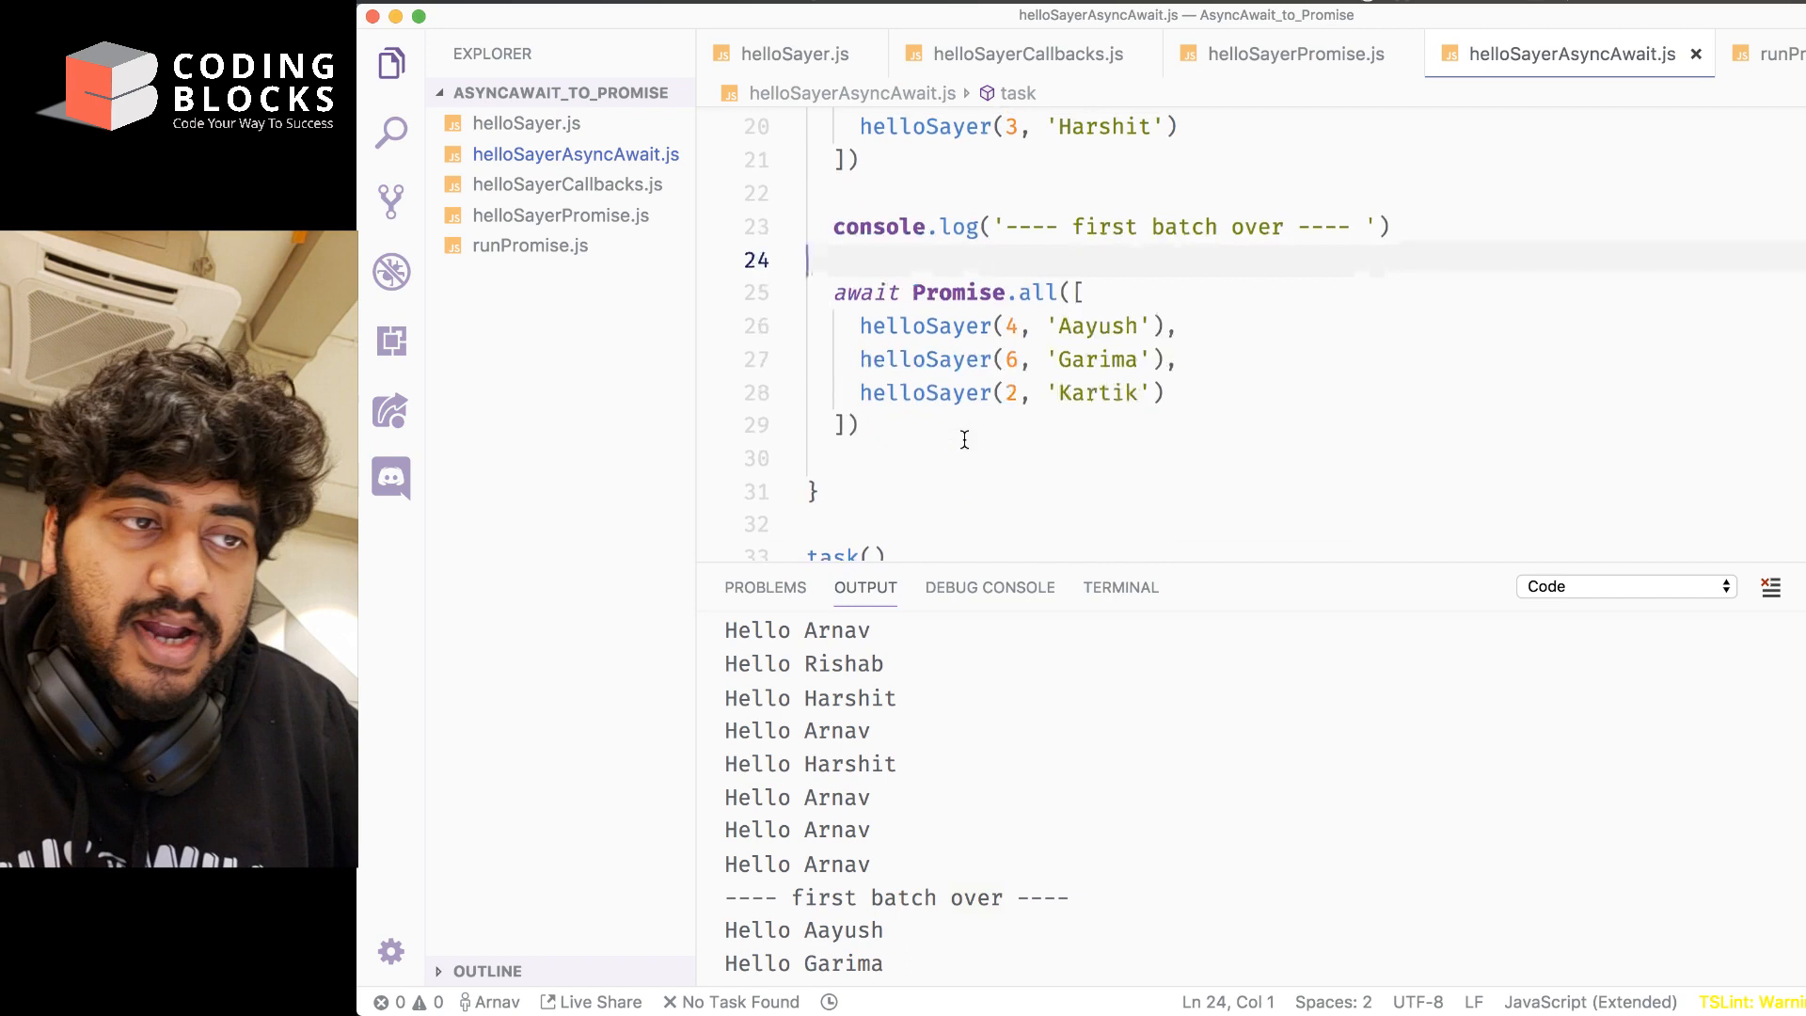
pyautogui.scroll(-3)
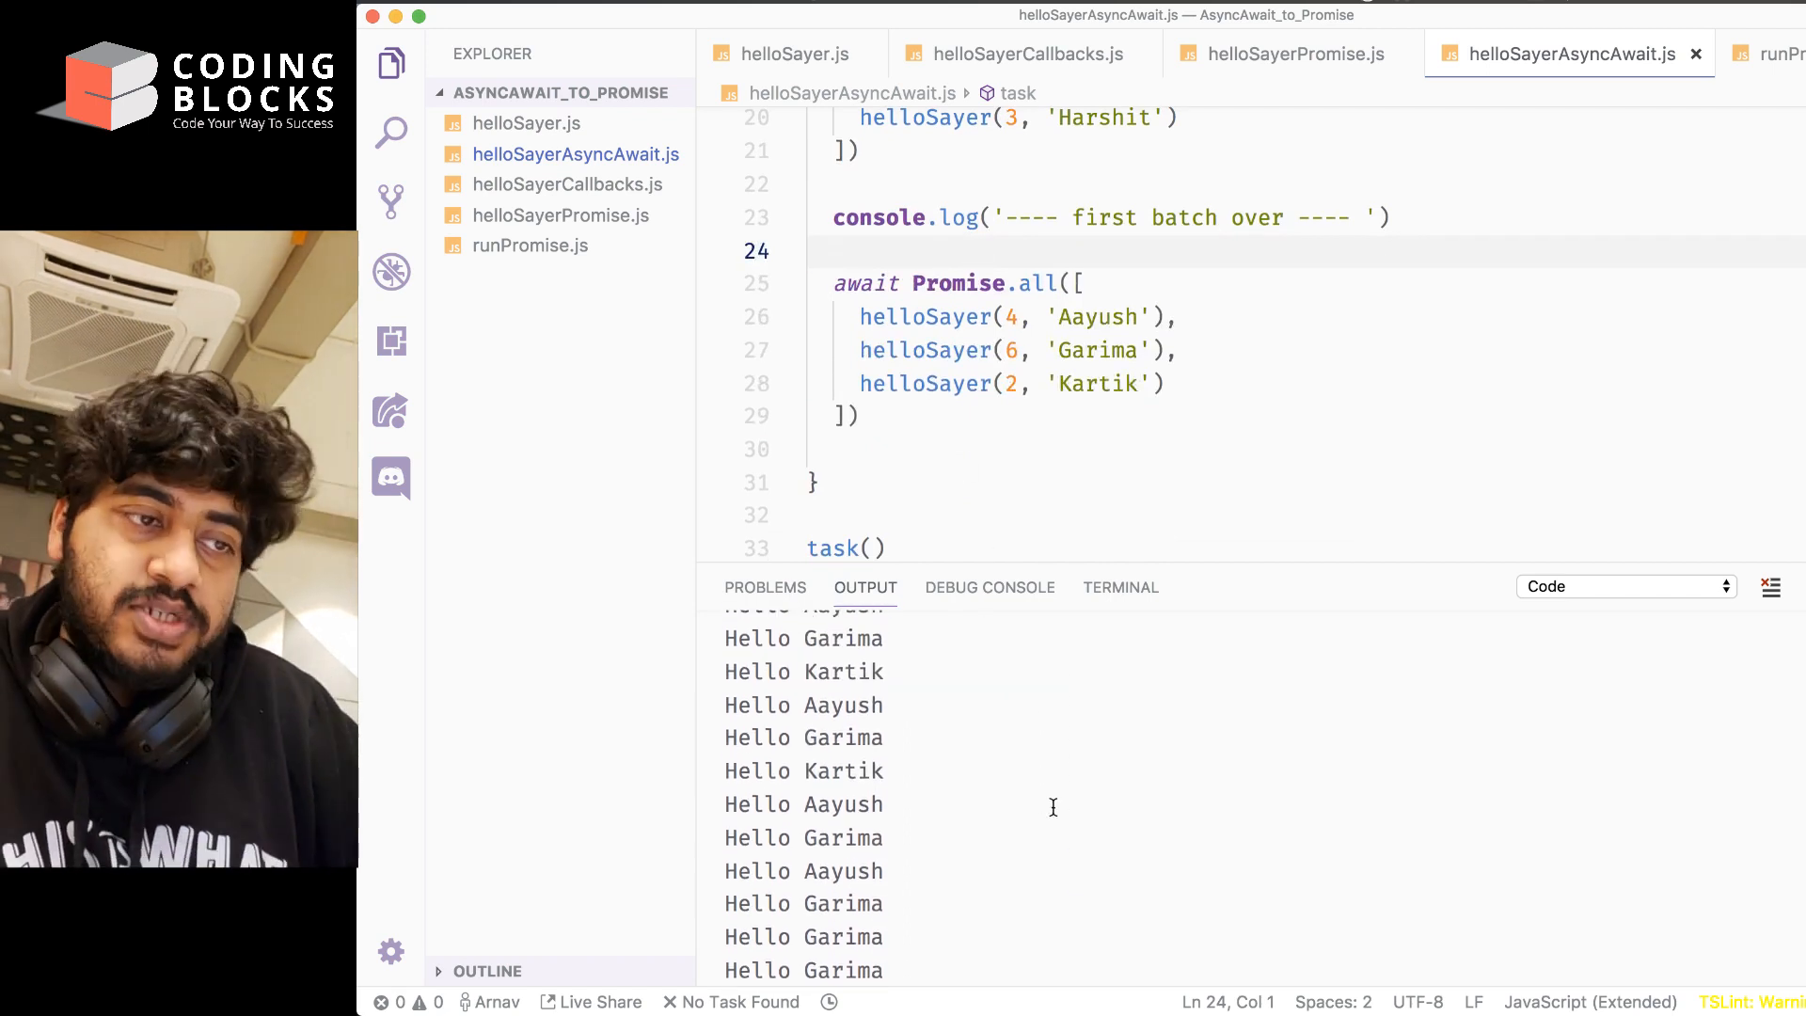
pyautogui.moveTo(964, 632)
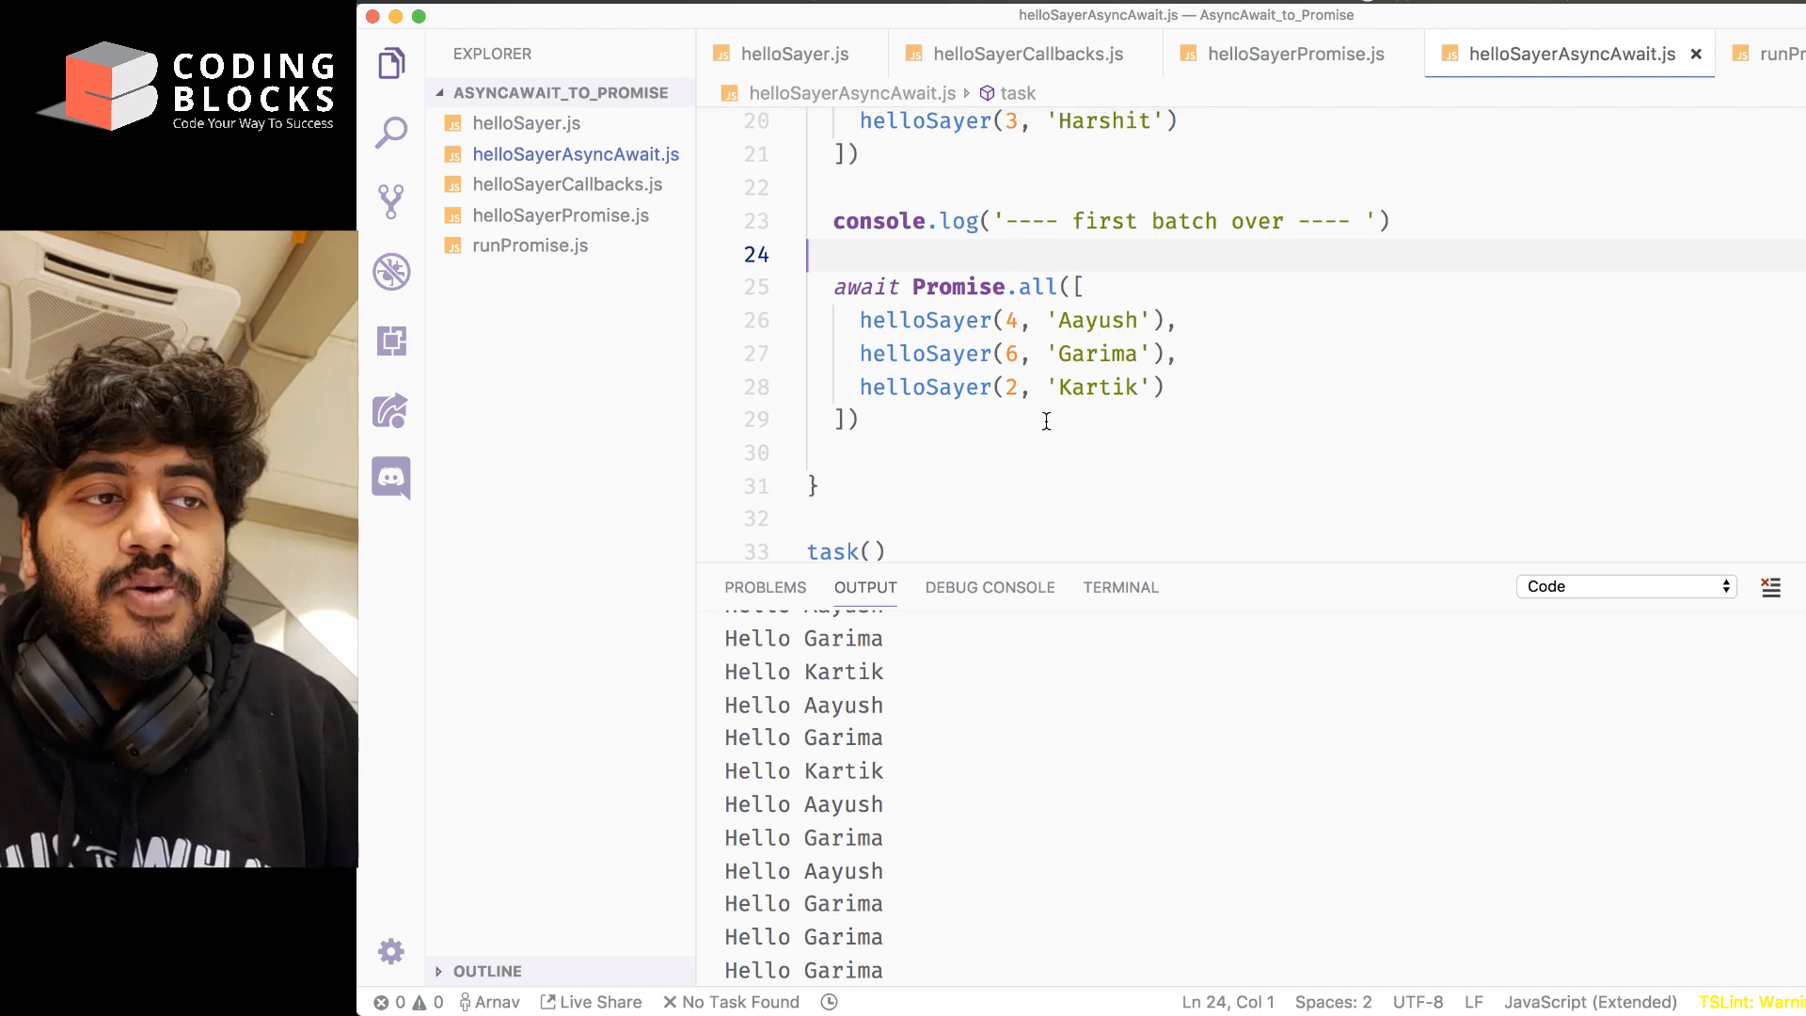
pyautogui.scroll(3)
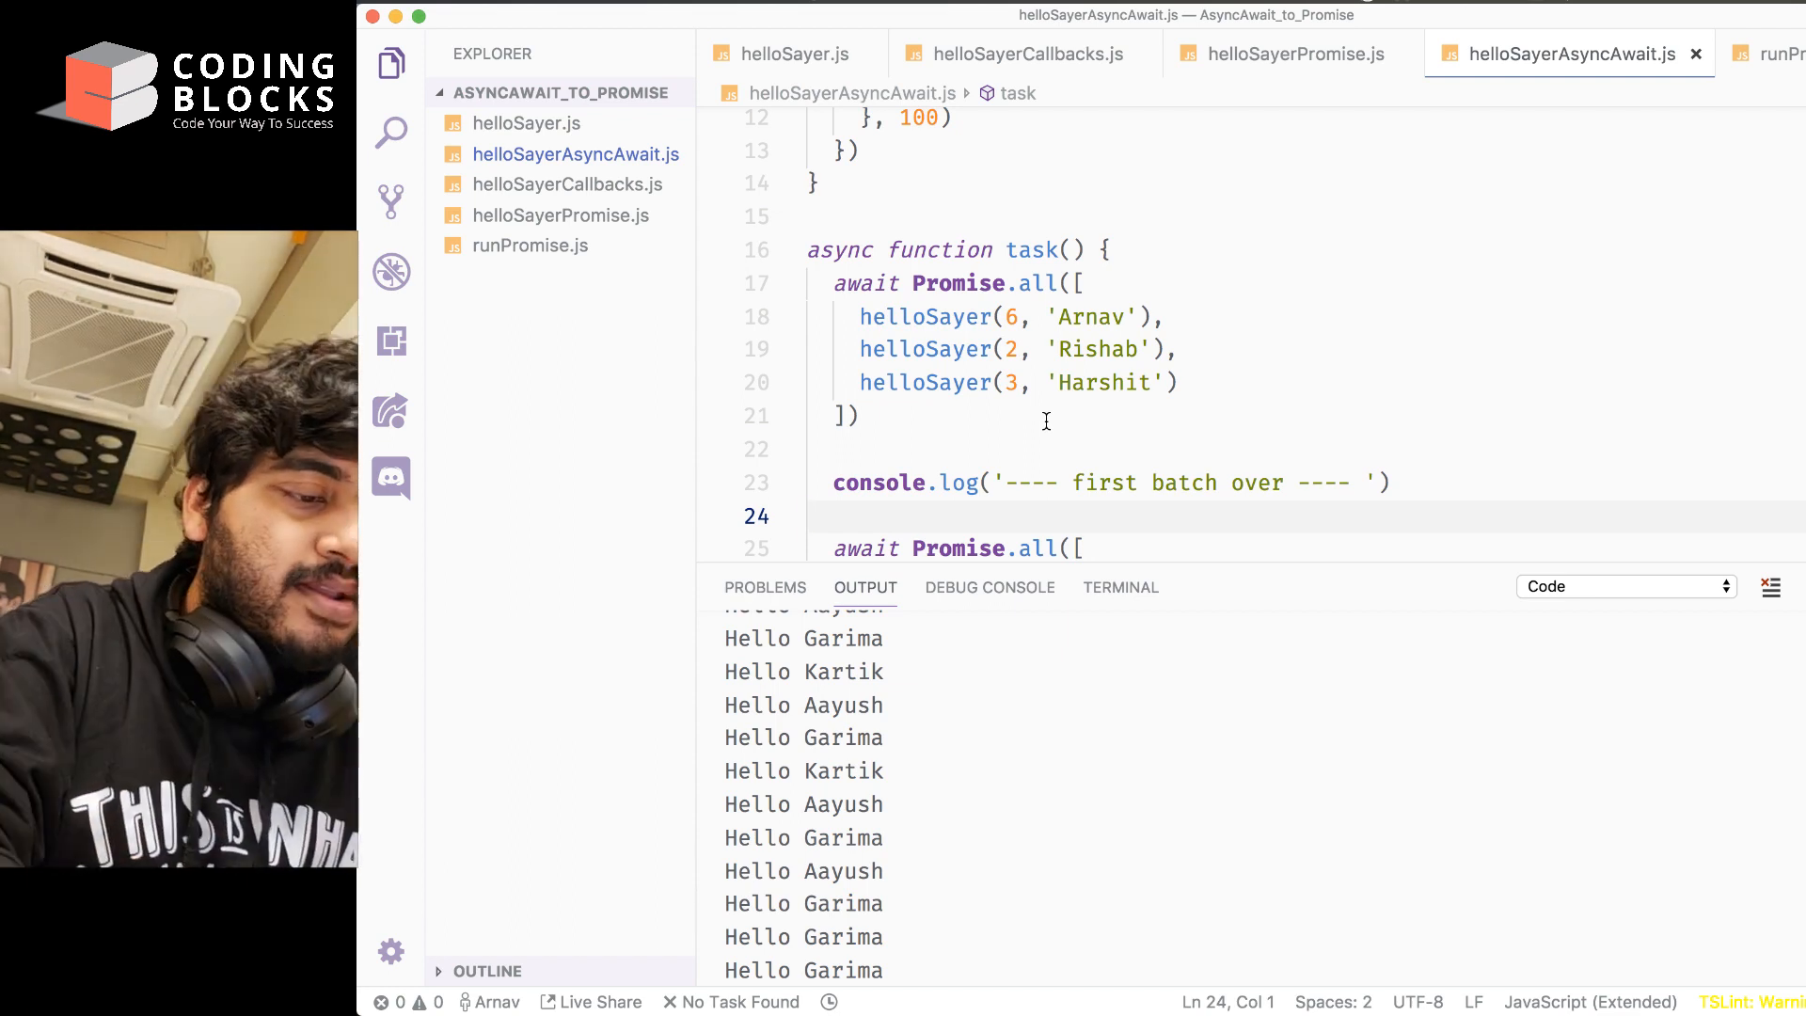
pyautogui.click(1083, 283)
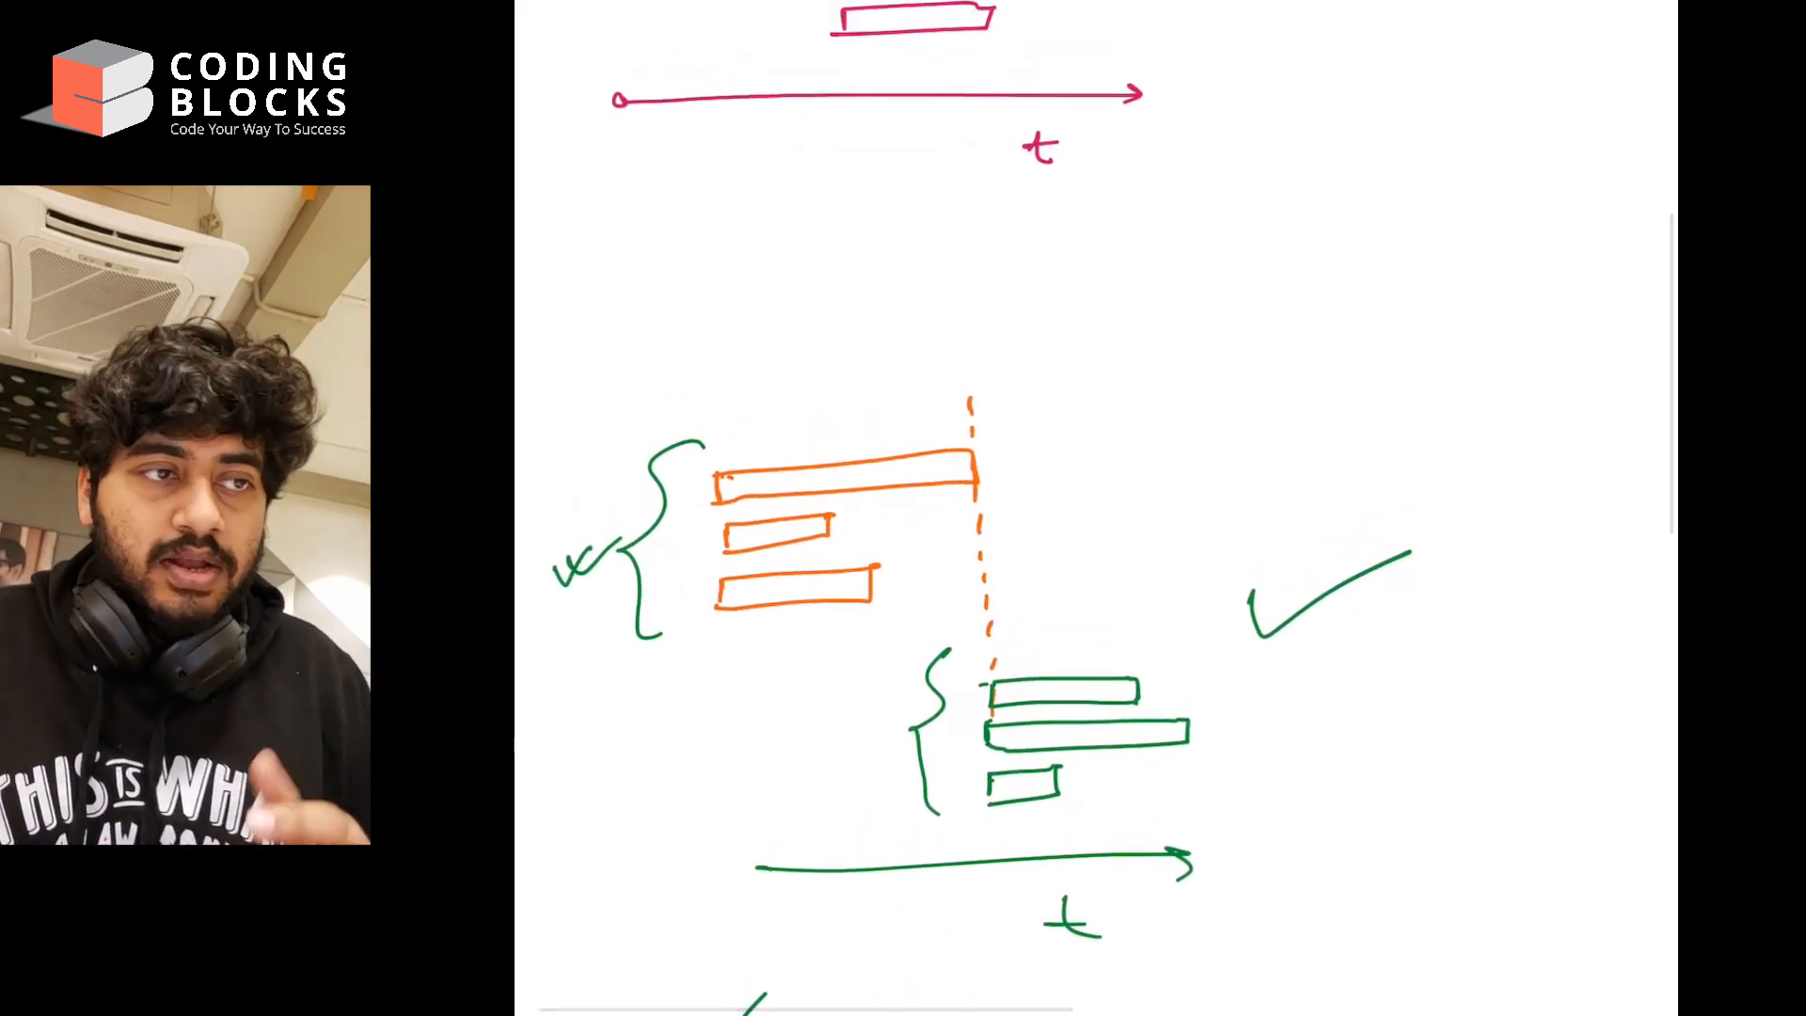
pyautogui.scroll(-3)
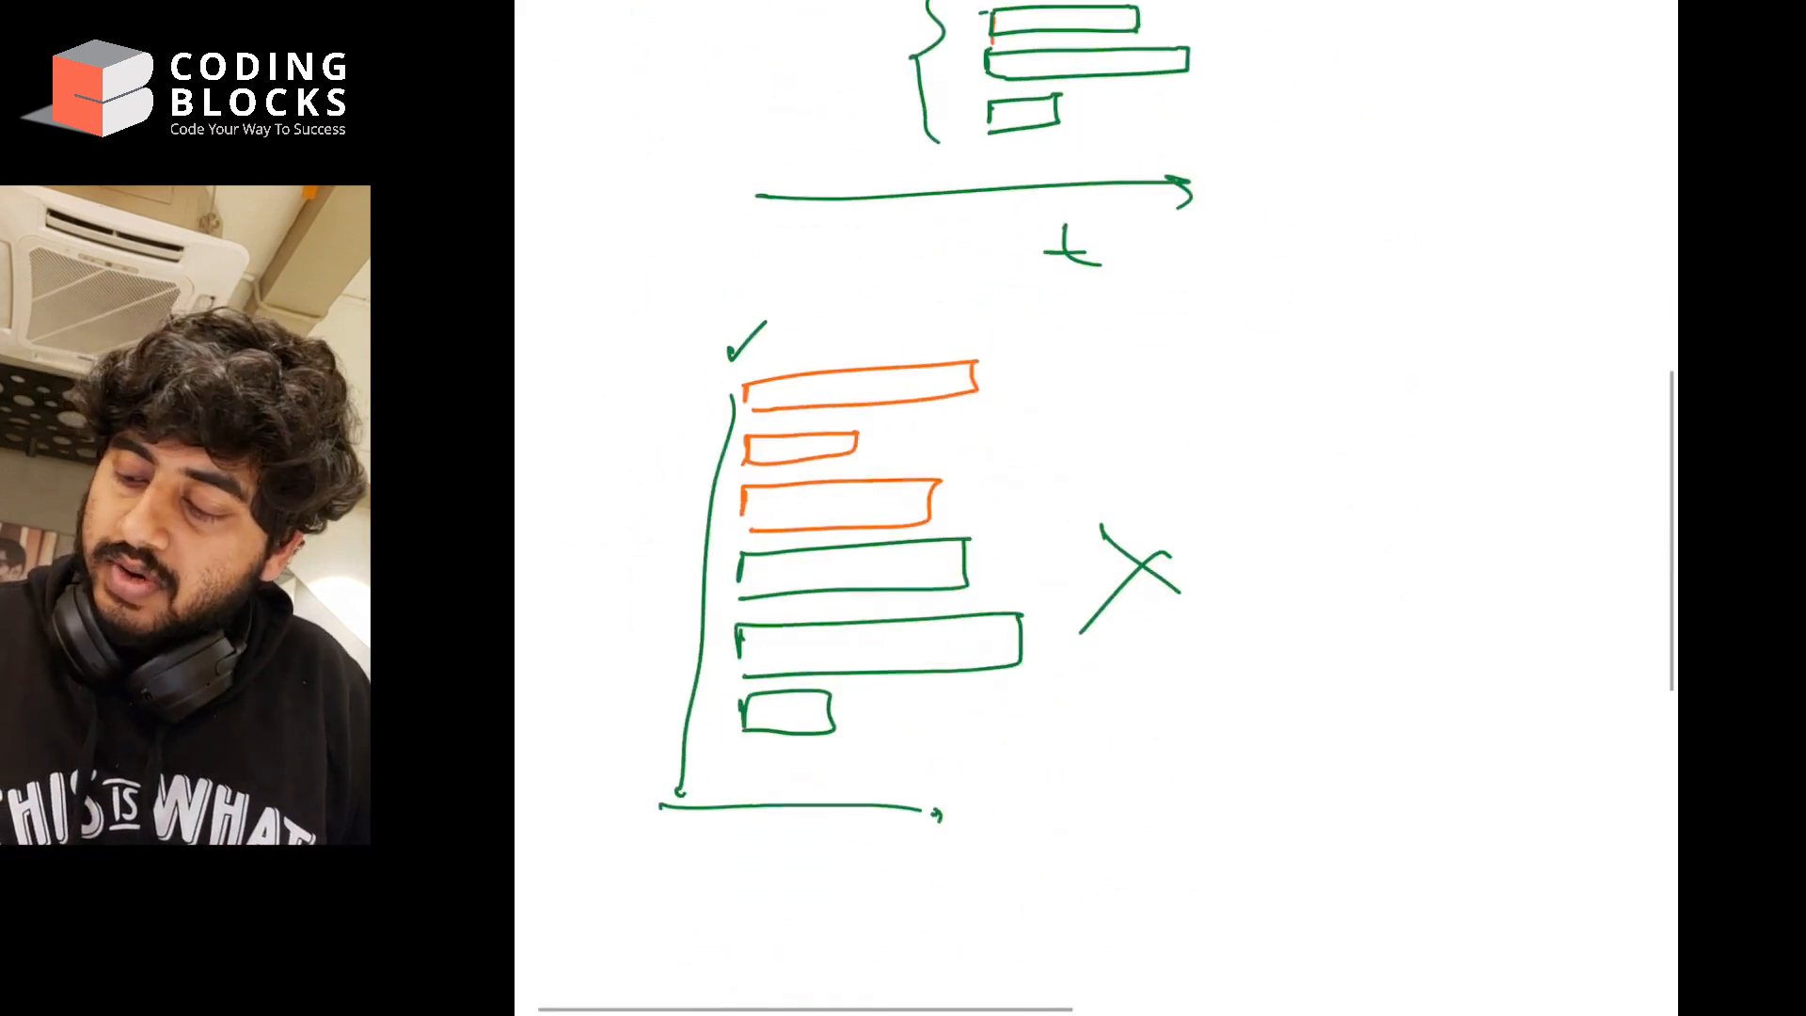
pyautogui.scroll(-3)
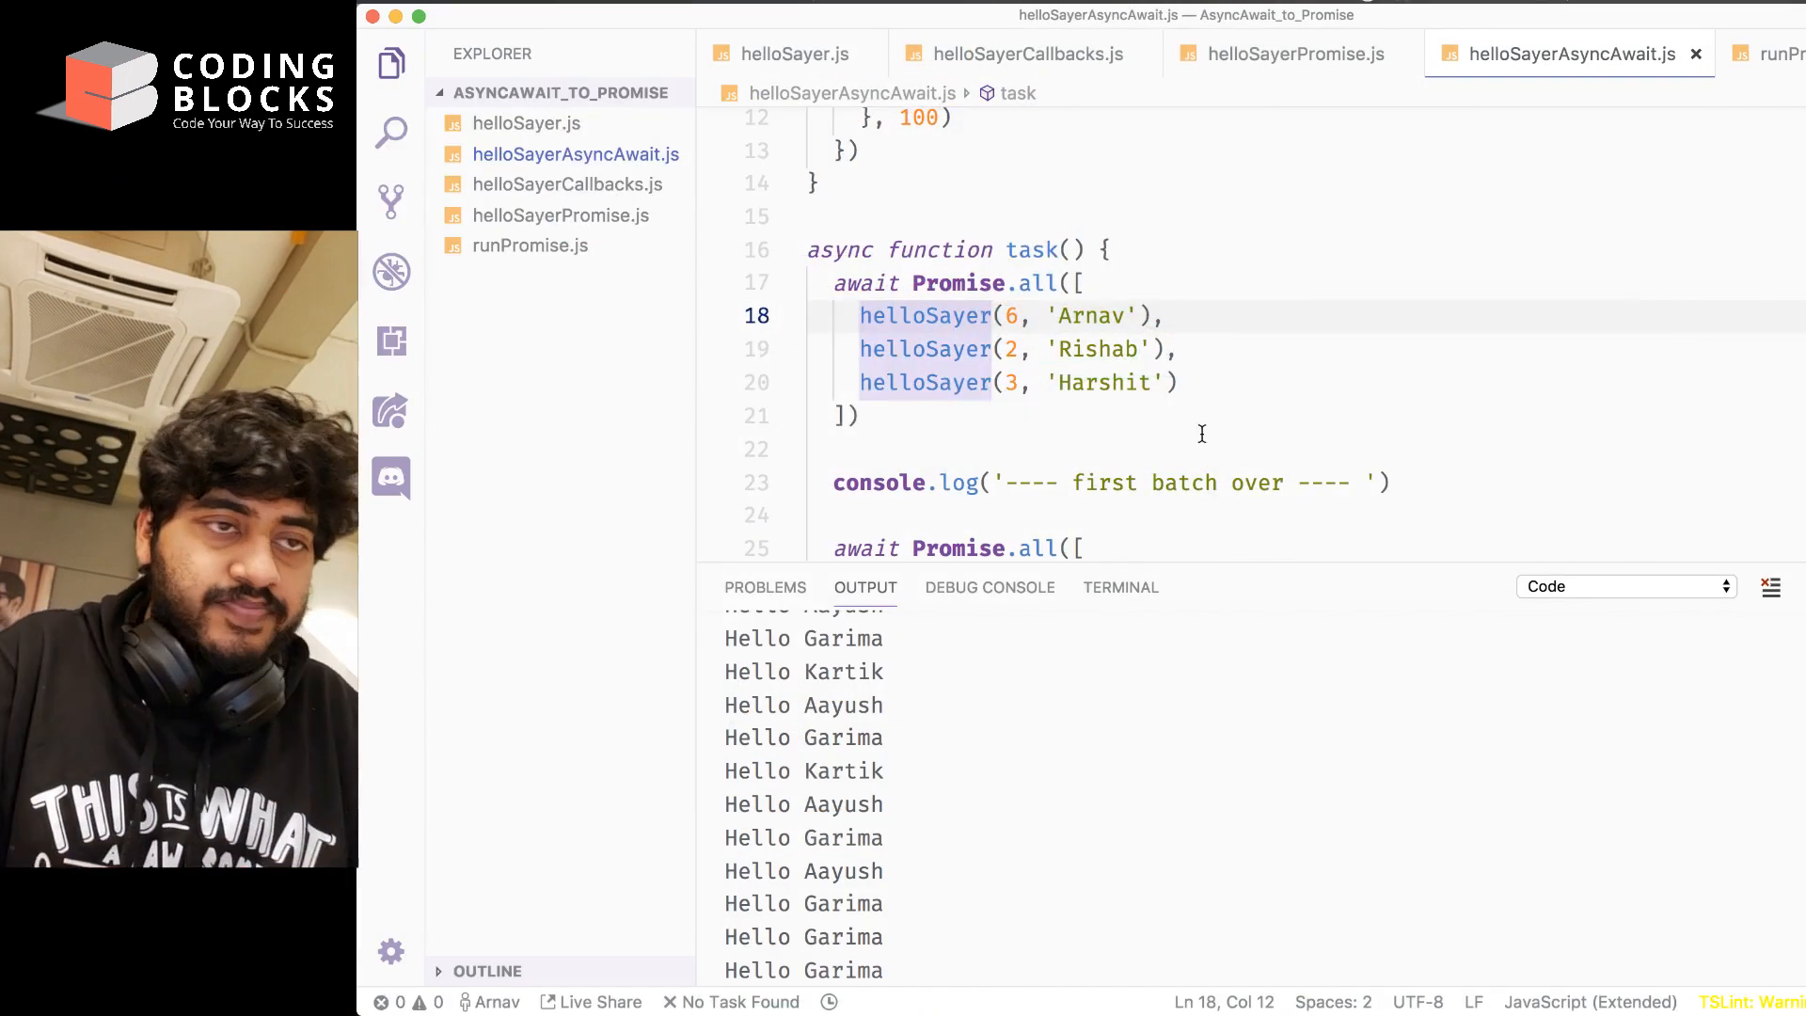
pyautogui.click(858, 416)
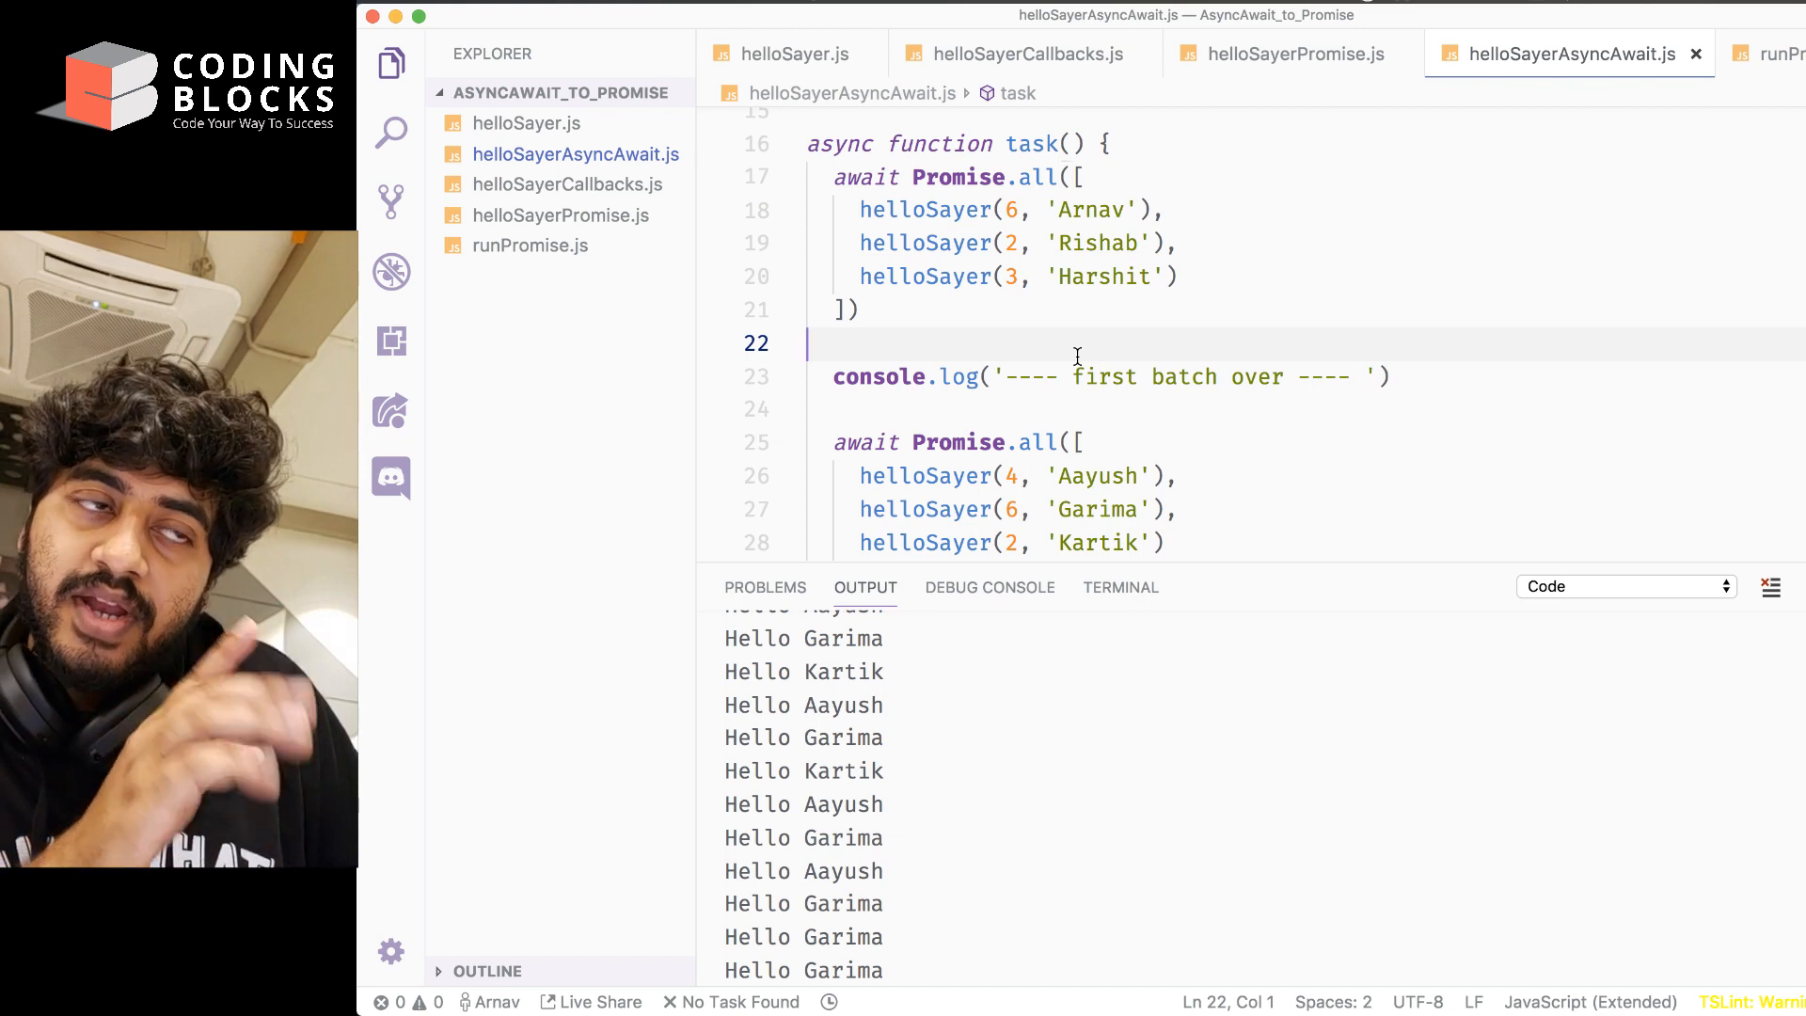
pyautogui.moveTo(873, 196)
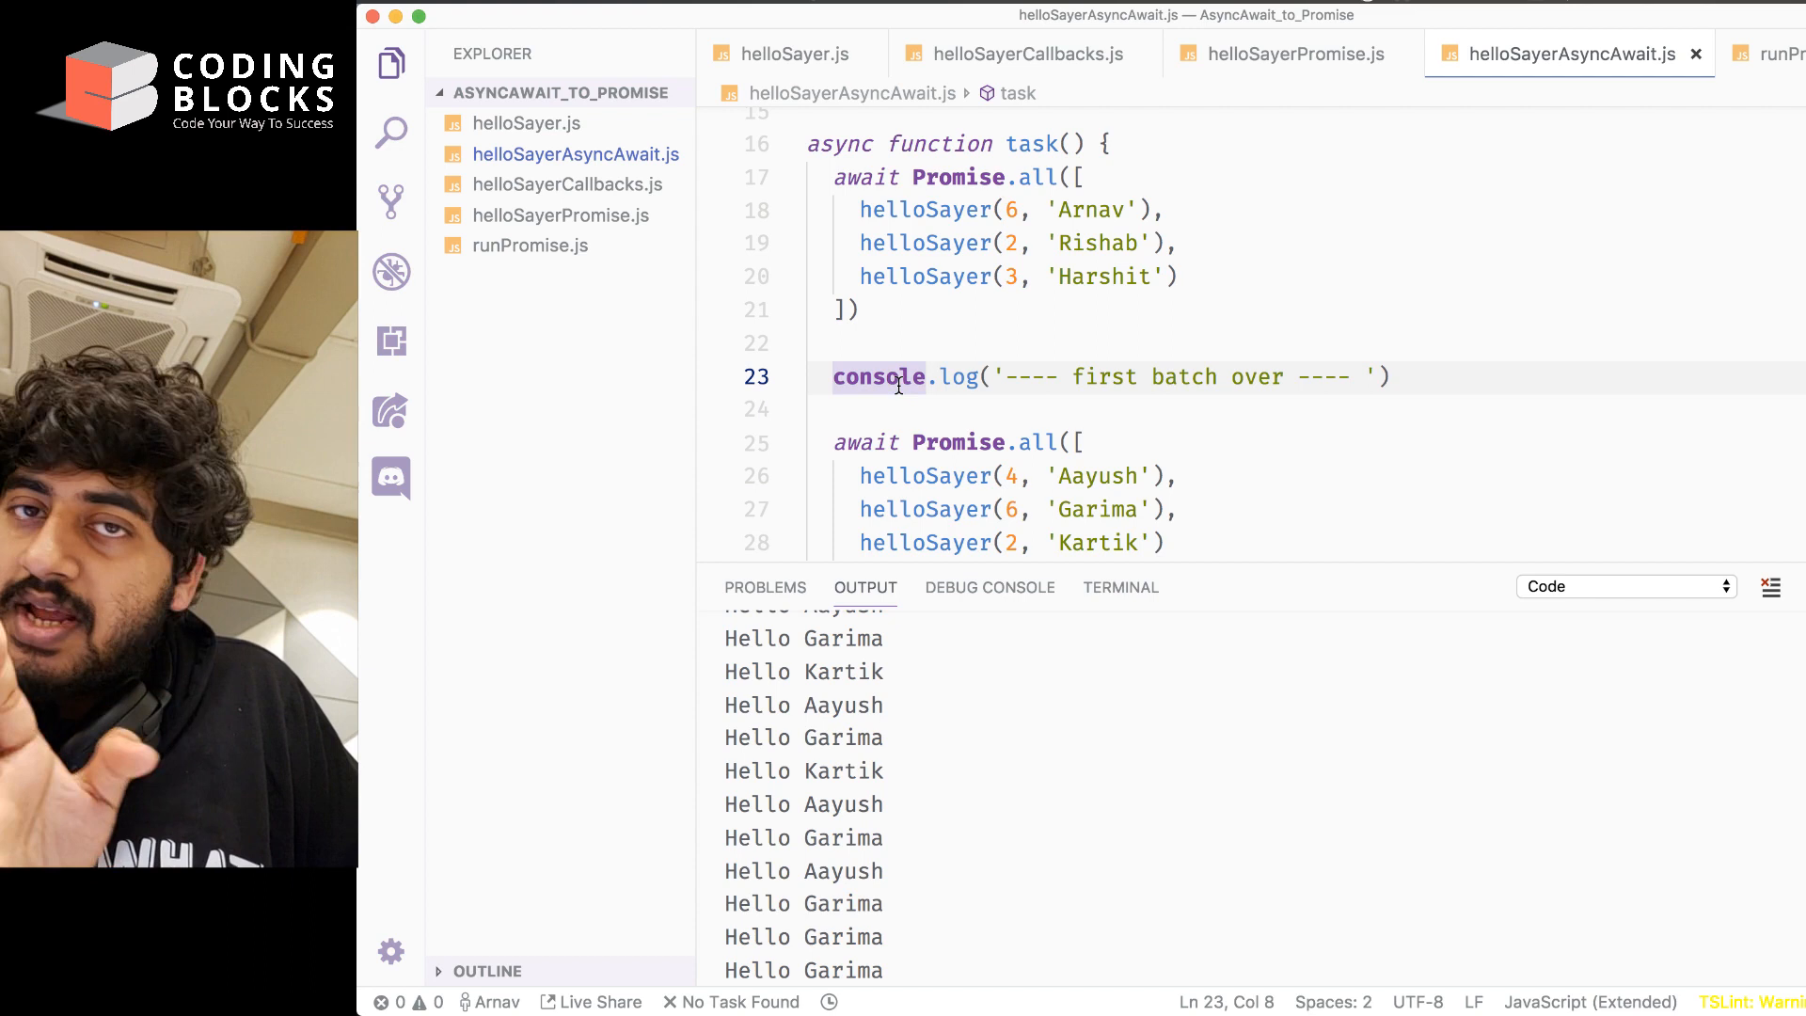
pyautogui.scroll(-3)
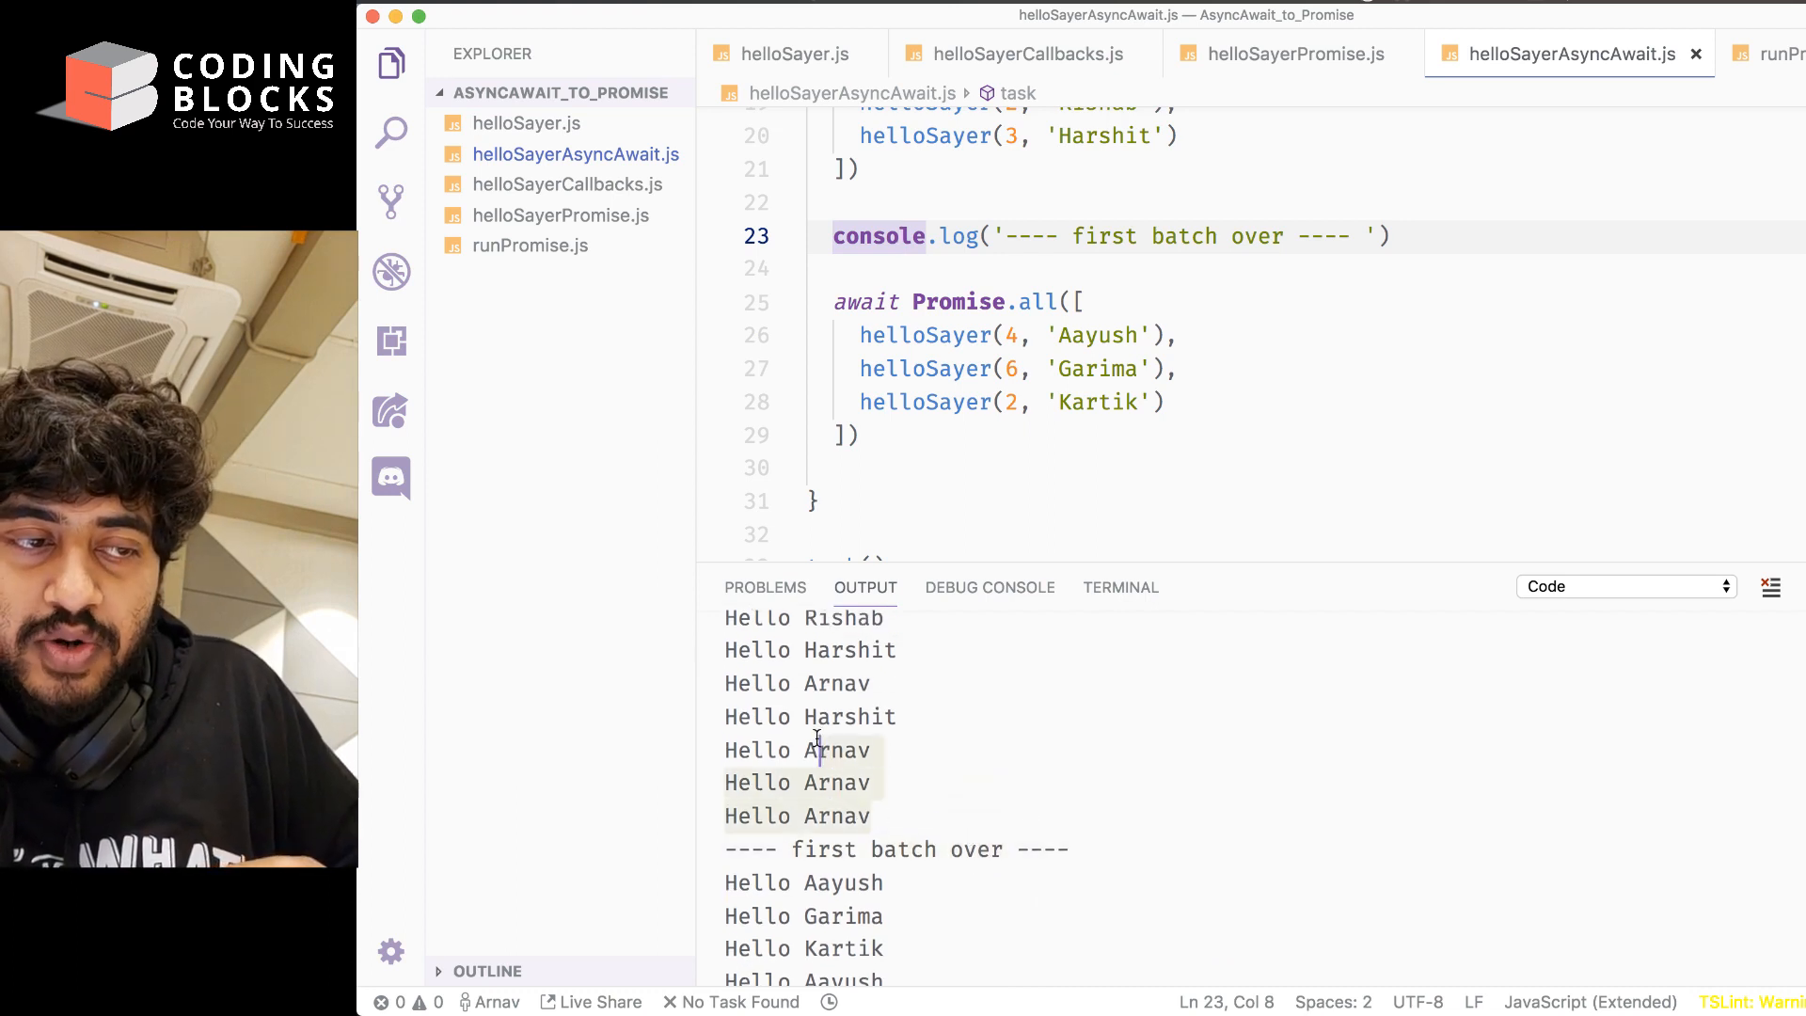
pyautogui.scroll(3)
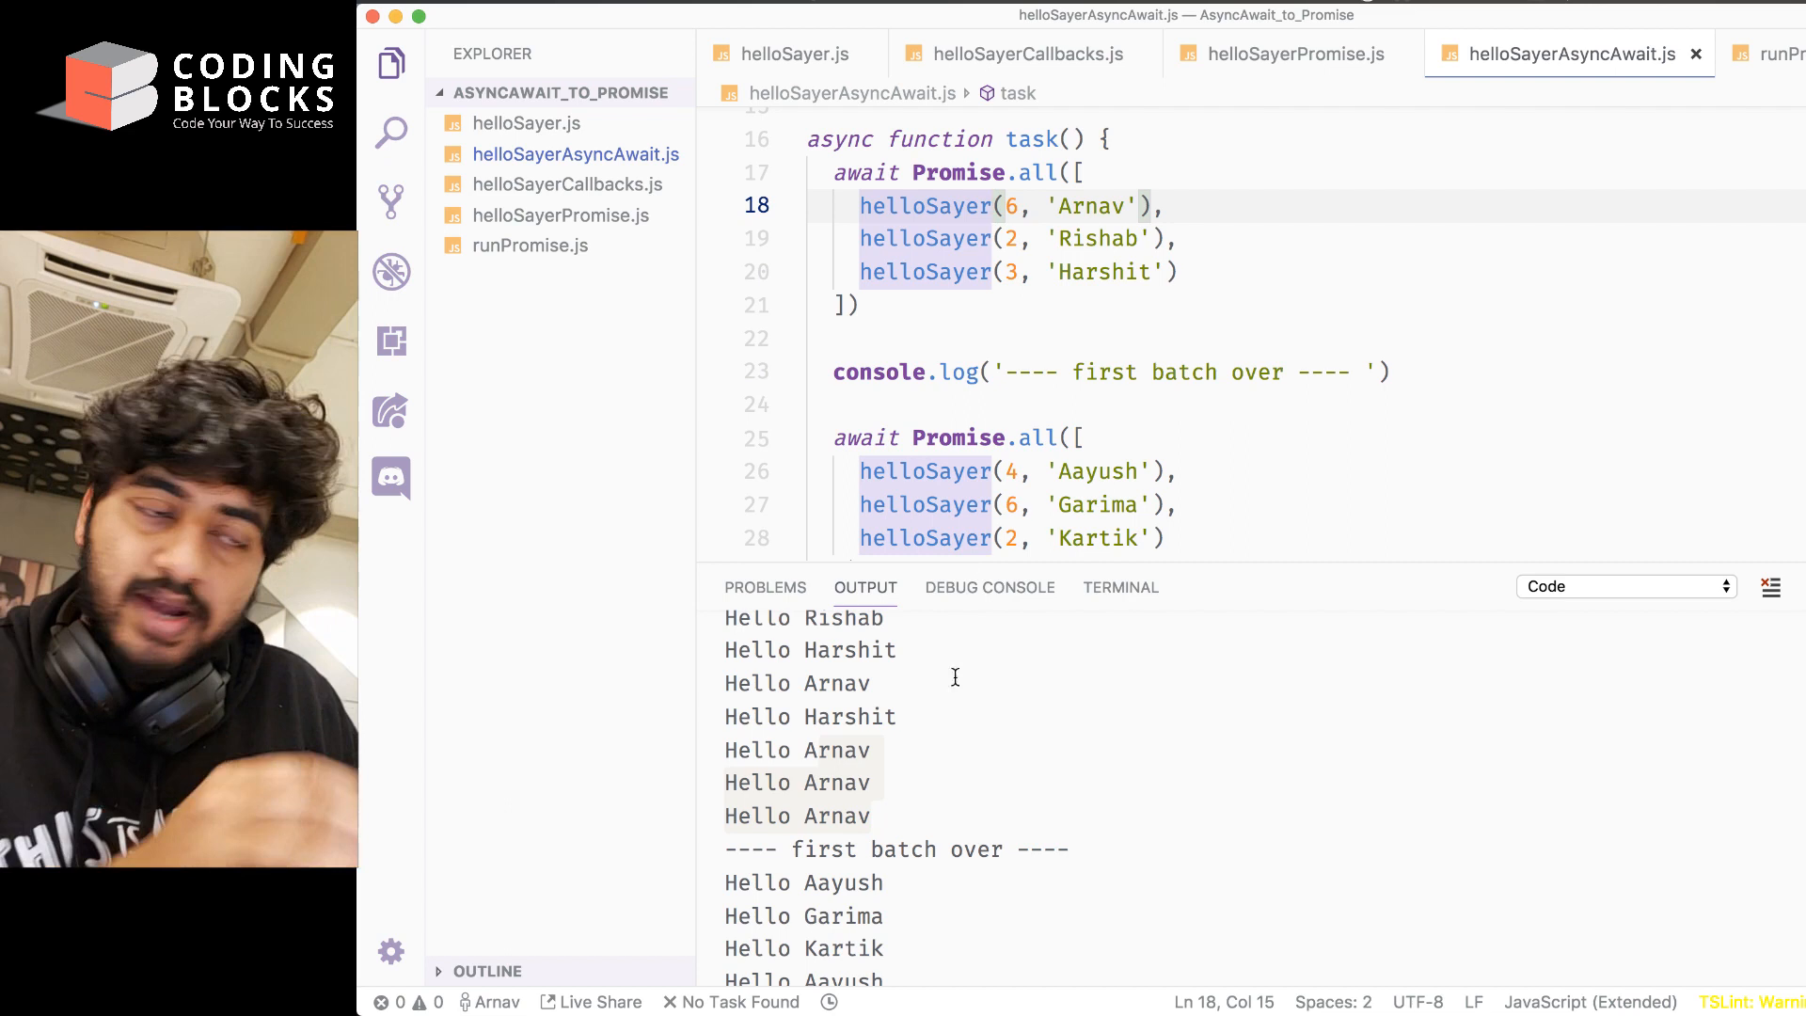
pyautogui.scroll(-3)
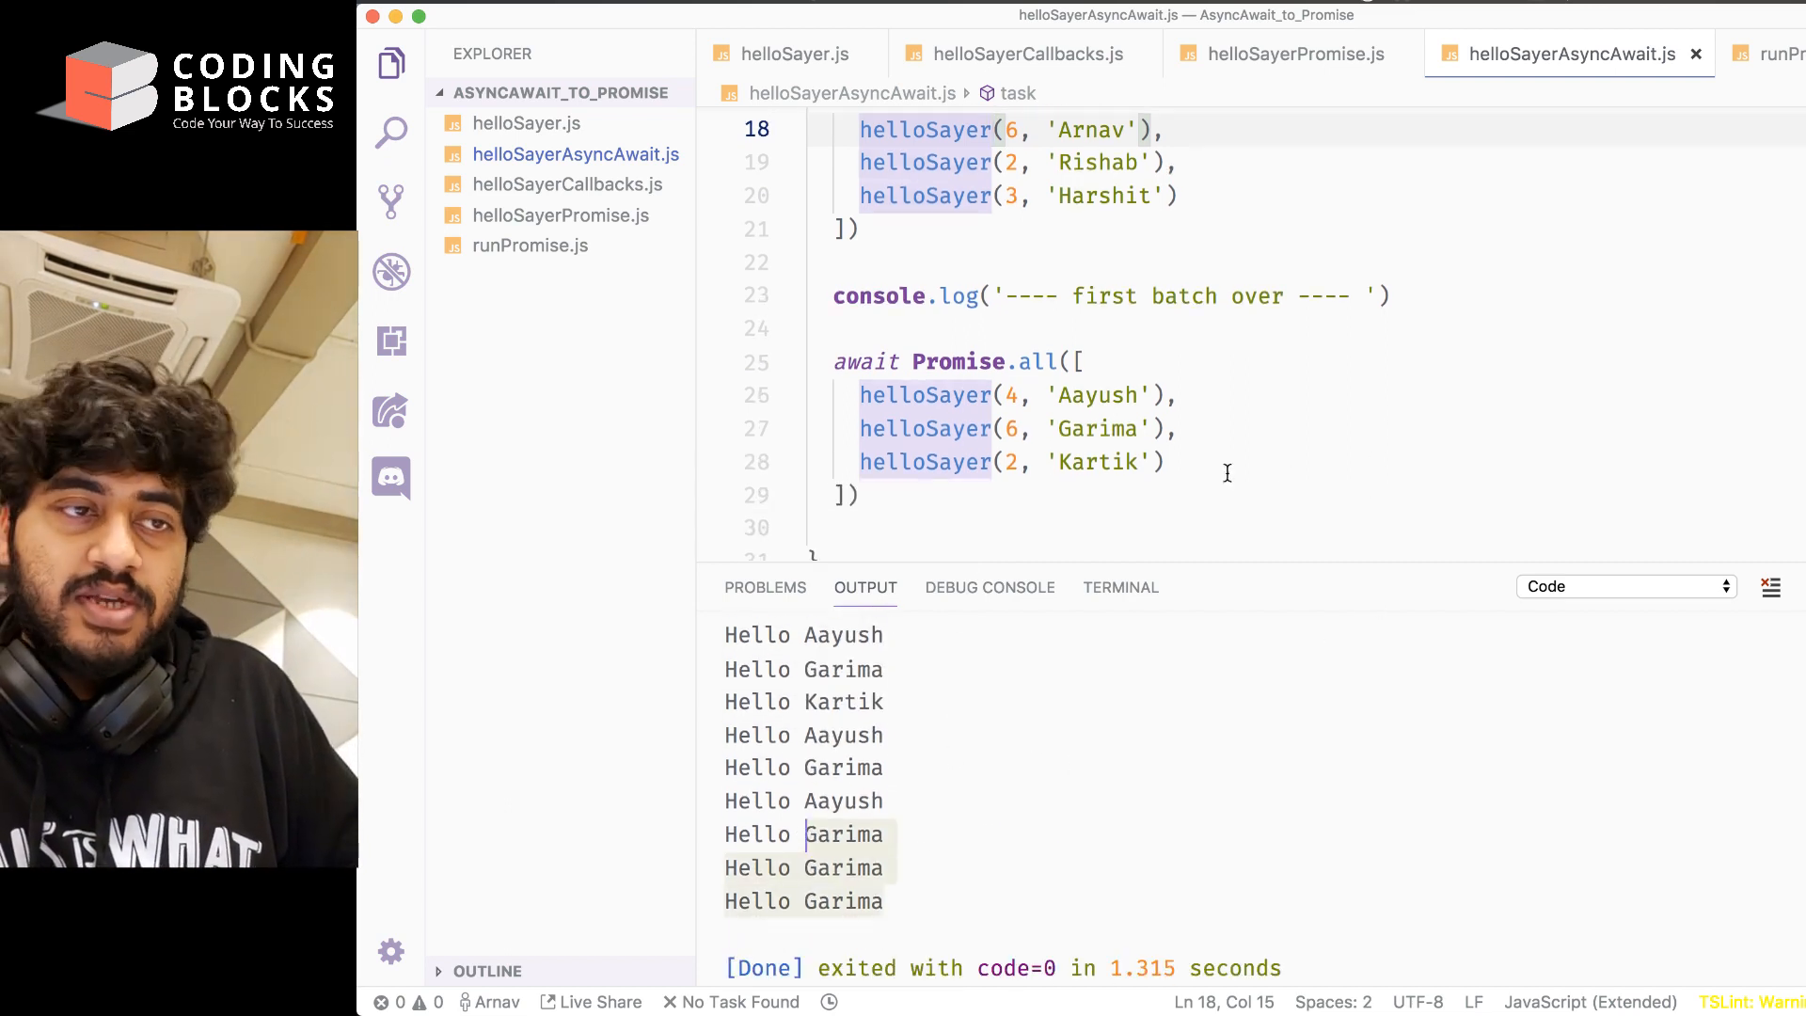
pyautogui.click(1151, 427)
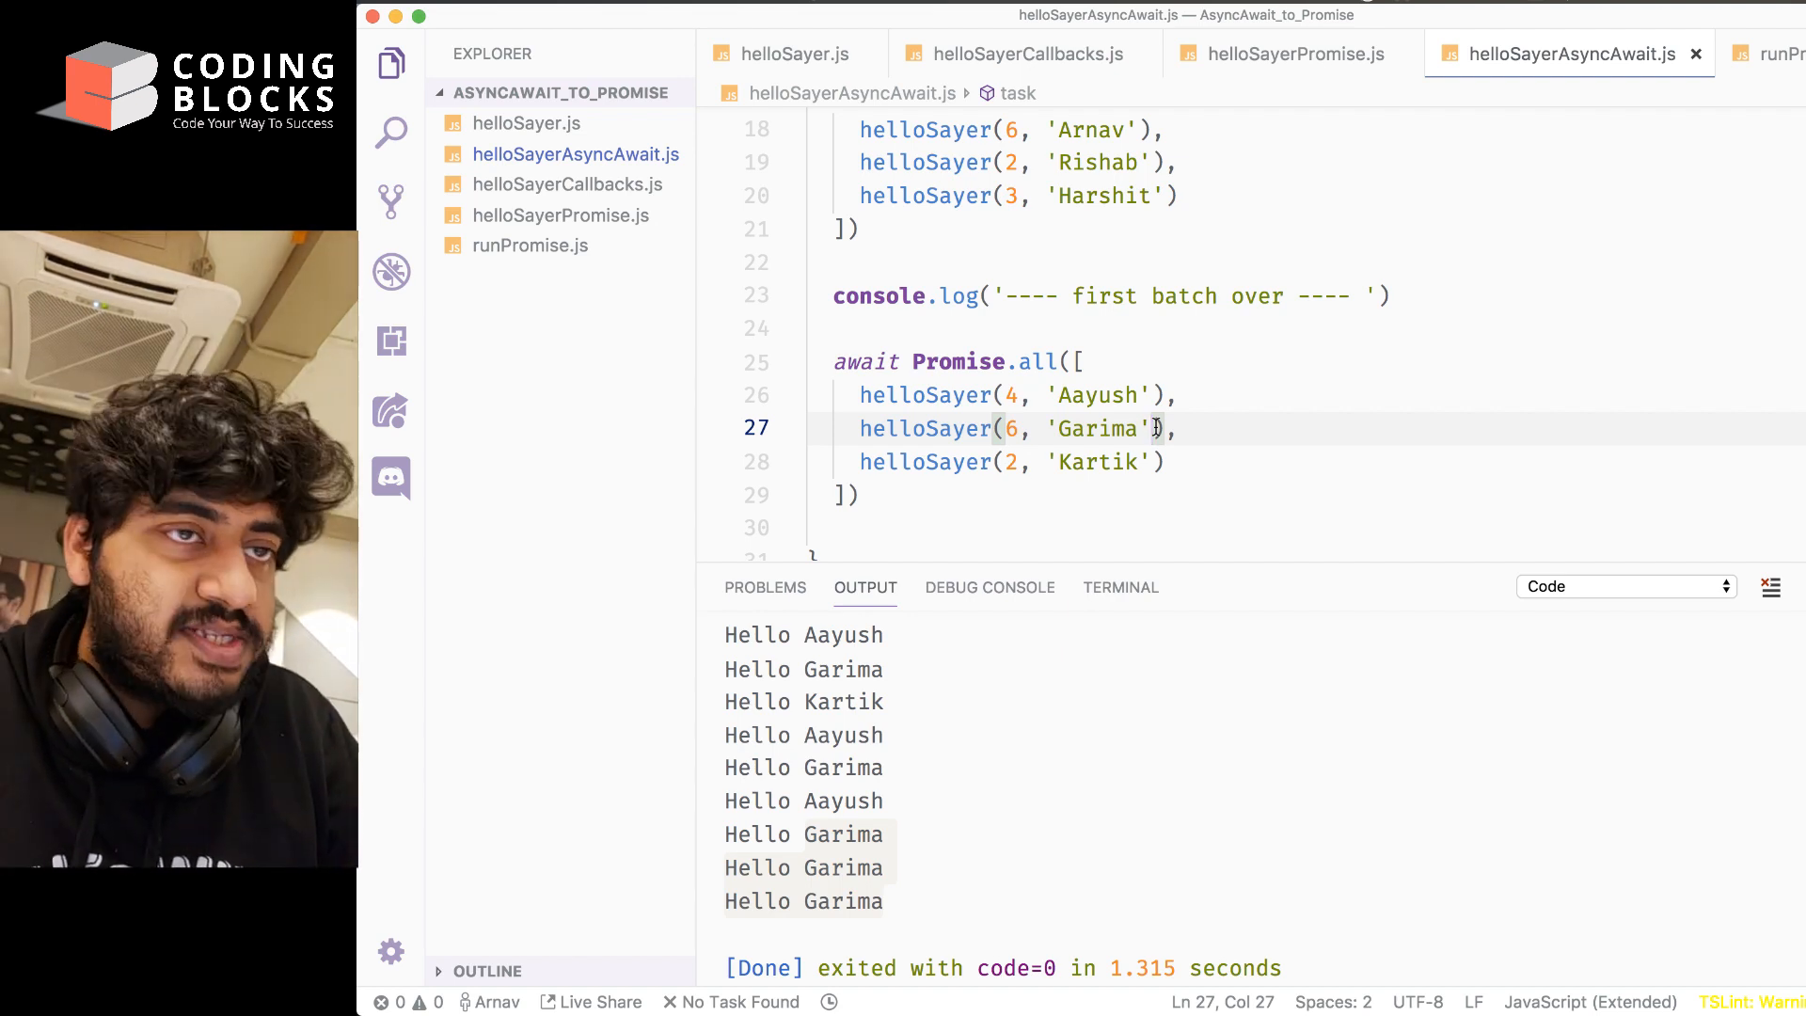
pyautogui.scroll(3)
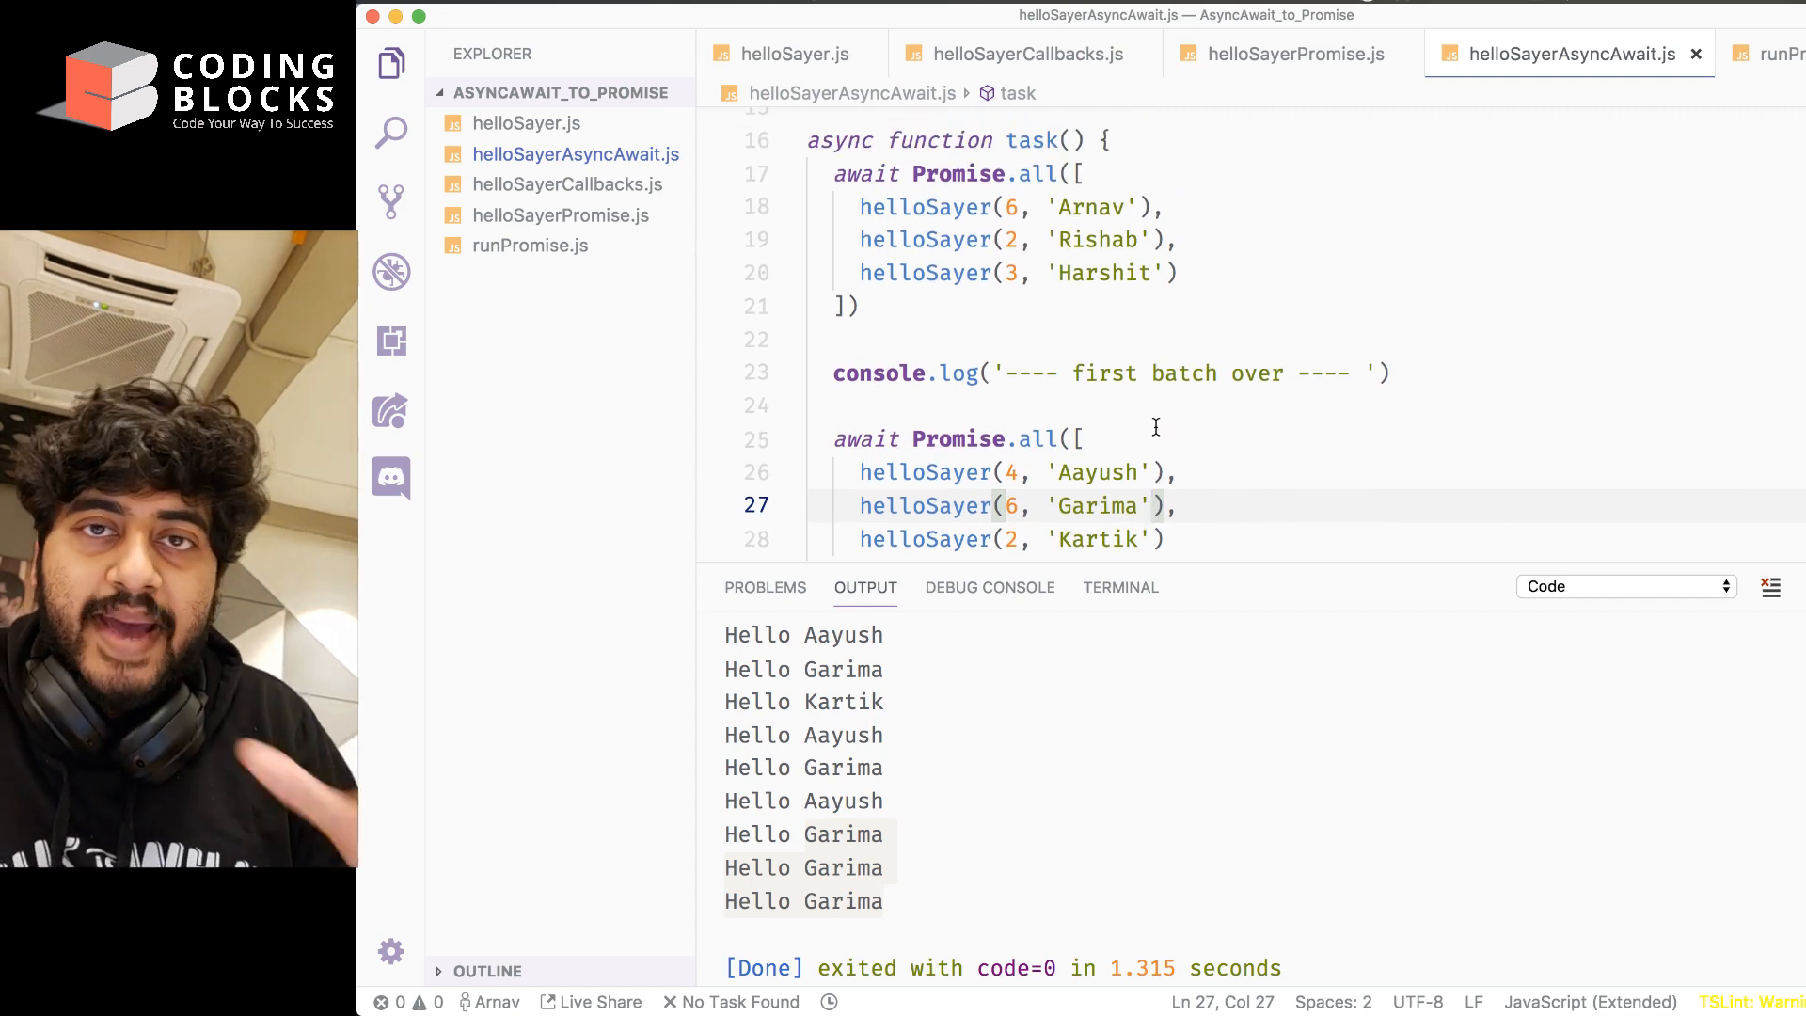